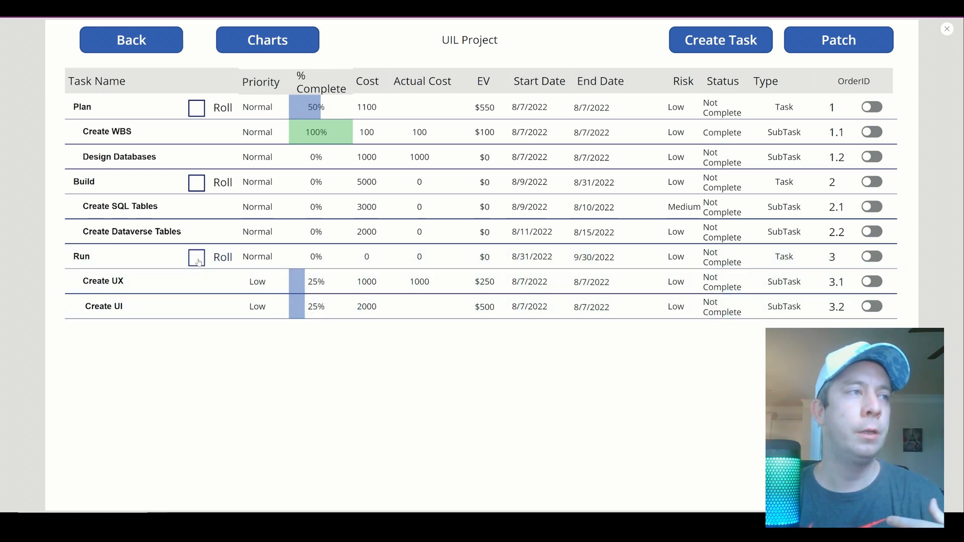
- Insert a Check box input control into each row of the task gallery
click(196, 256)
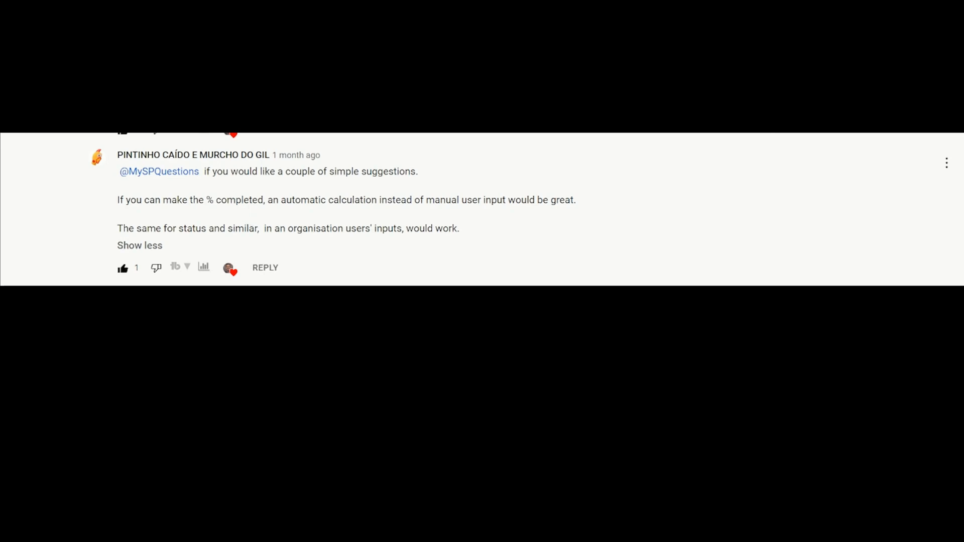
mouse_move(246, 192)
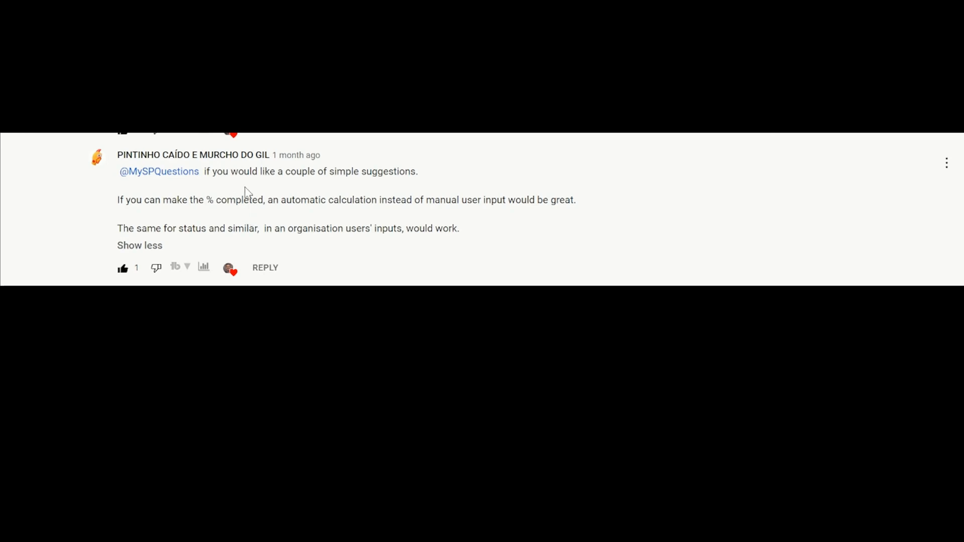
mouse_move(247, 193)
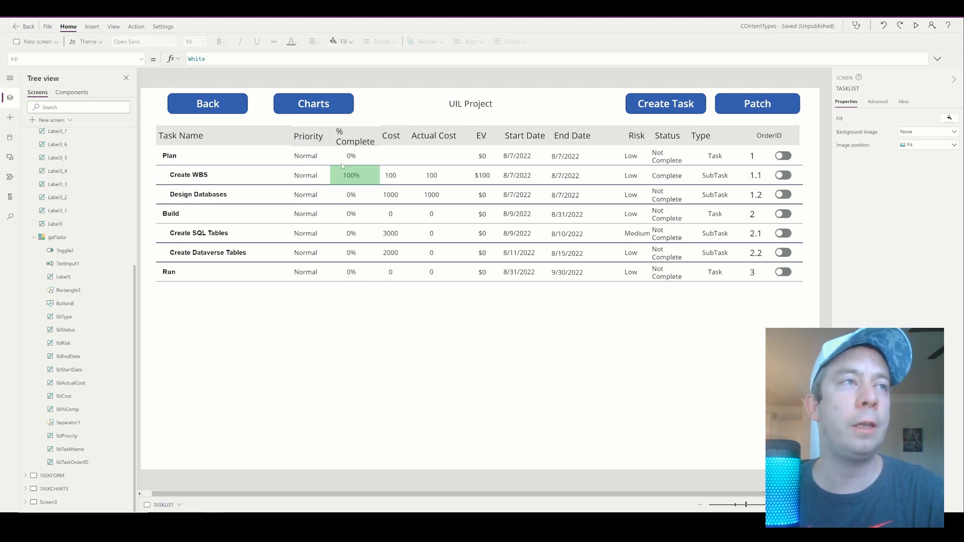
mouse_move(710, 169)
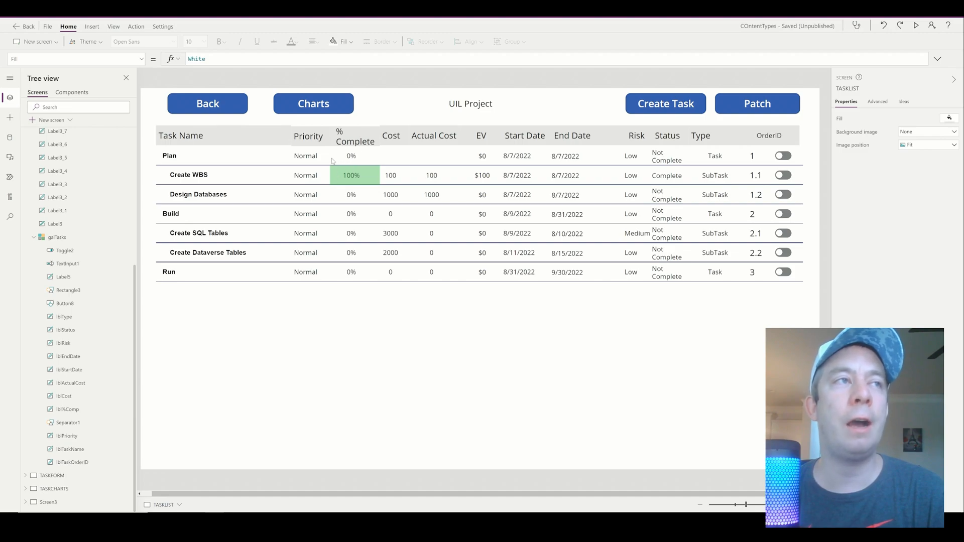
mouse_move(352, 155)
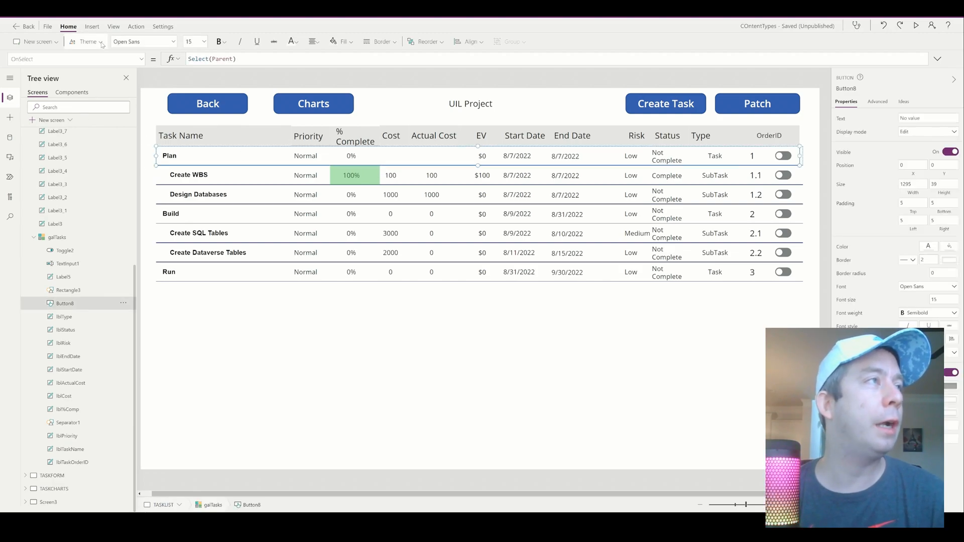
click(92, 27)
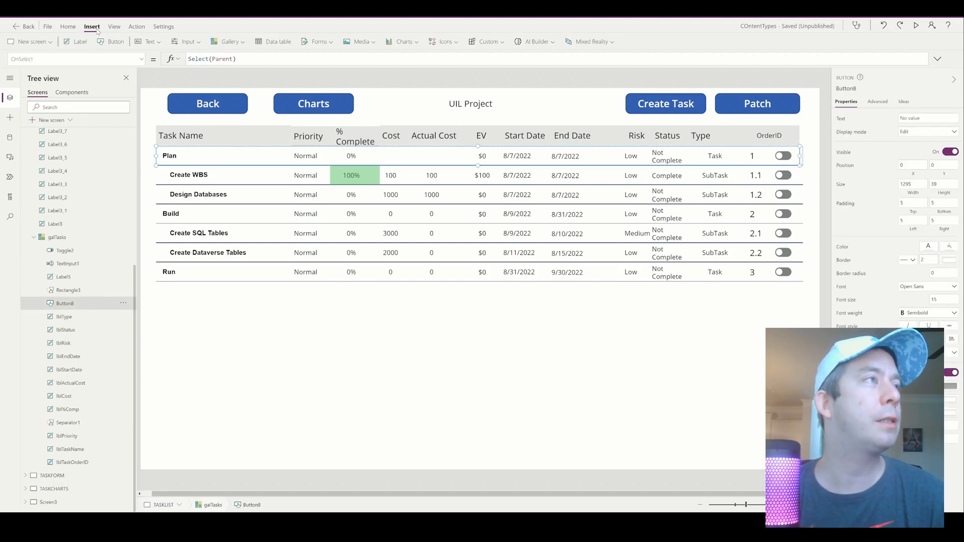
click(191, 41)
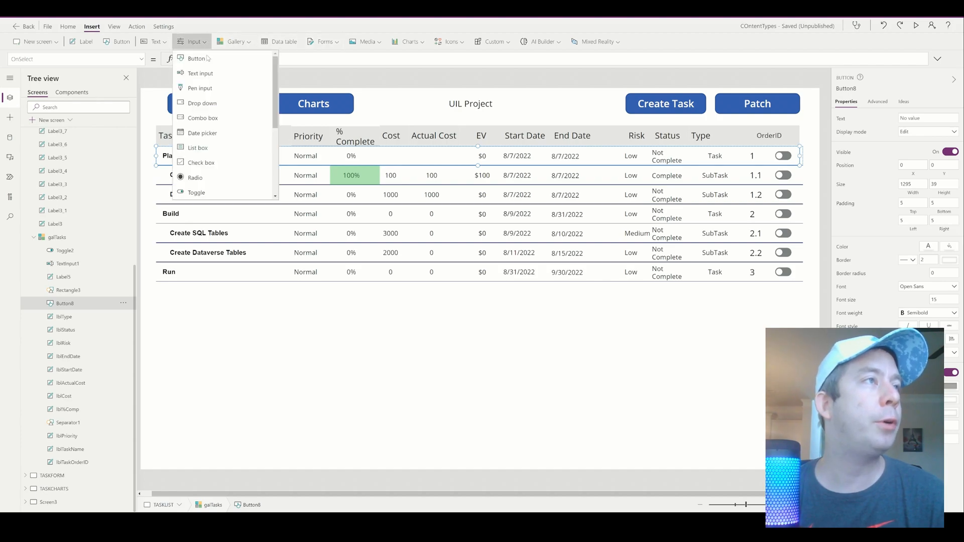
click(201, 163)
text("Roll")
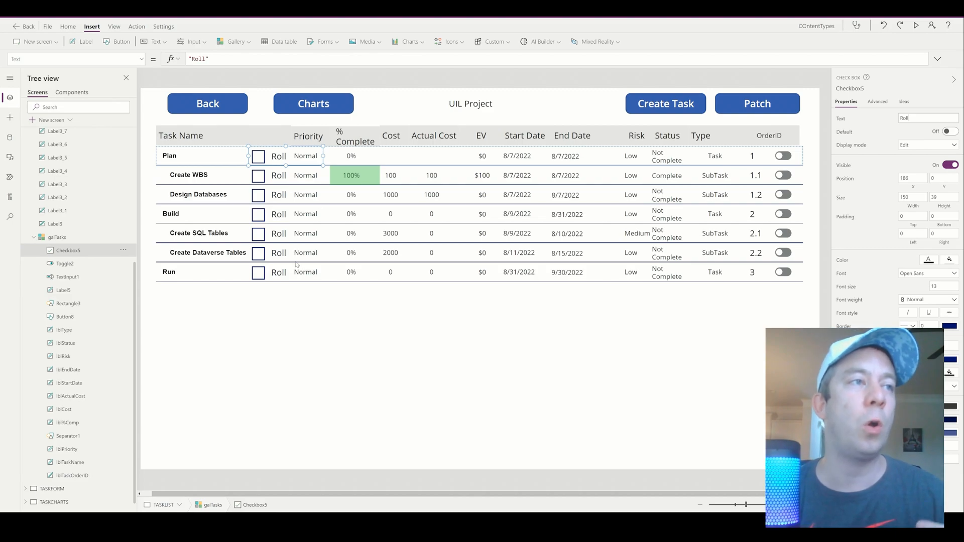
mouse_move(437, 295)
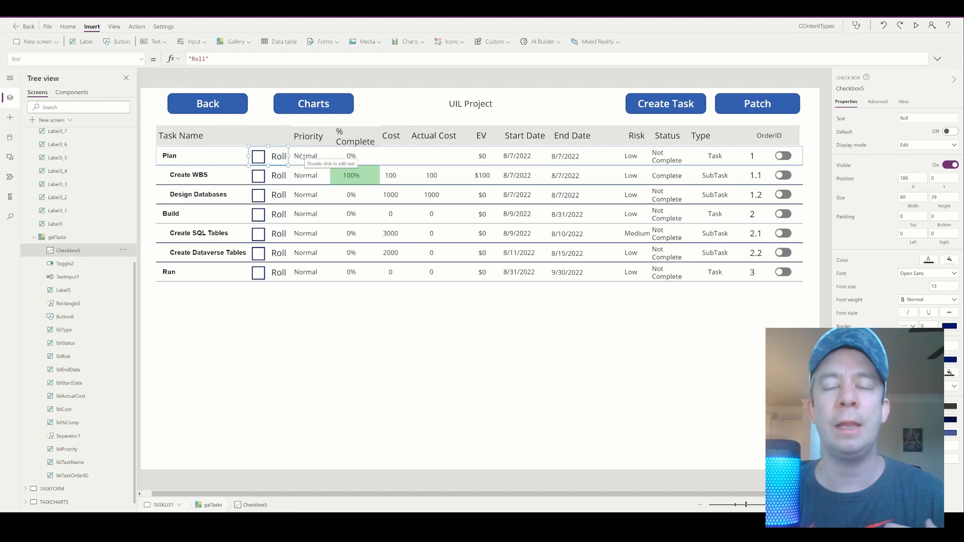
mouse_move(275, 146)
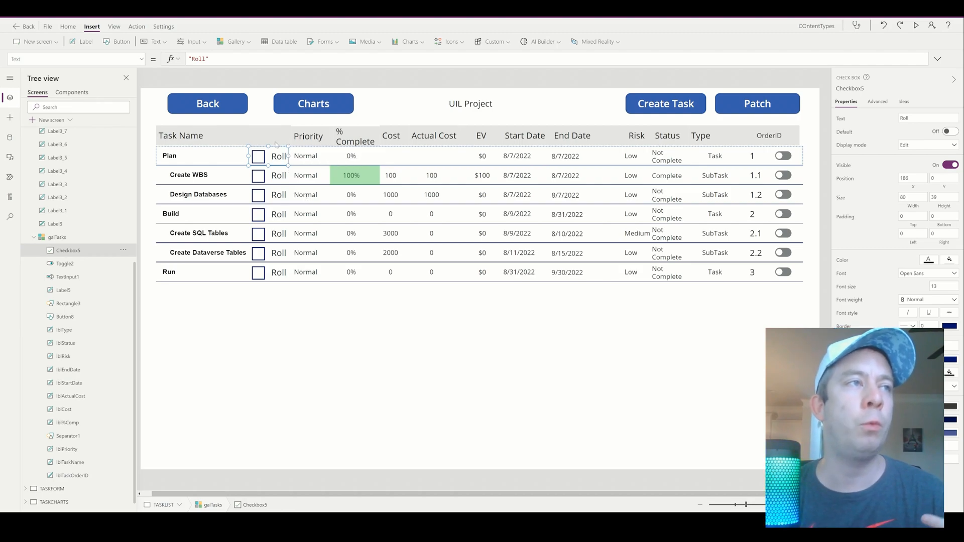
mouse_move(159, 116)
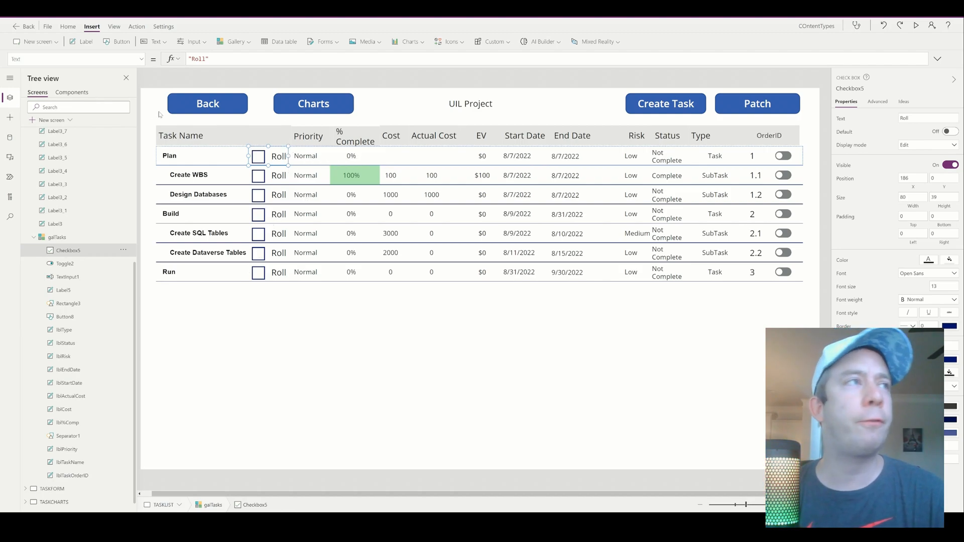
- Set the checkbox Visible property to If(ThisItem.TaskType="Task",true,false)
click(74, 60)
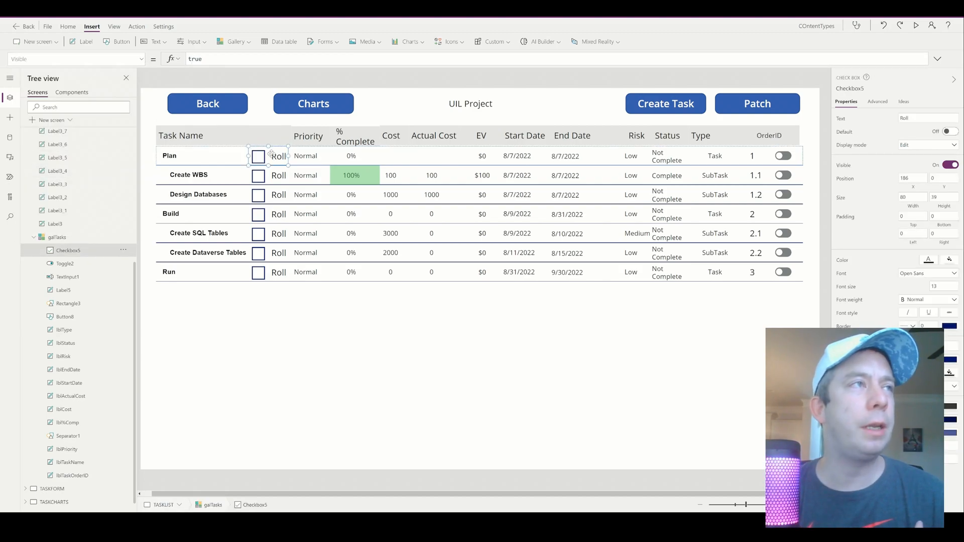
text(If()
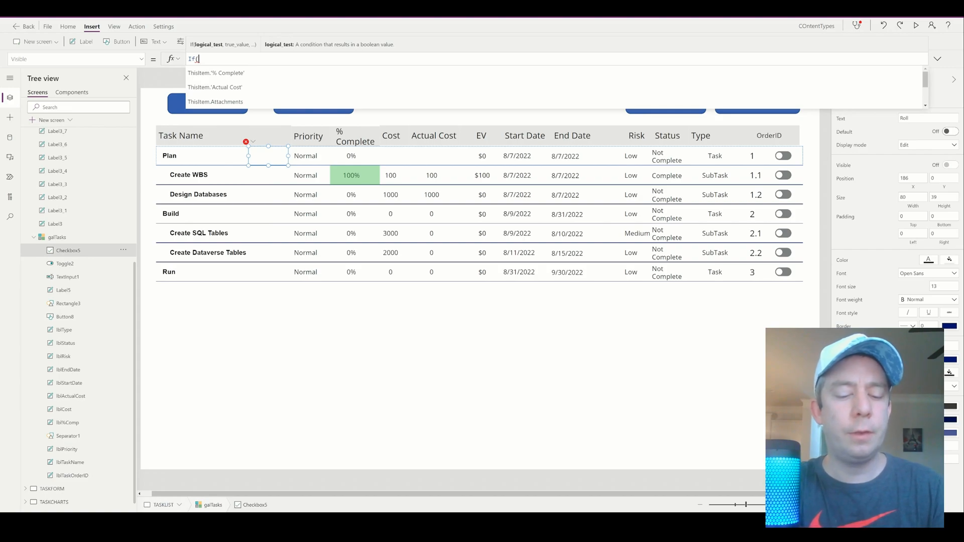
text(ThisItem)
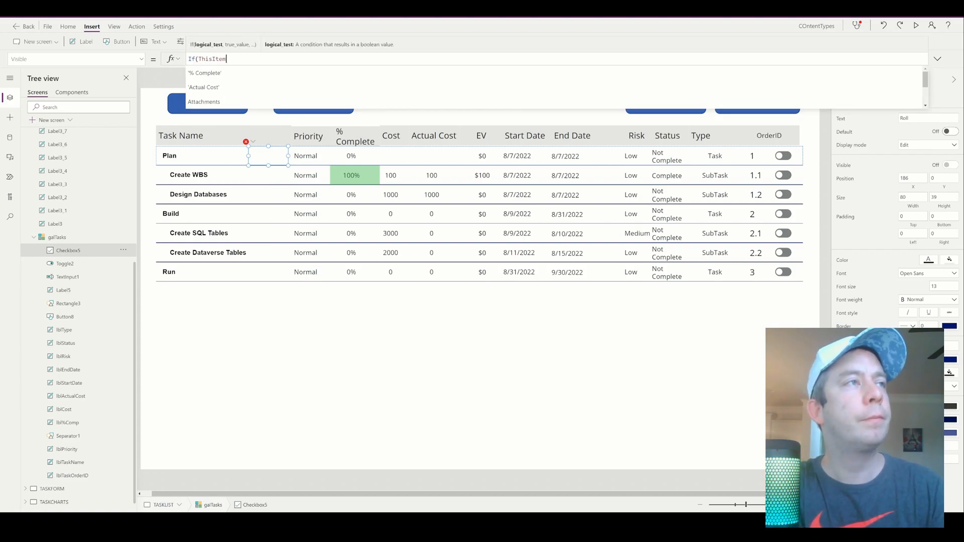
text(.TaskType)
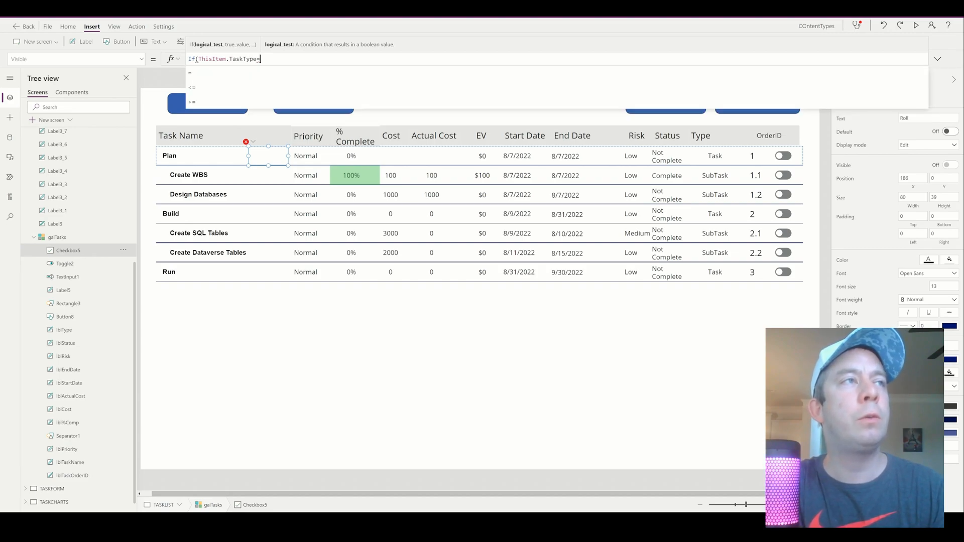
text(="Task)
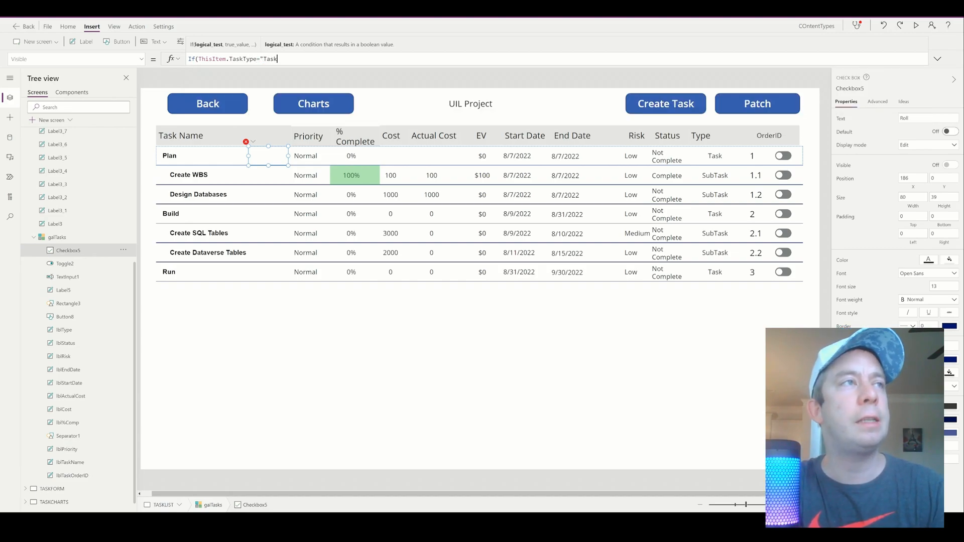
text(",true)
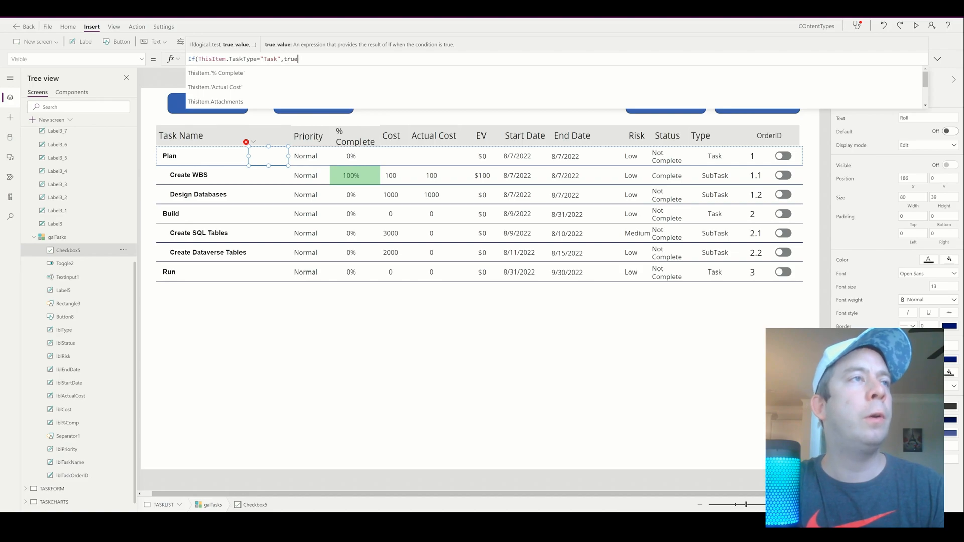
text(,false))
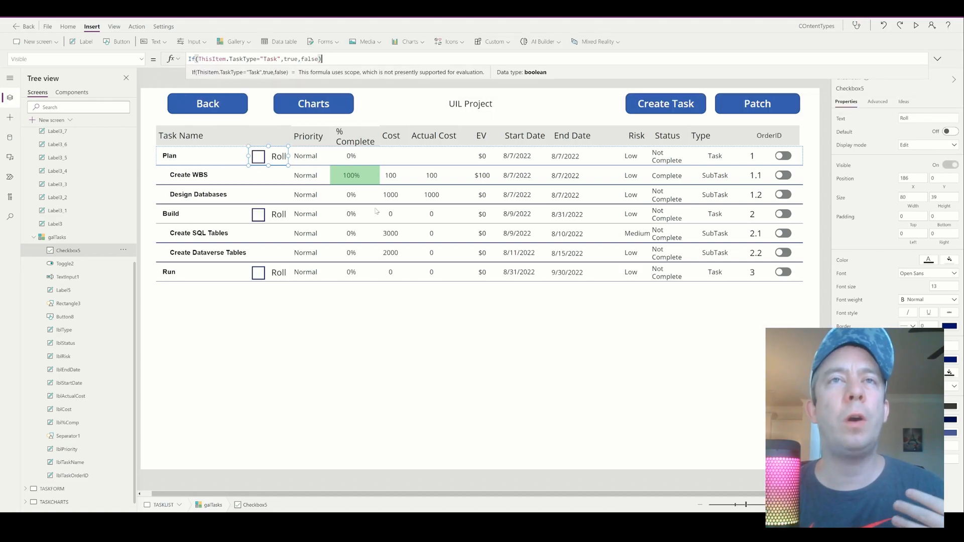
click(916, 26)
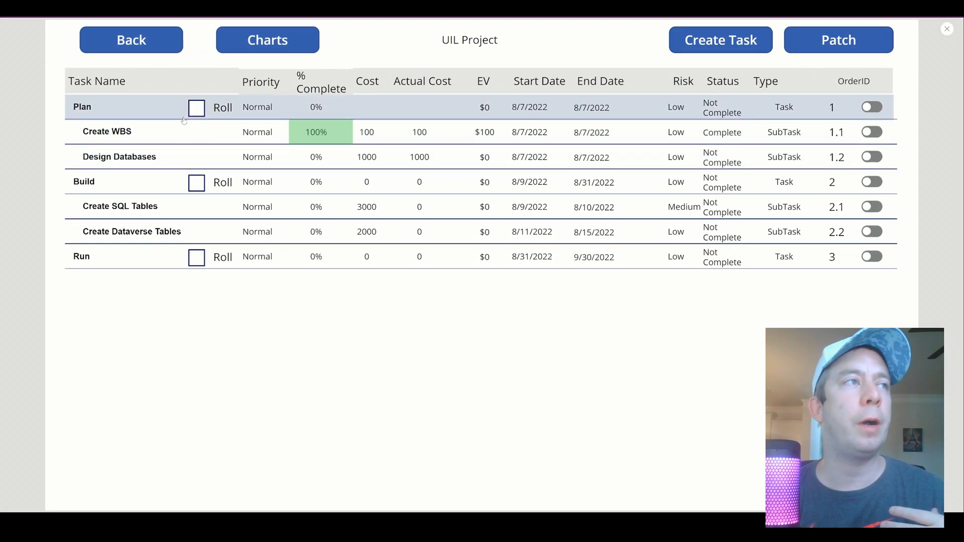
click(196, 108)
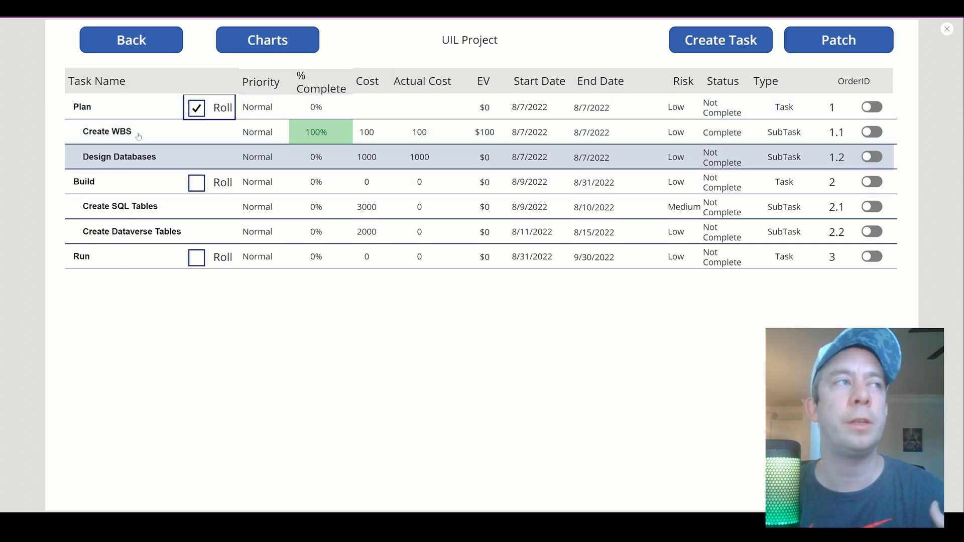
click(195, 182)
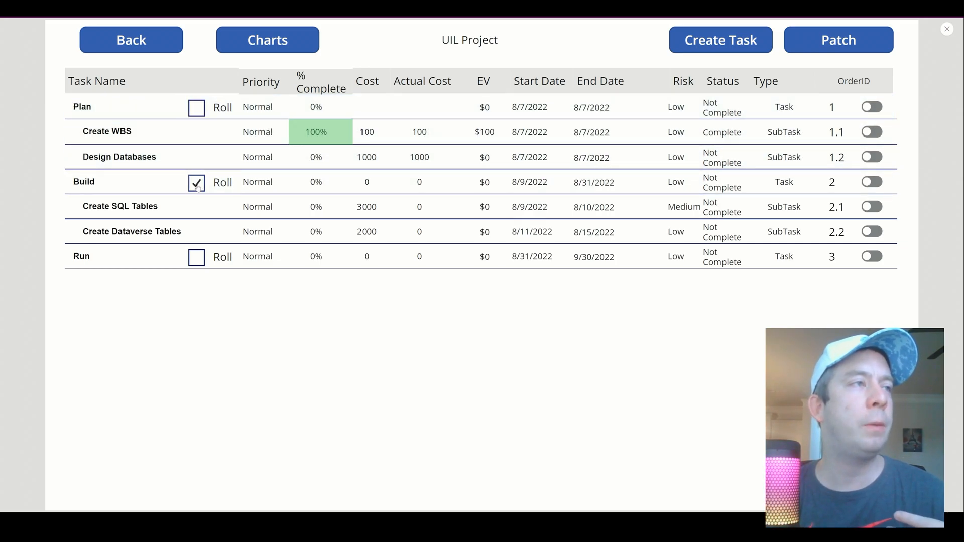
click(196, 182)
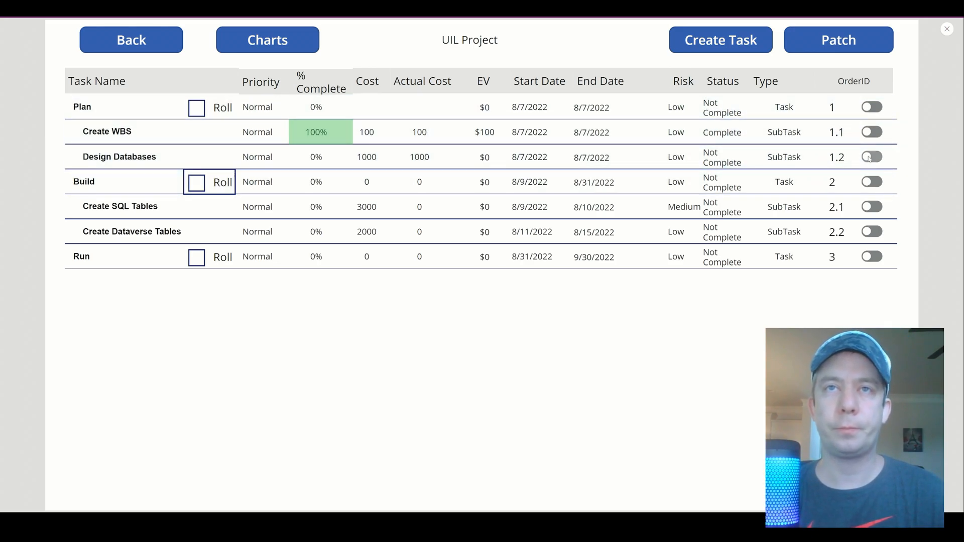
click(872, 157)
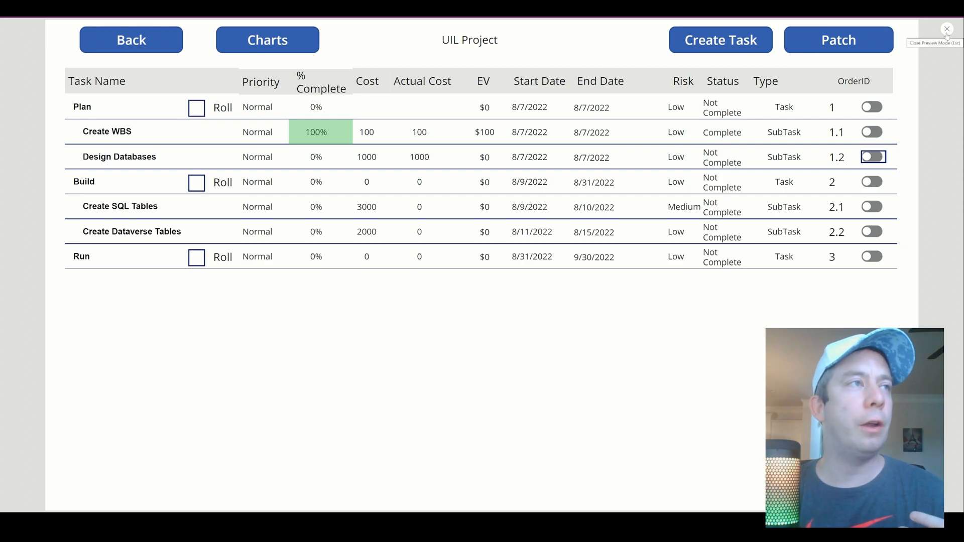
click(946, 28)
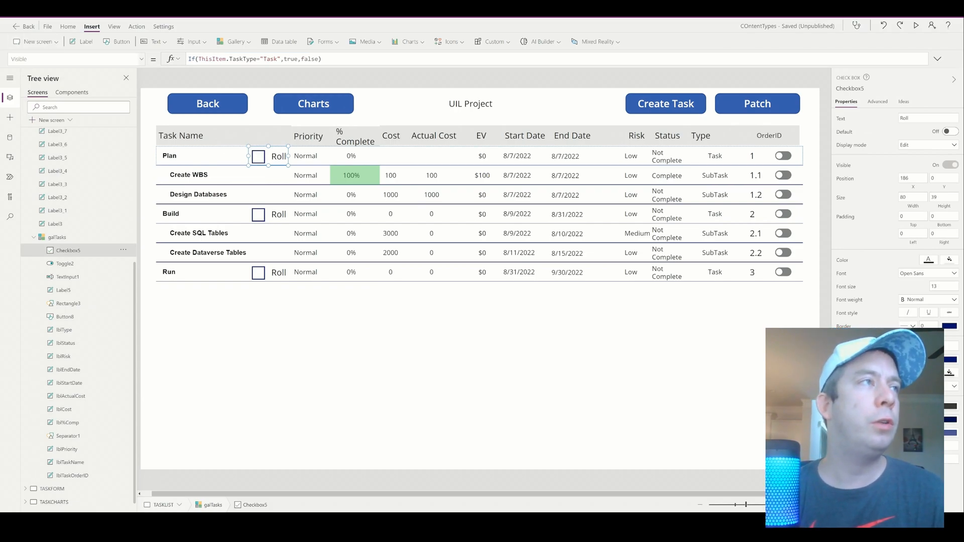
- Set the checkbox OnCheck to Select(Parent); and begin the Patch record
click(73, 58)
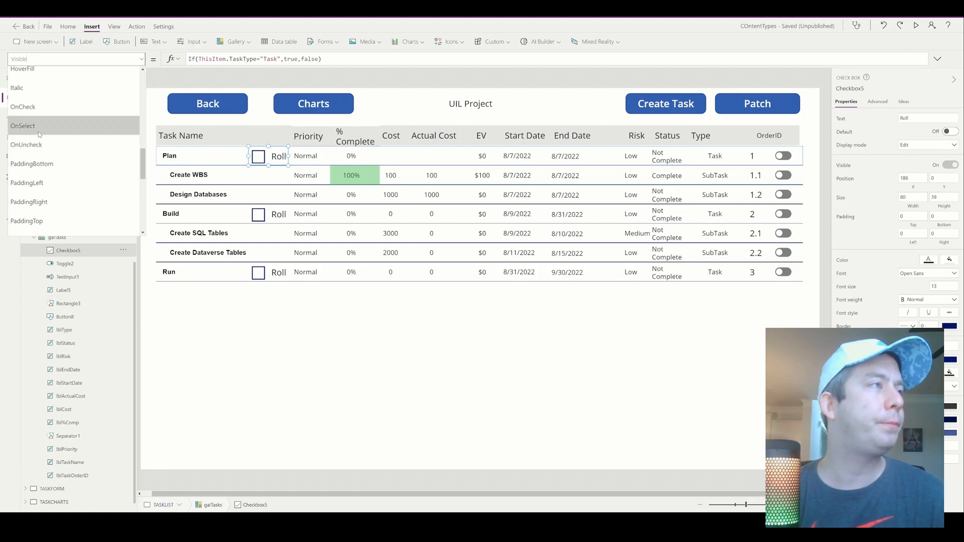
click(23, 126)
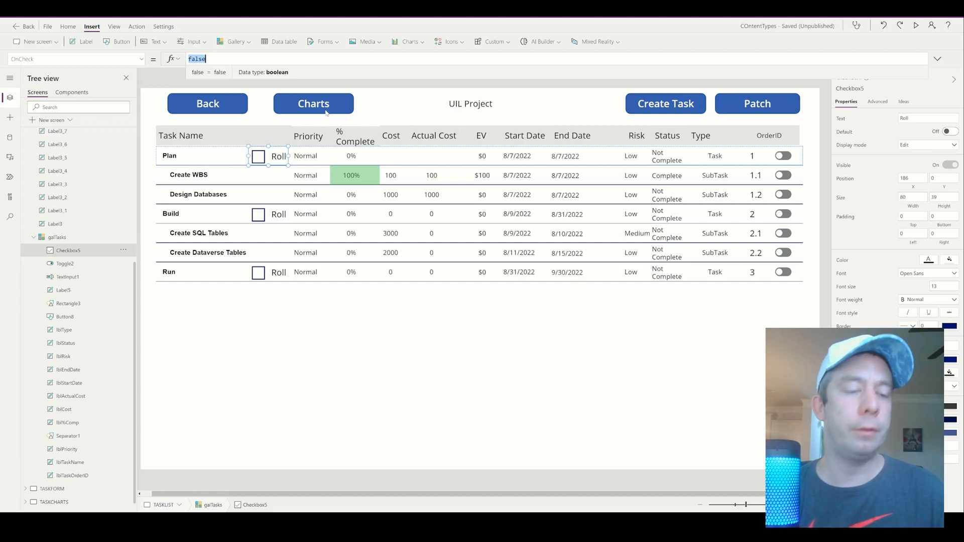
text(Select()
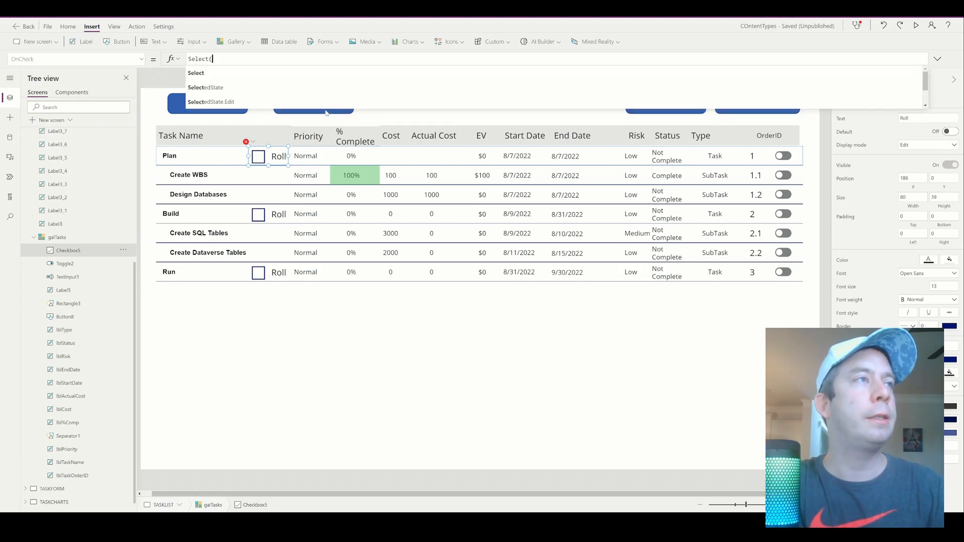
text(Parent);)
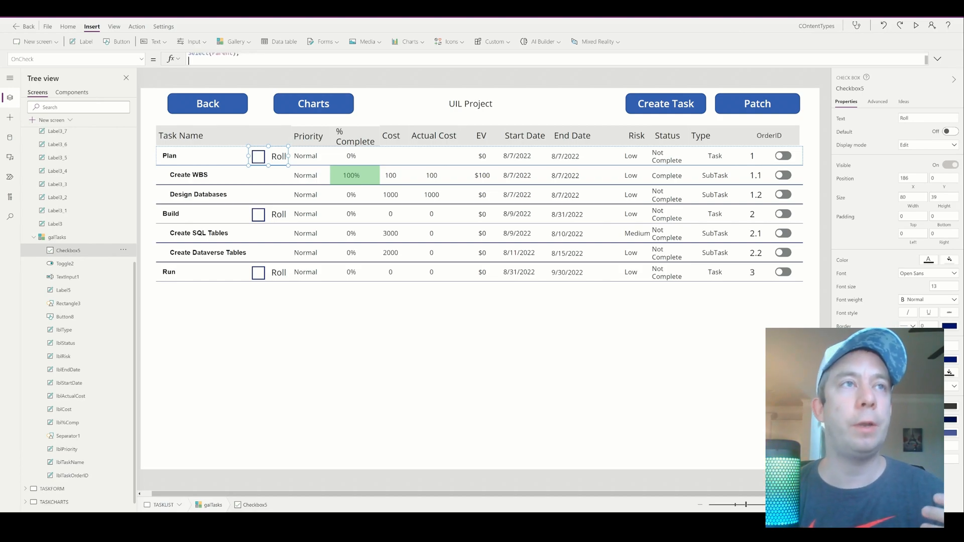
mouse_move(278, 156)
text(Patch()
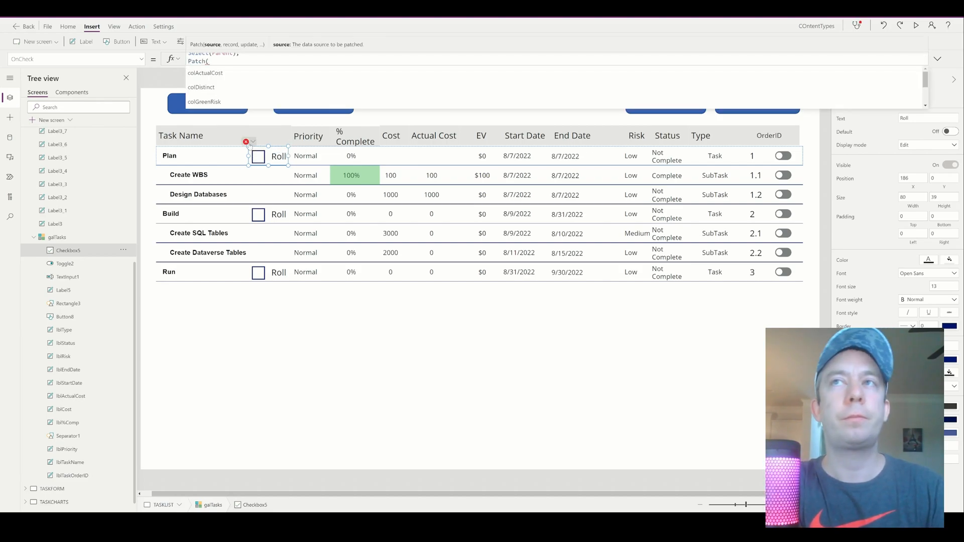
text({)
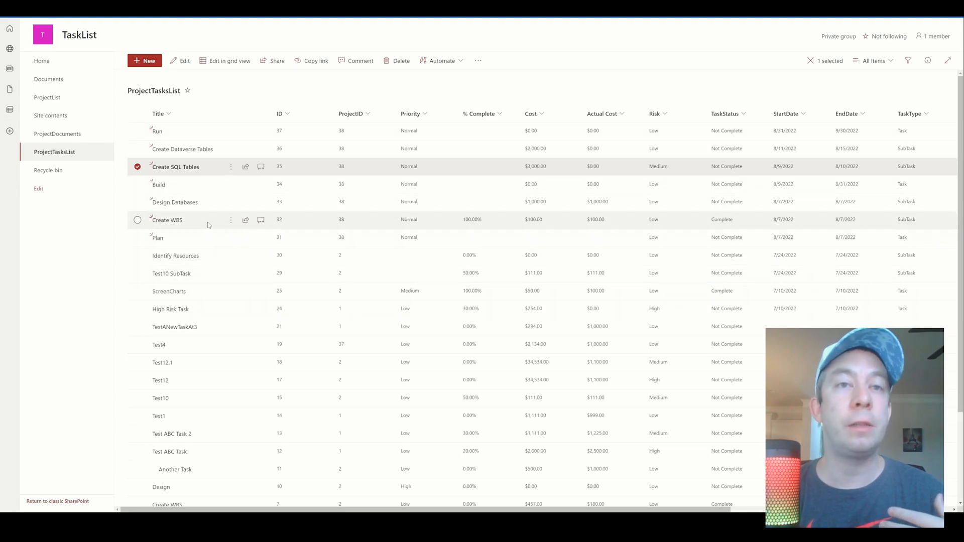
mouse_move(199, 186)
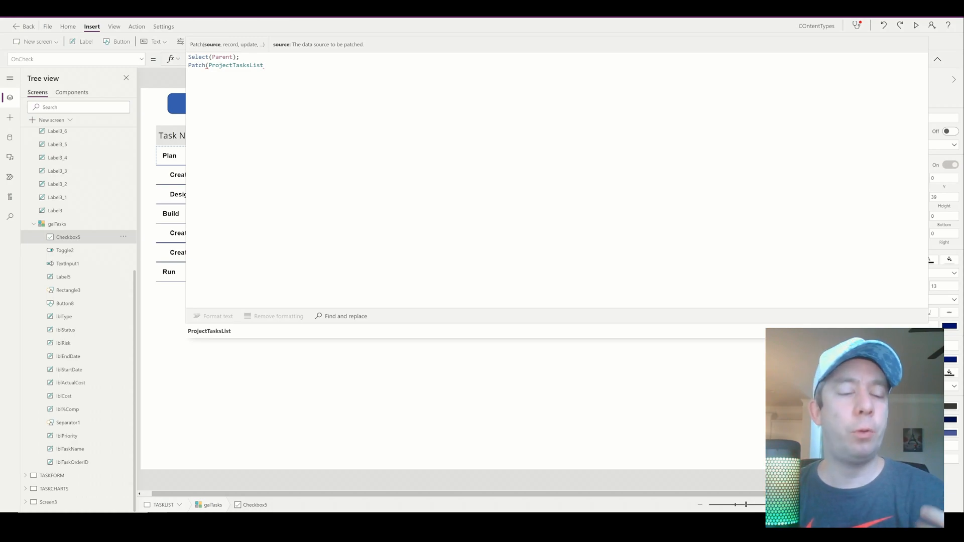
- Complete Patch(ProjectTasksList, ThisItem, {Title: lblTaskName.Text in the OnCheck formula
text(,)
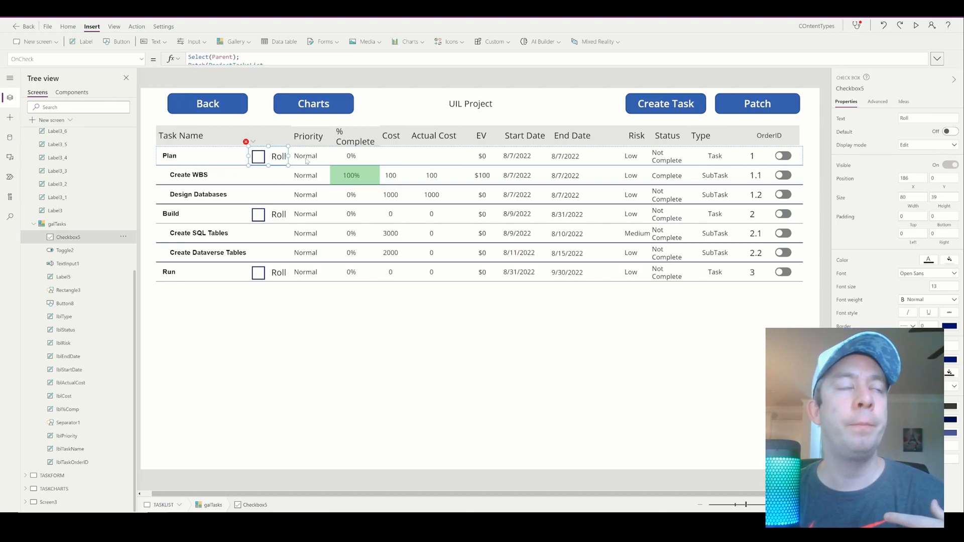
mouse_move(226, 158)
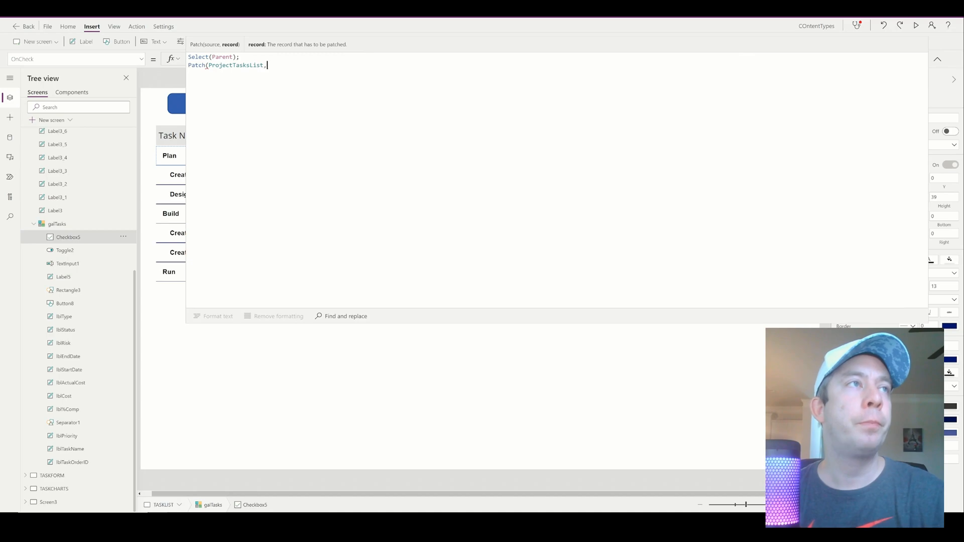
text(This)
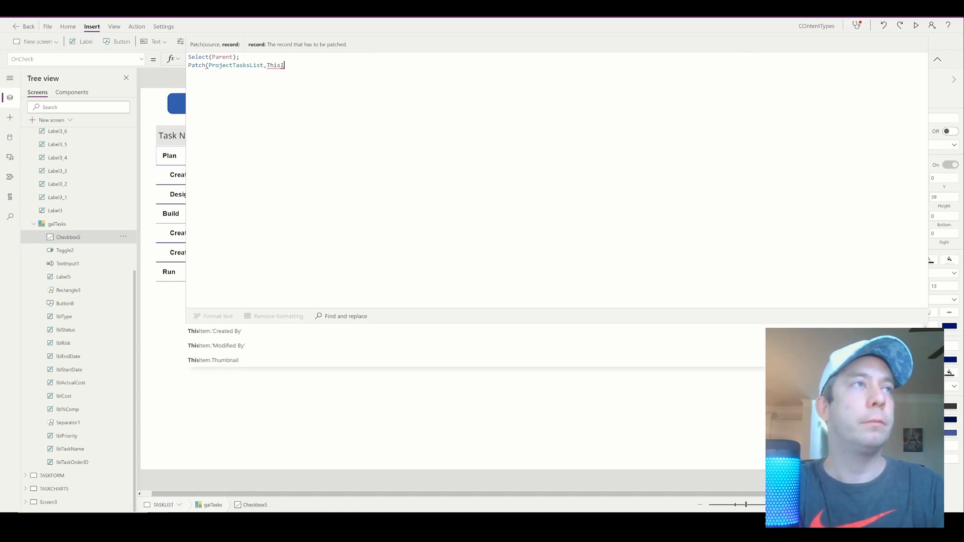
text(Item,)
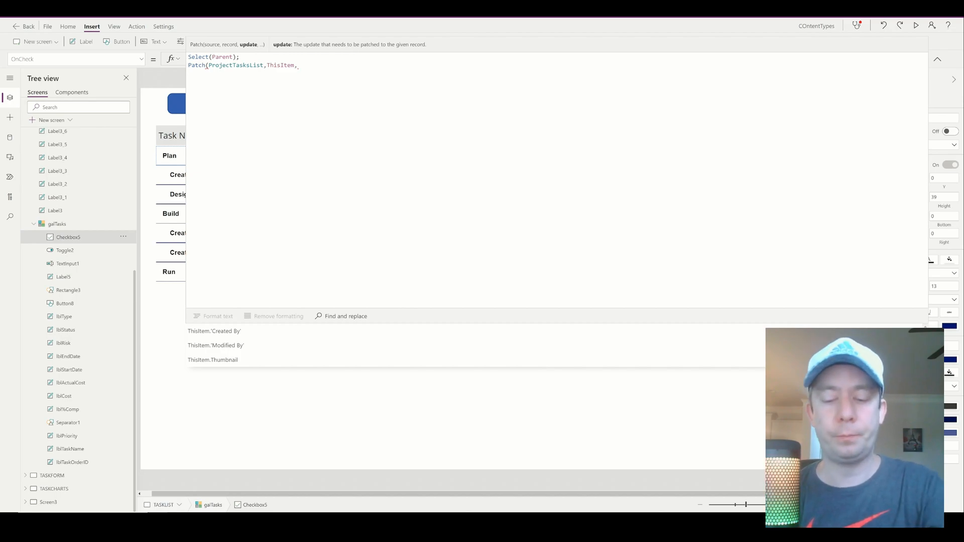
text({)
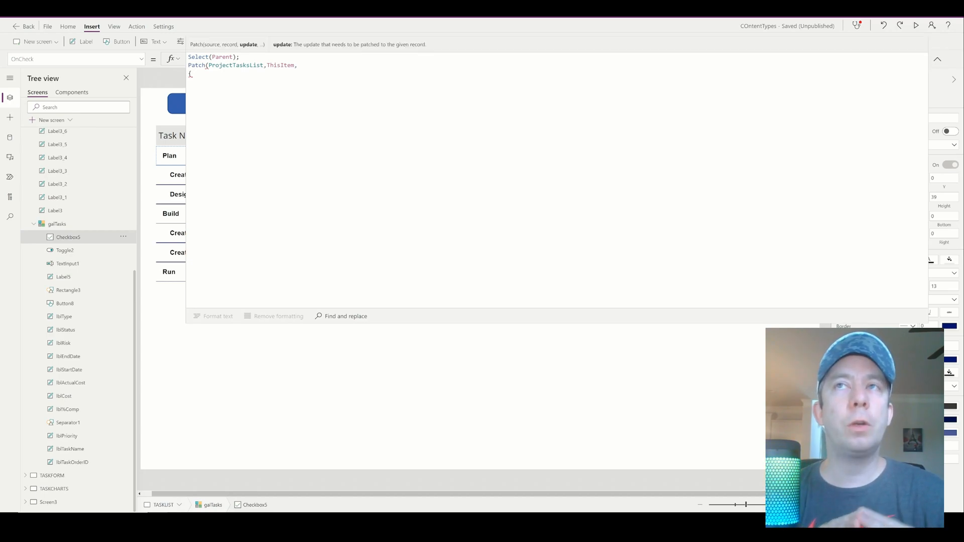
click(194, 74)
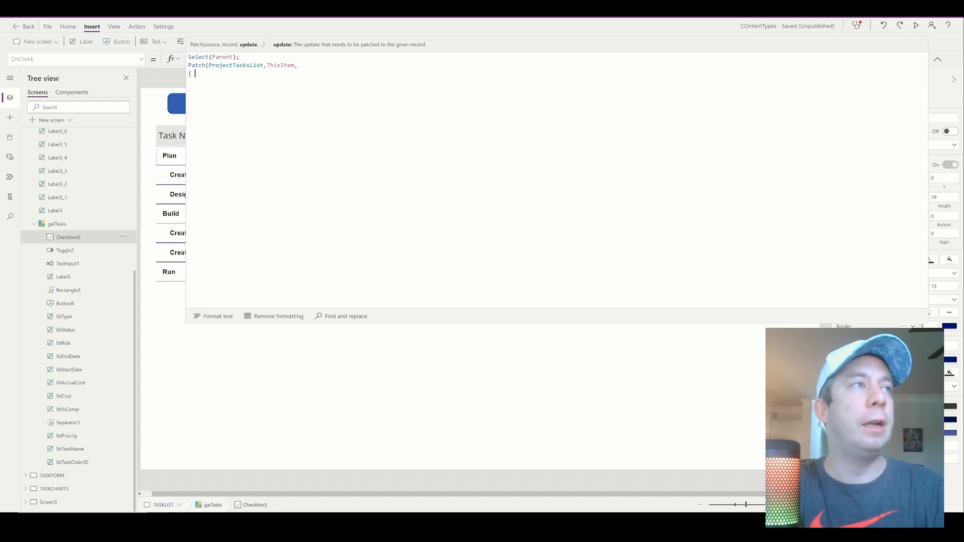
text(Title)
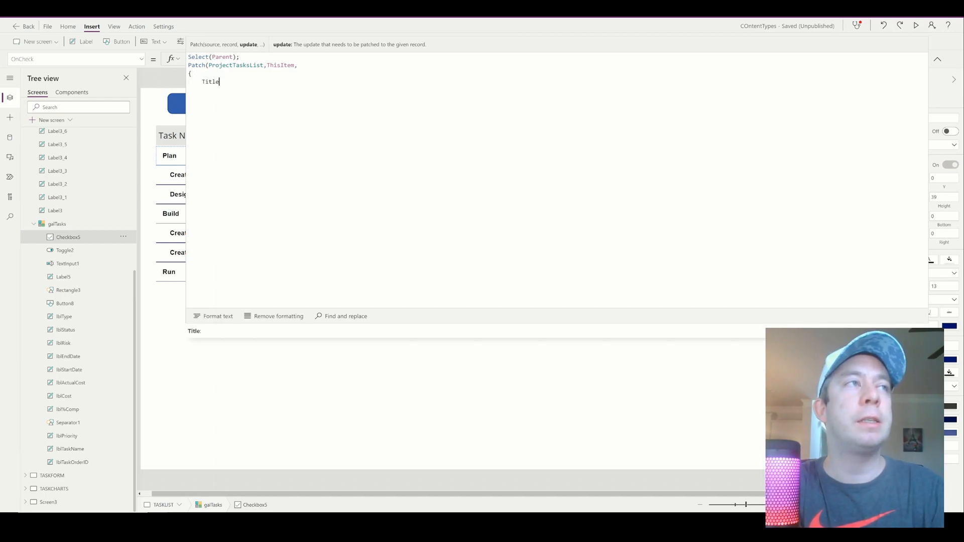
text(:)
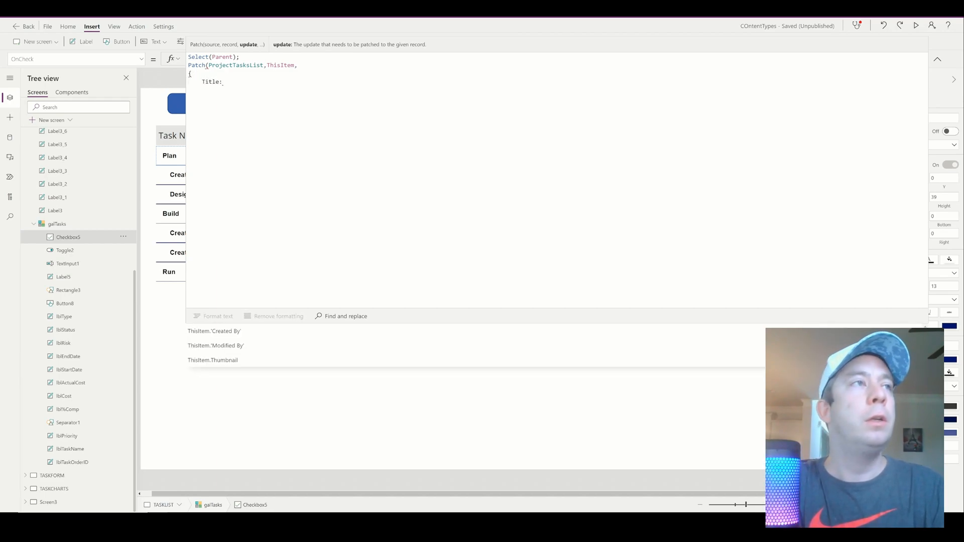
text(lblTaskName.TExt)
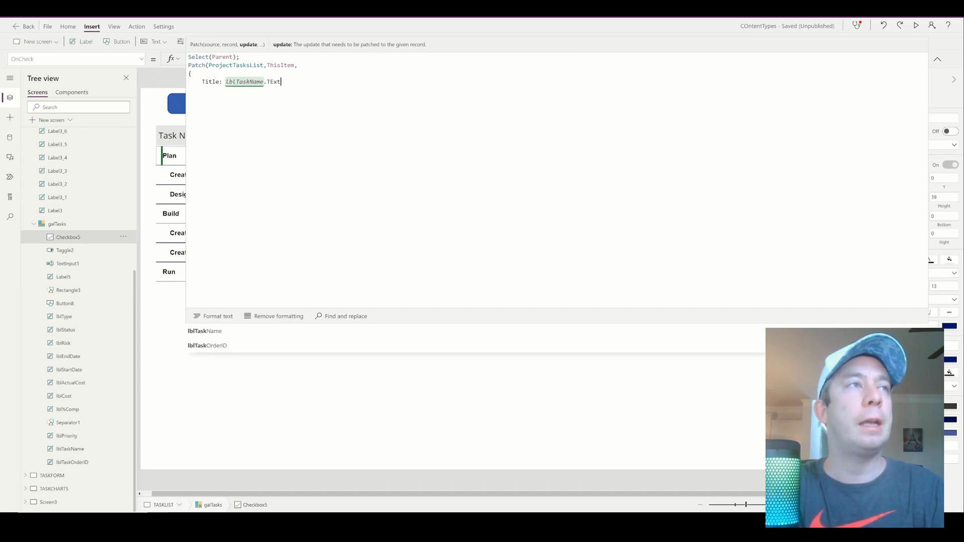
text(,m)
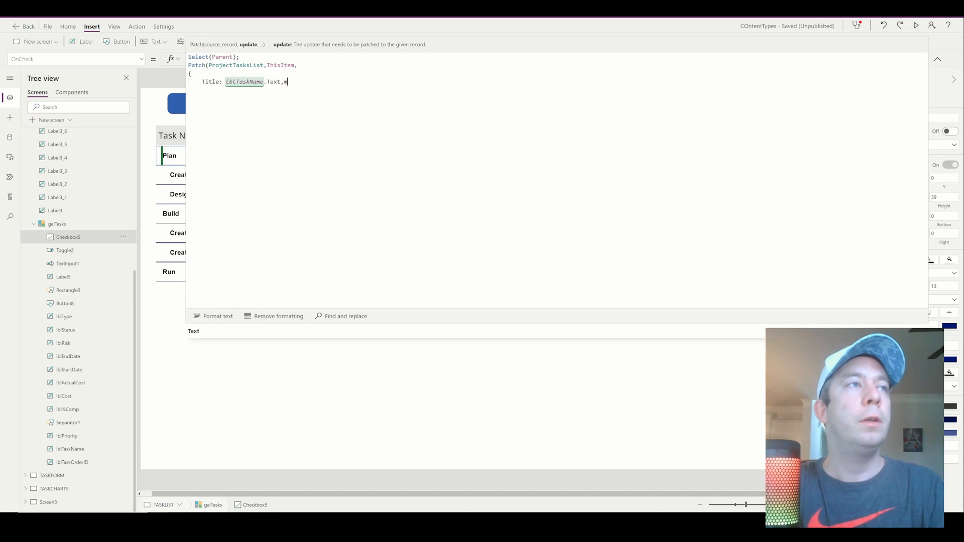
key(Backspace)
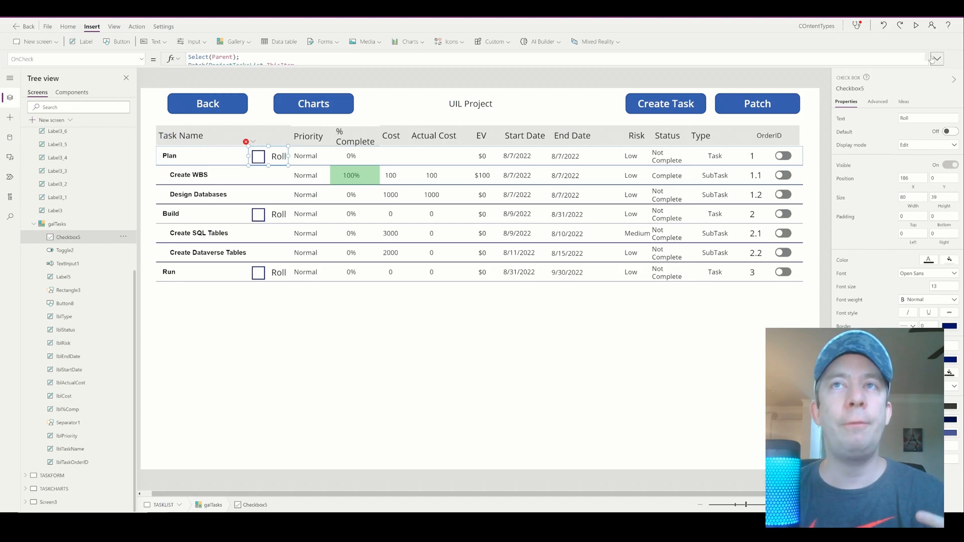
mouse_move(192, 158)
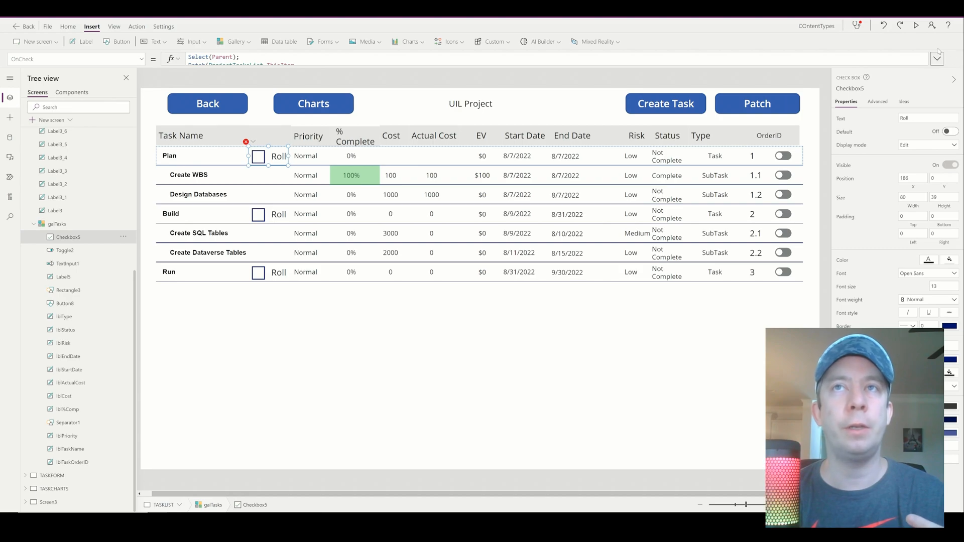
- Add Cost: Sum(galTasks.AllItems, Cost) to the Patch record
click(937, 59)
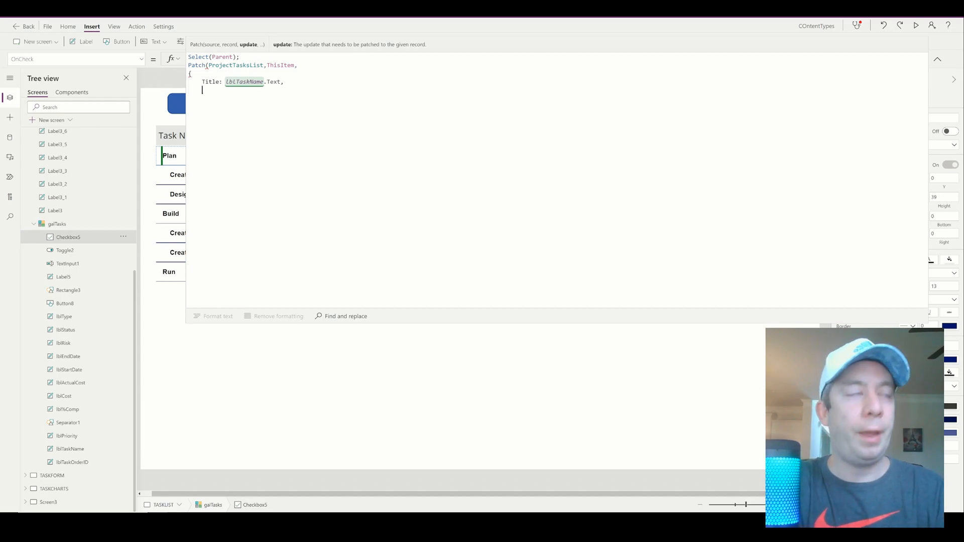
text(Cost:)
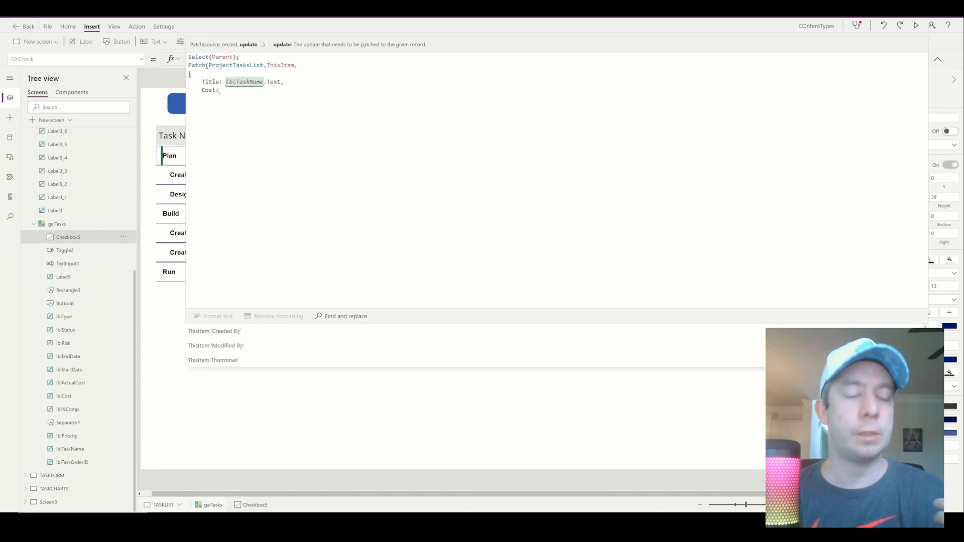
click(938, 59)
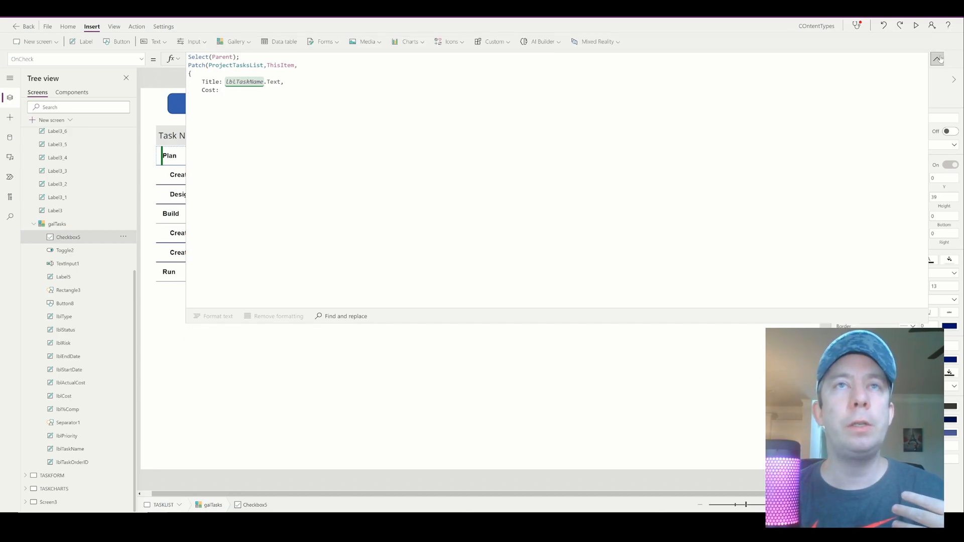
click(937, 58)
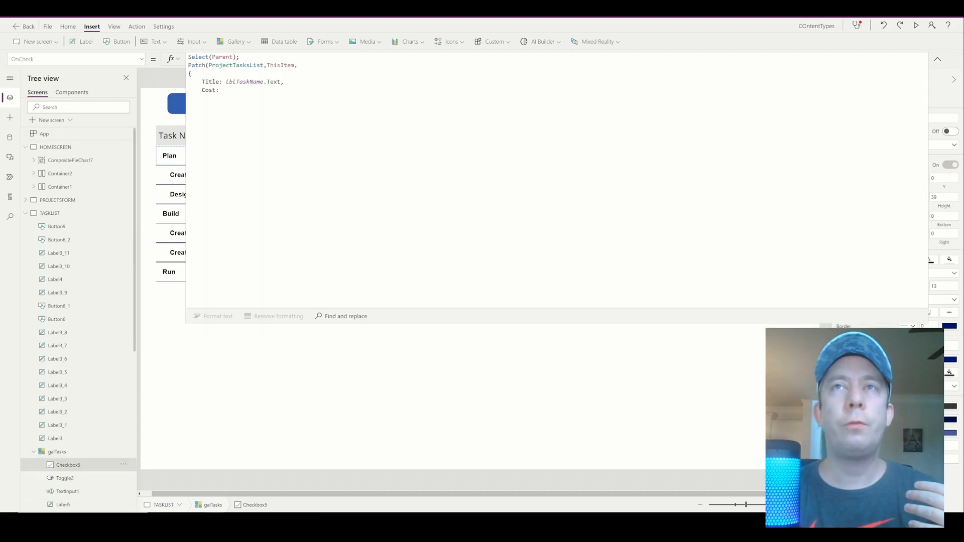
mouse_move(937, 59)
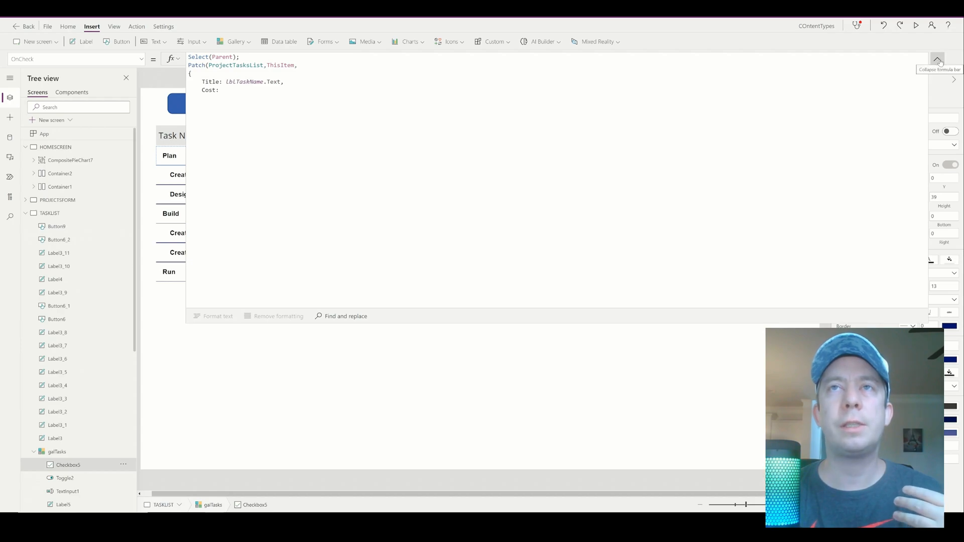
click(937, 59)
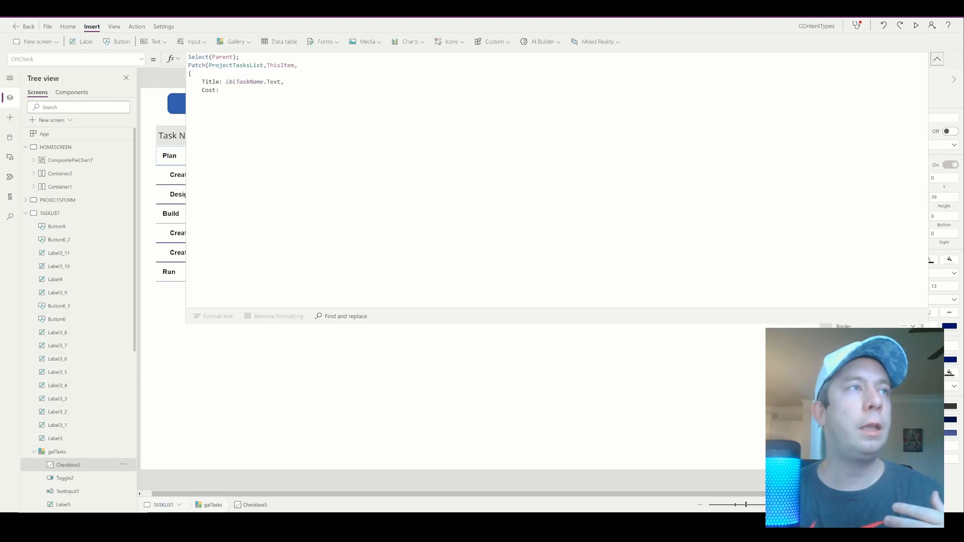
text(Sum(gl)
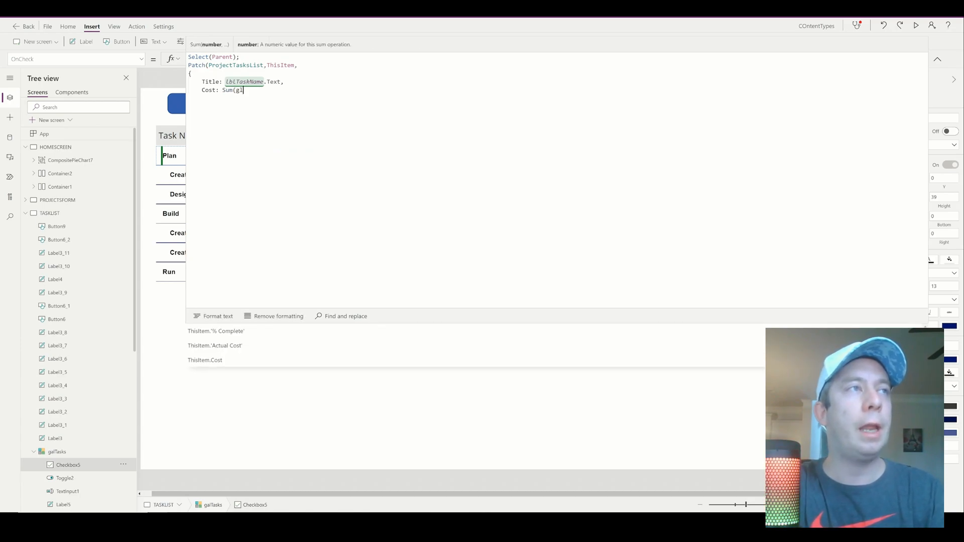
text(galTasks.AllIte)
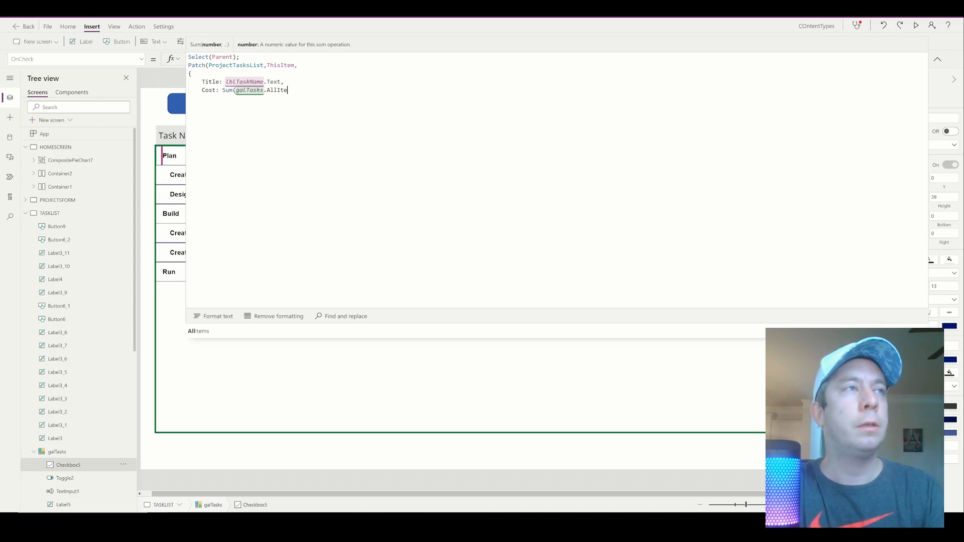
text(ms,)
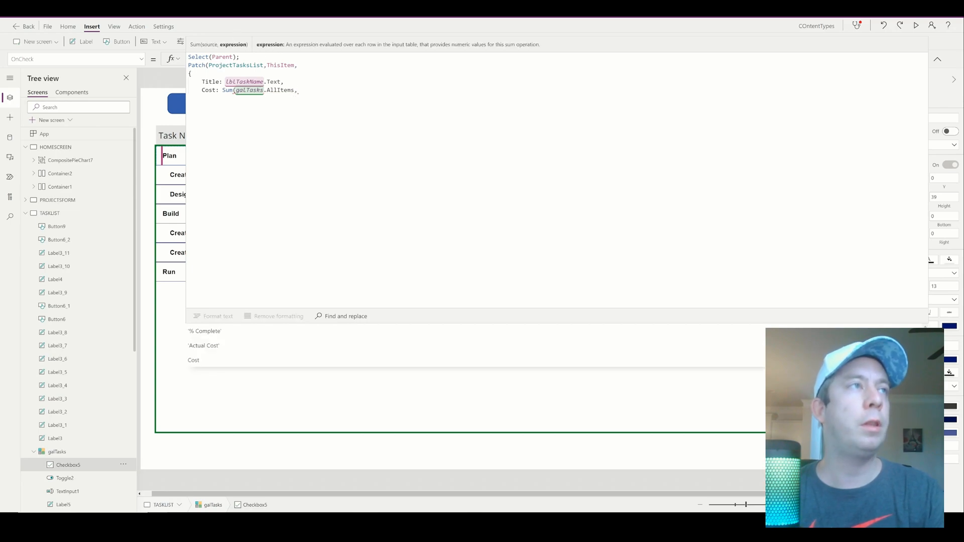
text(Cost))
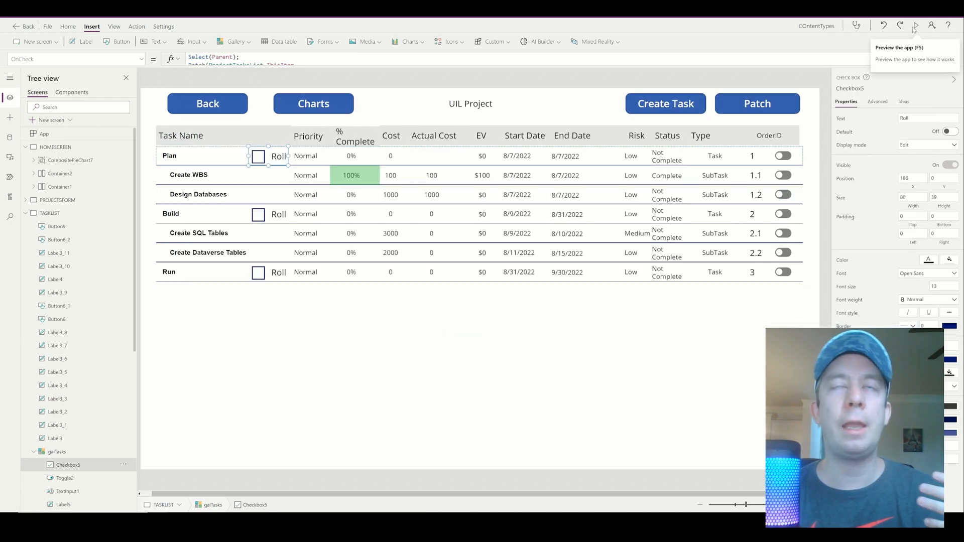
- Preview the app and tick Plan's Roll checkbox, rolling its Cost up to 6100
click(917, 26)
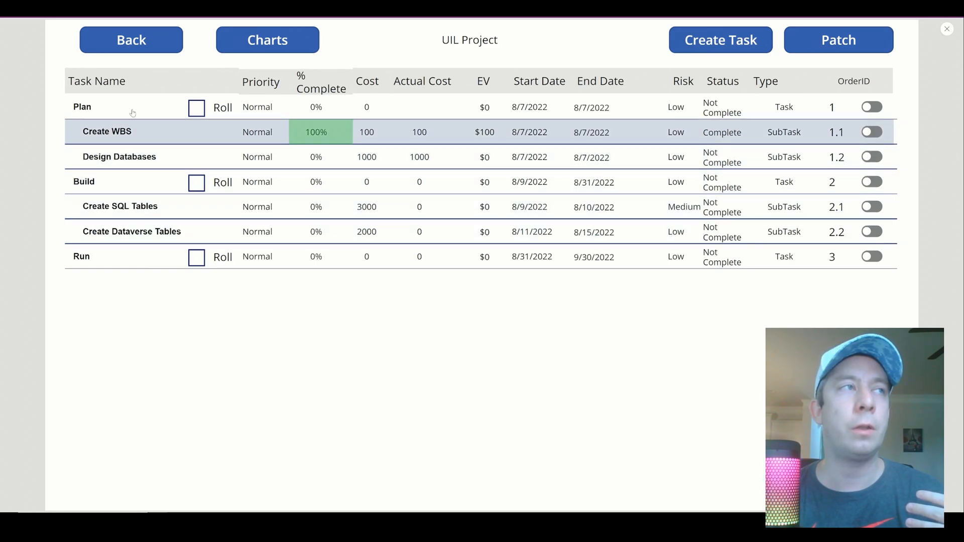
click(196, 108)
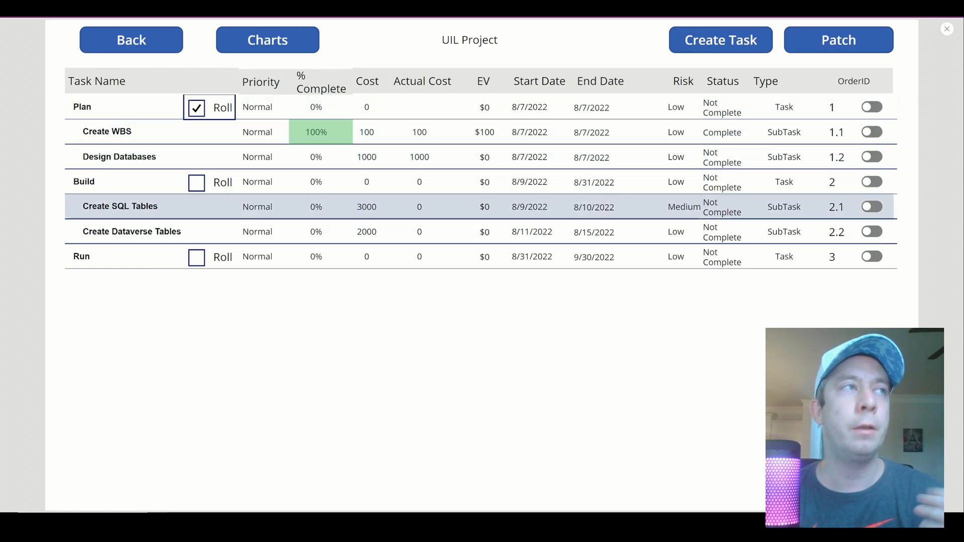
click(196, 107)
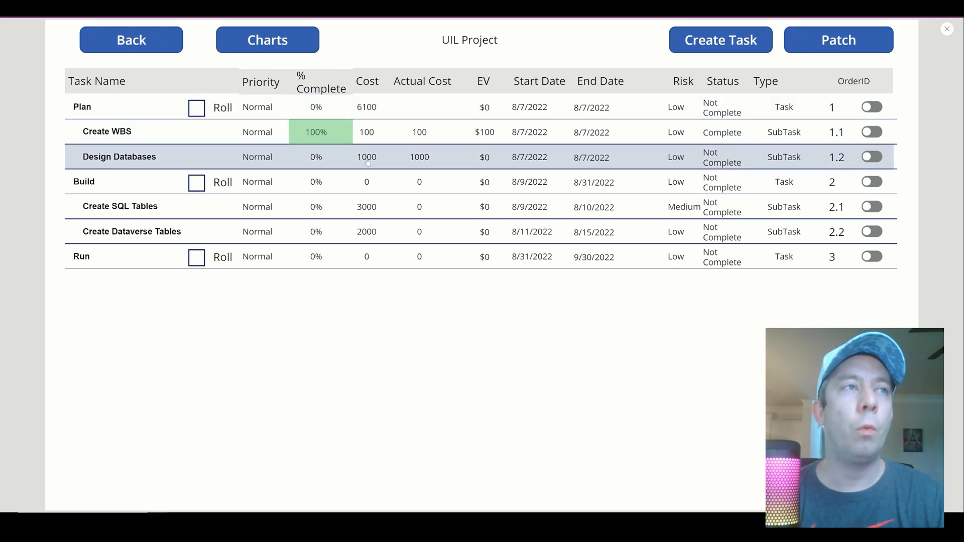
click(366, 132)
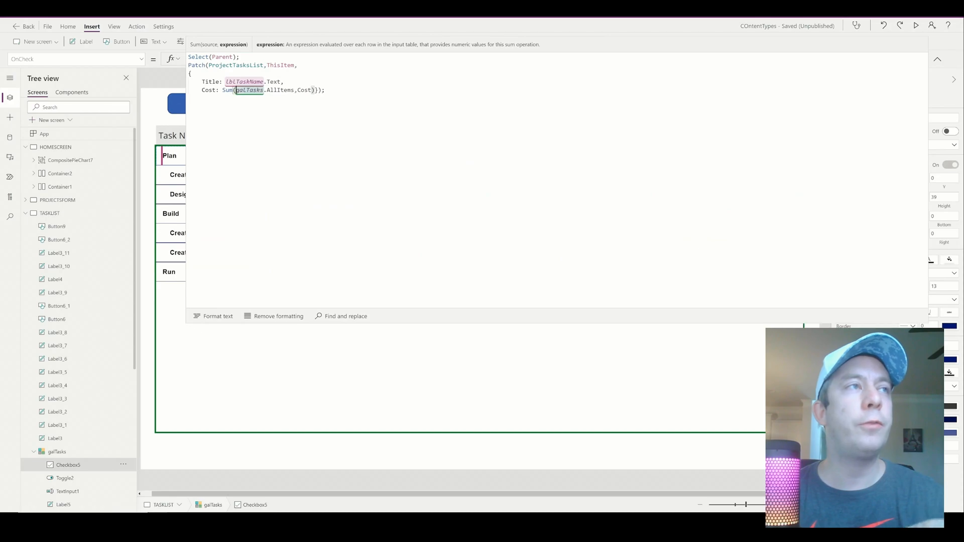
- Sum Cost over Filter(... StartsWith(lblTaskOrderID.Text, ThisItem.TaskOrderID)) in the OnCheck formula
text(Filter)
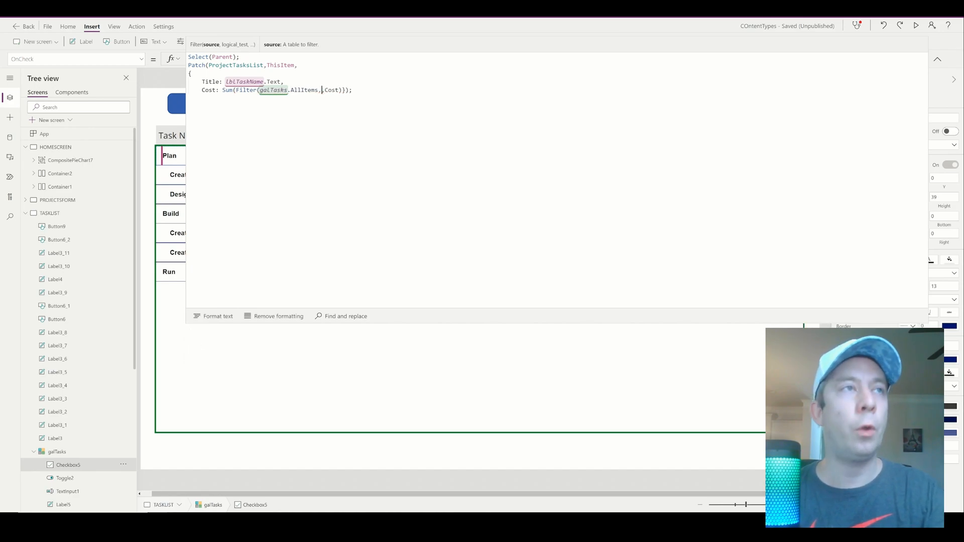
text(StartsWith()
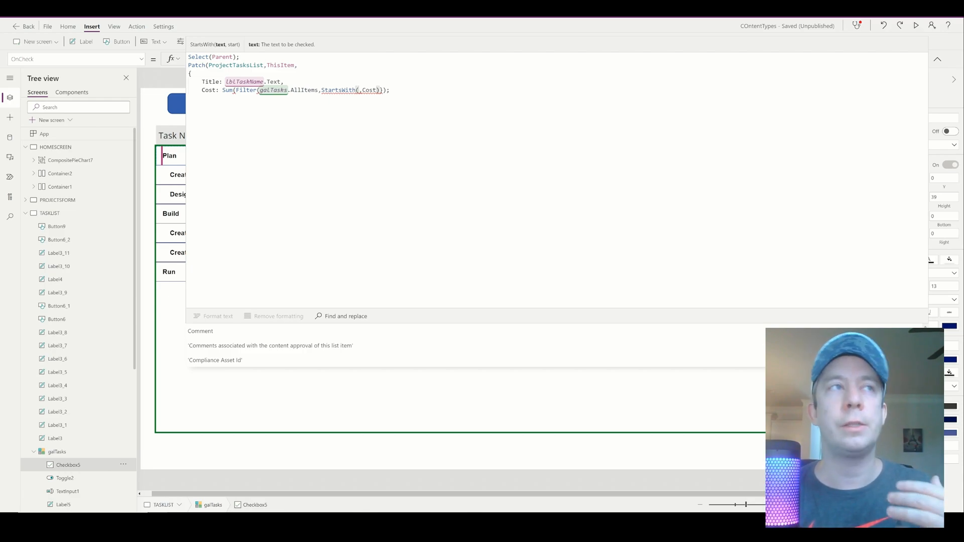
text(lblTaskOrderID)
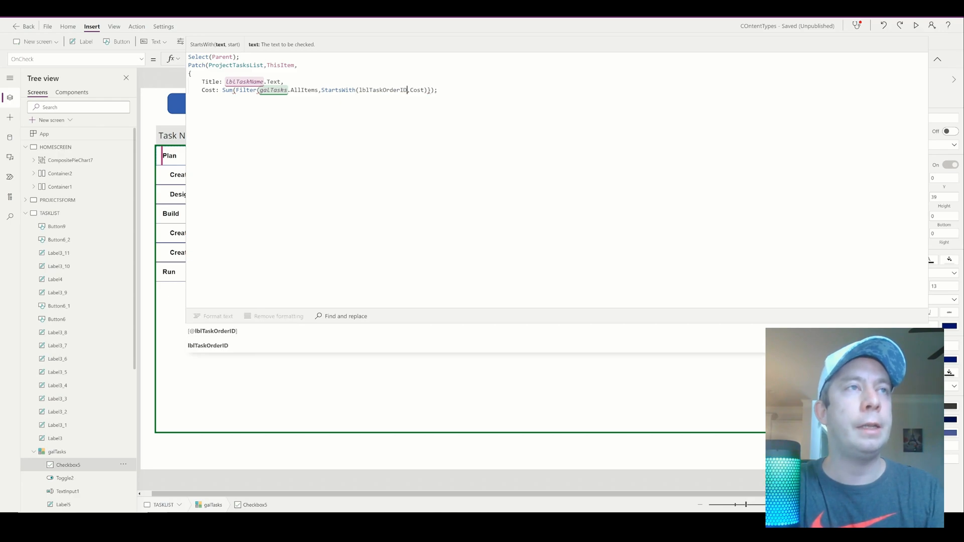
text(.Text)
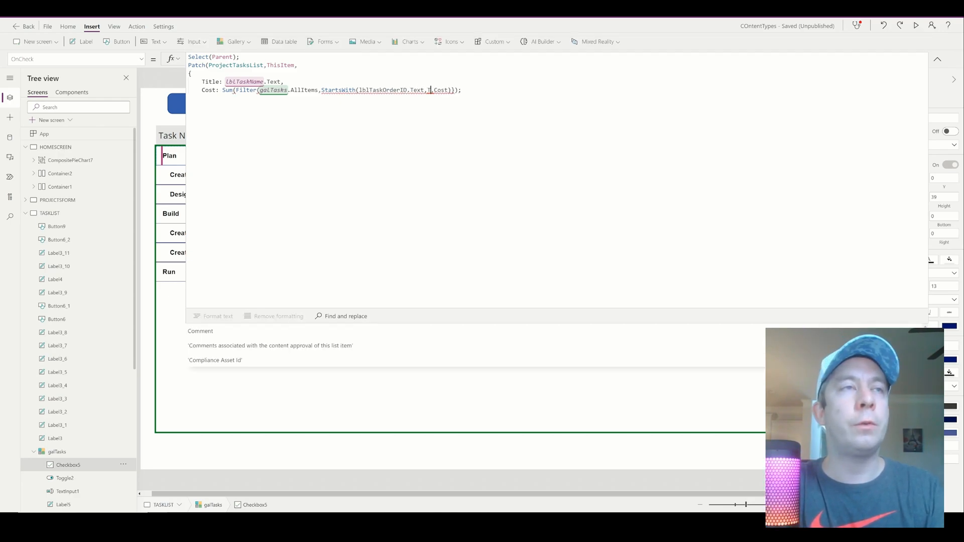
text(ThisItem.T)
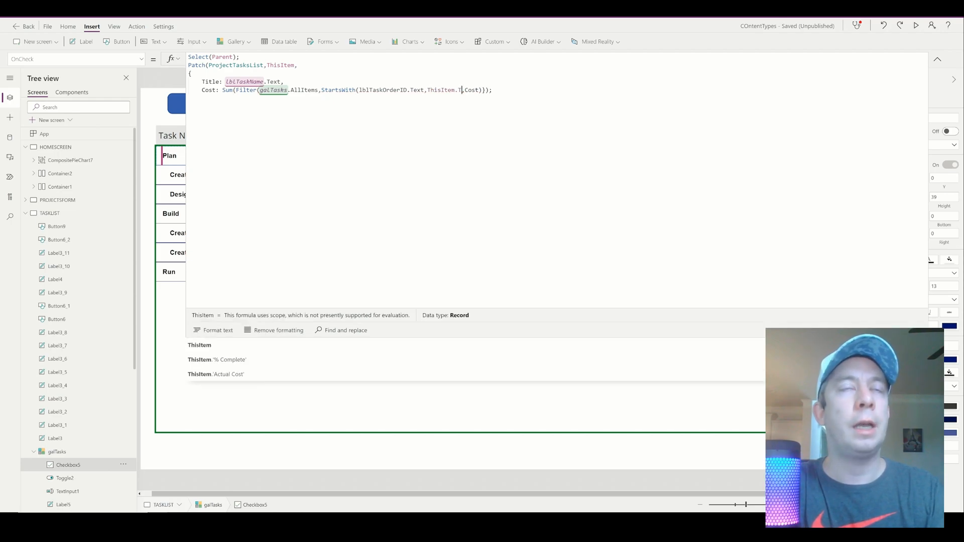
text(askOrderID)))
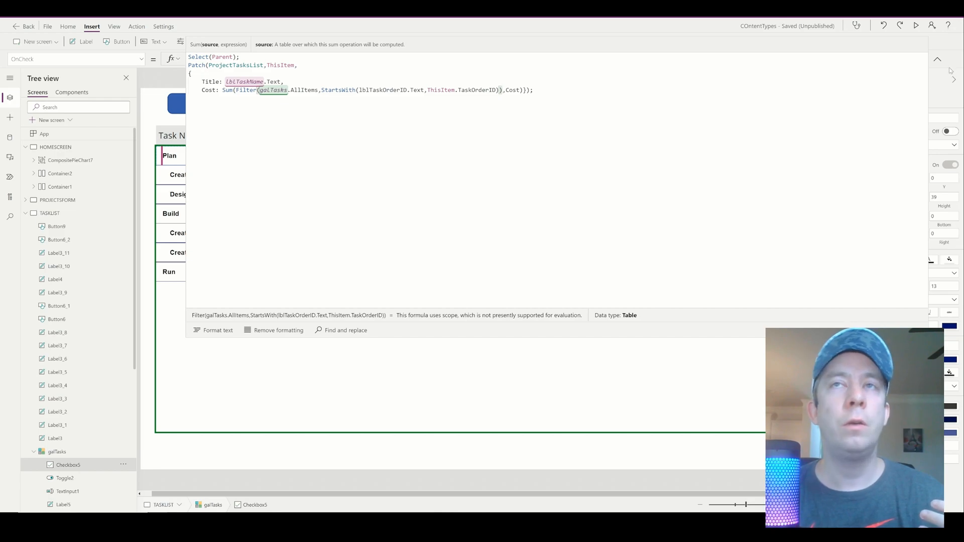
click(938, 59)
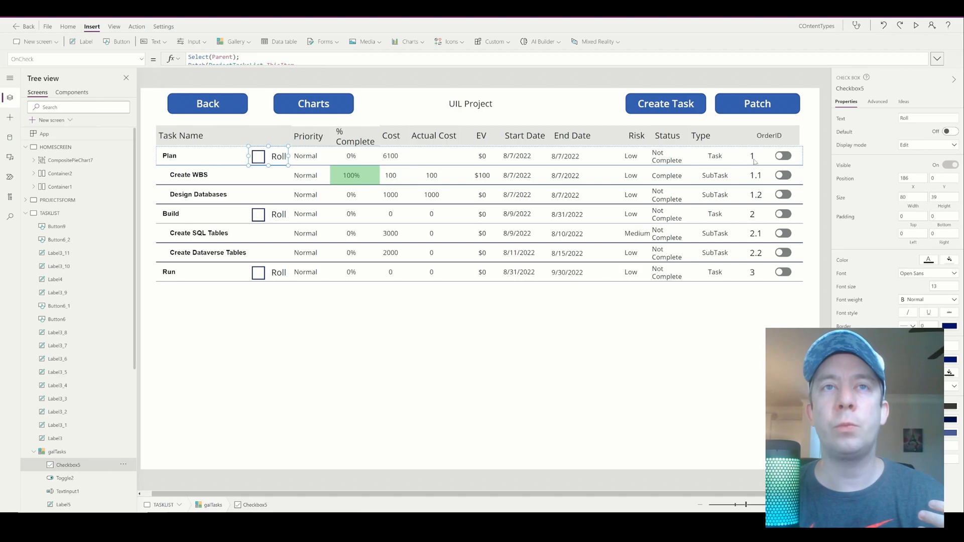
mouse_move(755, 160)
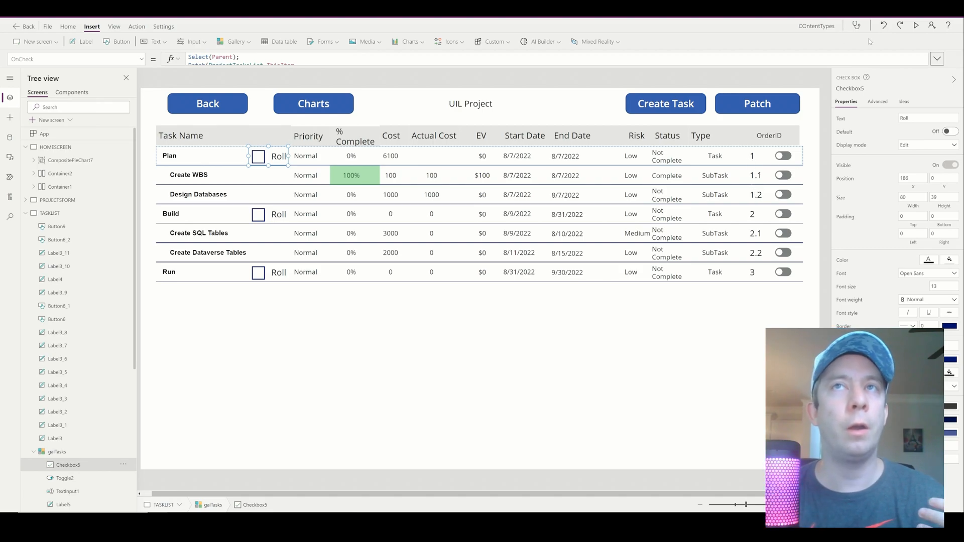
- Preview the app and tick Plan's Roll, confirming its Cost shows 8300
click(916, 27)
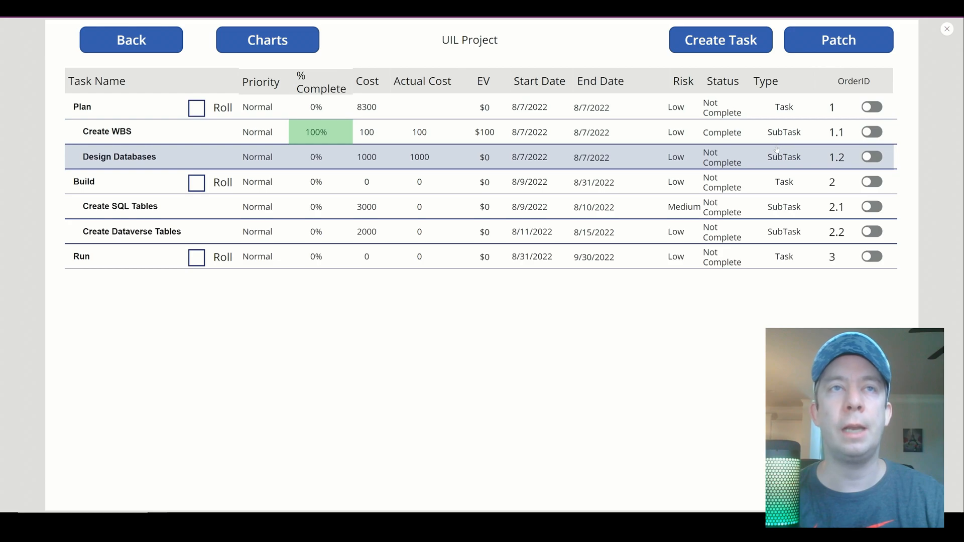
click(196, 108)
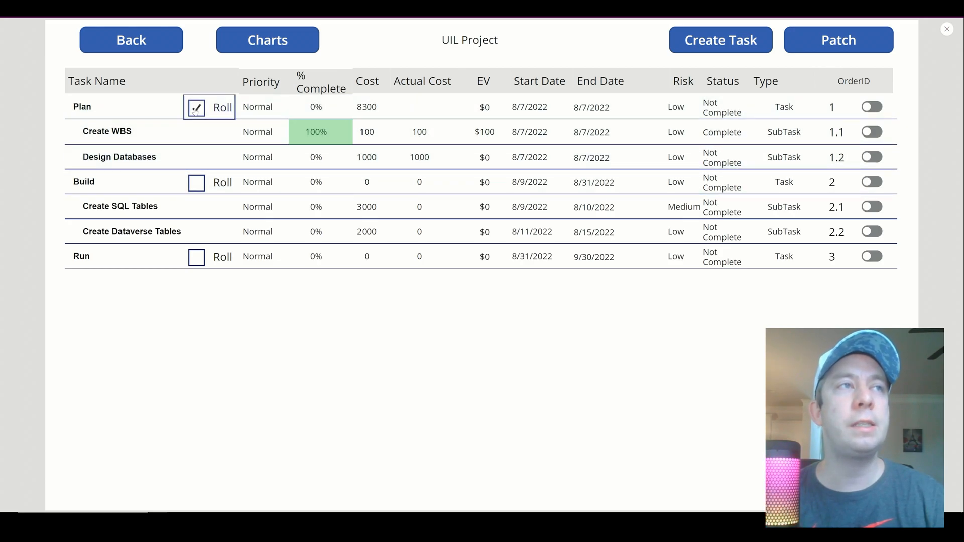
click(196, 108)
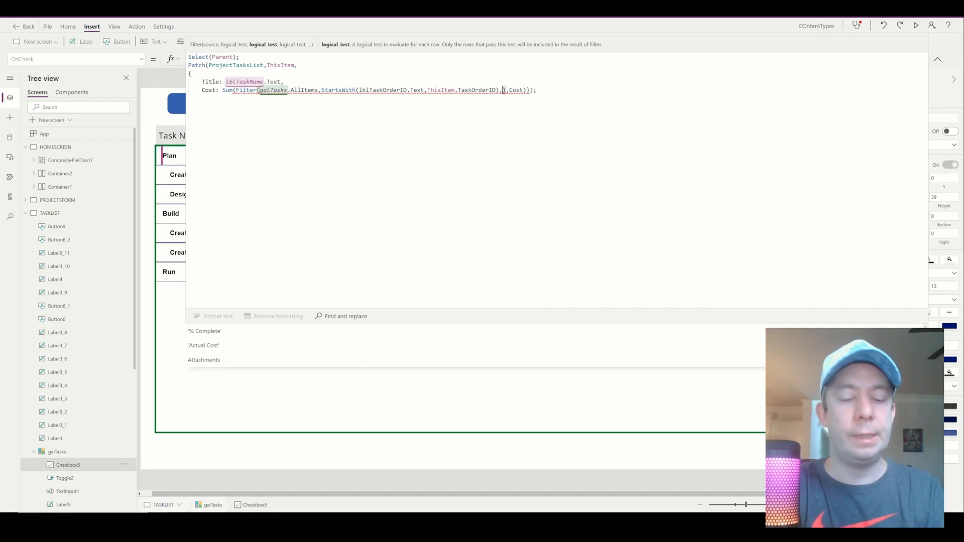
- Add the condition TaskType = "SubTask" inside the Filter of the OnCheck formula
text(TaskType = "SubTask)
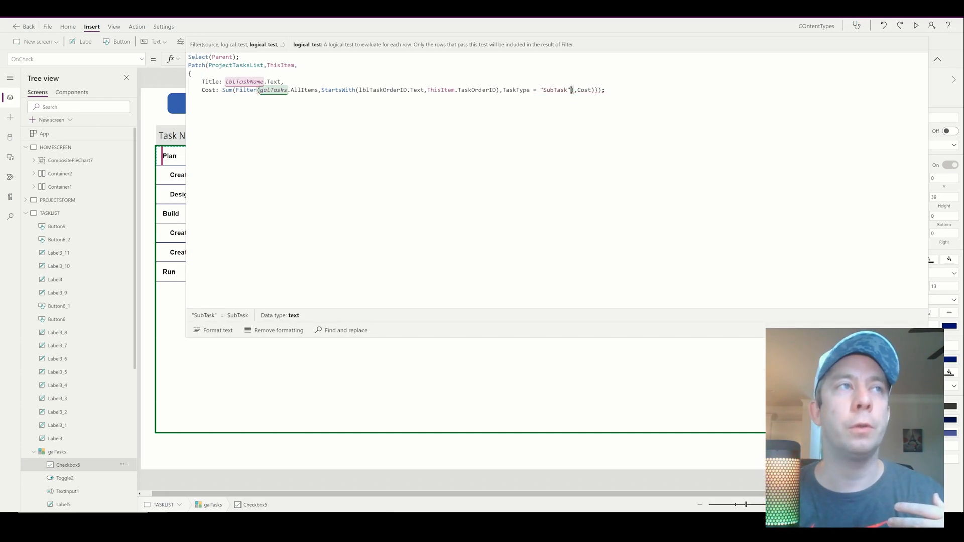
double_click(554, 90)
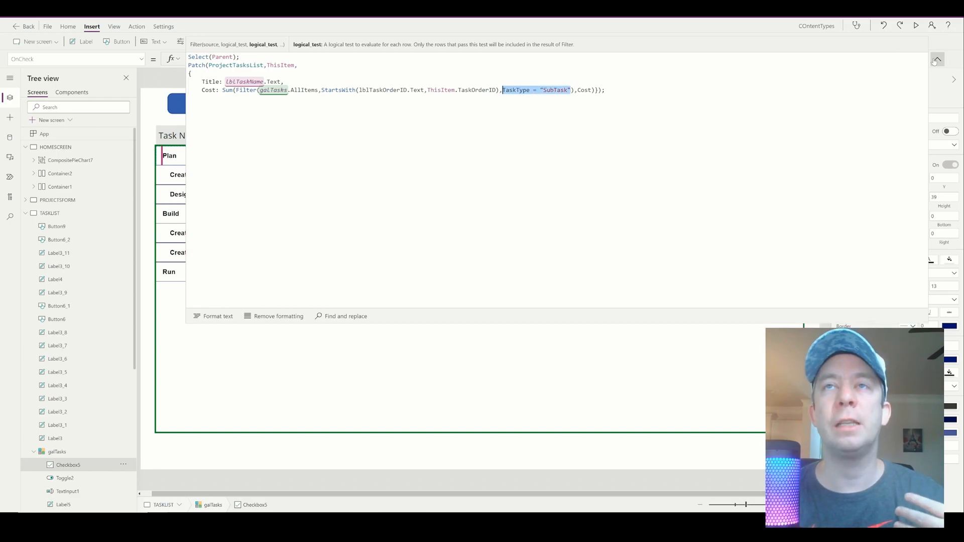
click(936, 59)
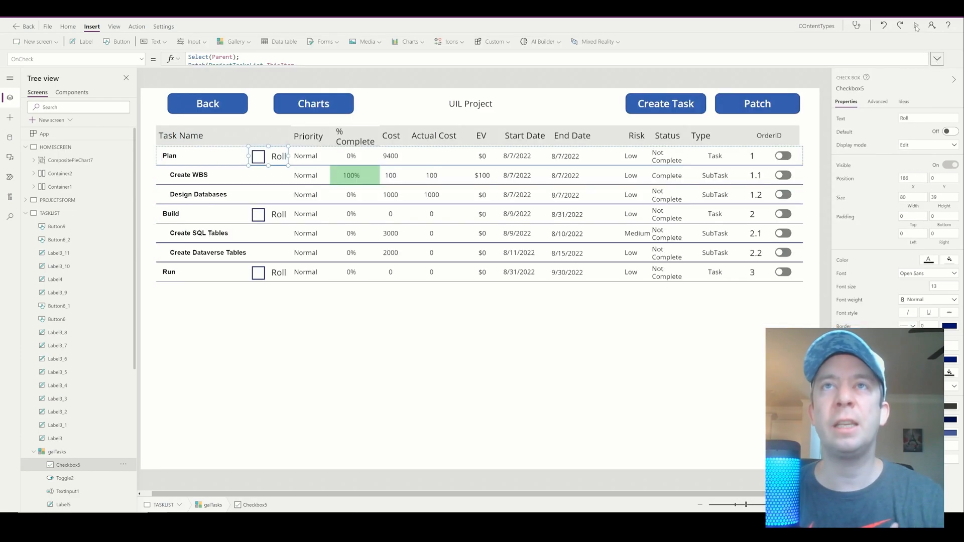
mouse_move(916, 25)
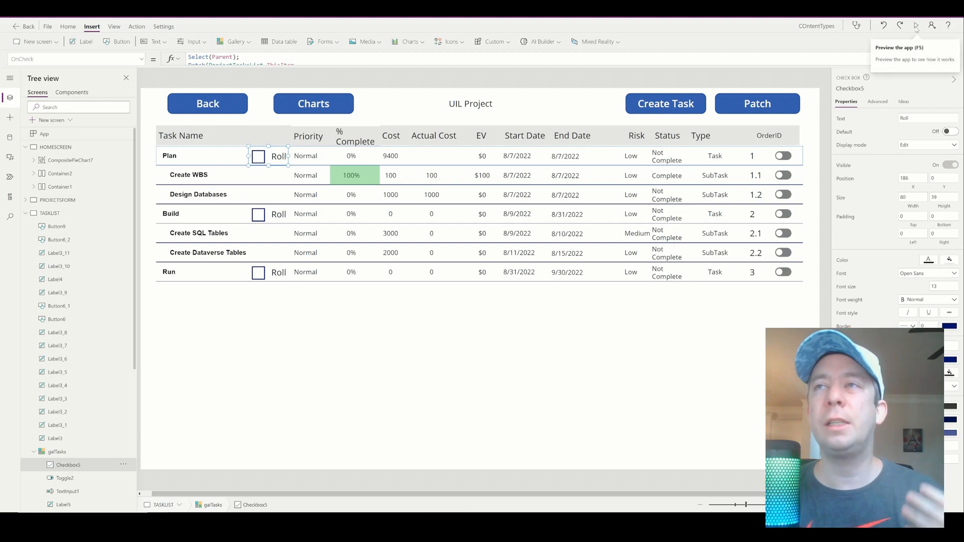
mouse_move(644, 187)
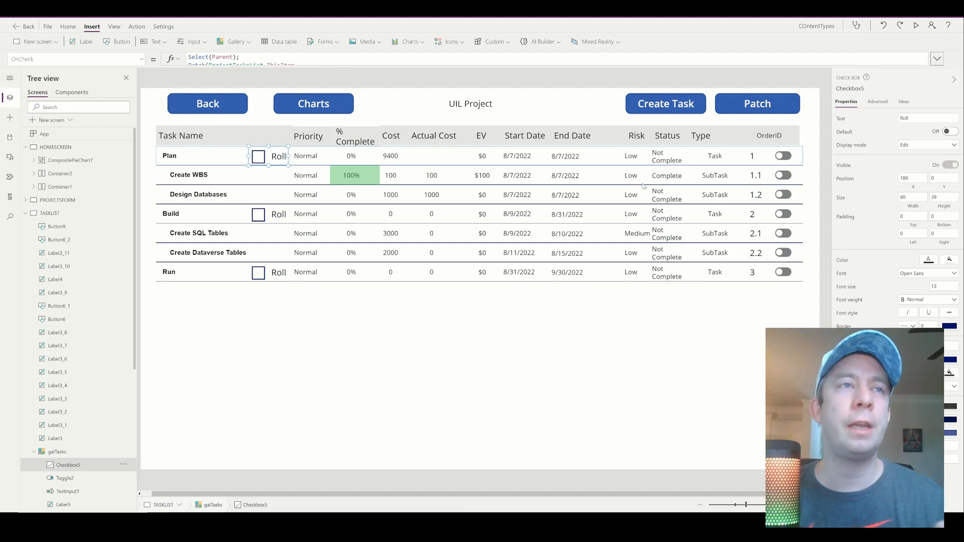
mouse_move(916, 25)
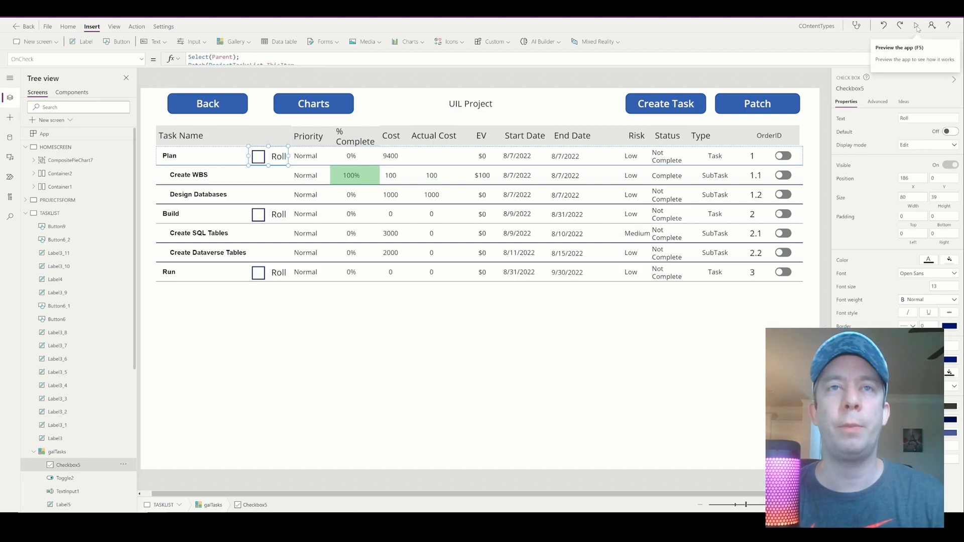
- Preview the app and roll up Plan (1100) and Build (5000) from their subtasks
click(916, 26)
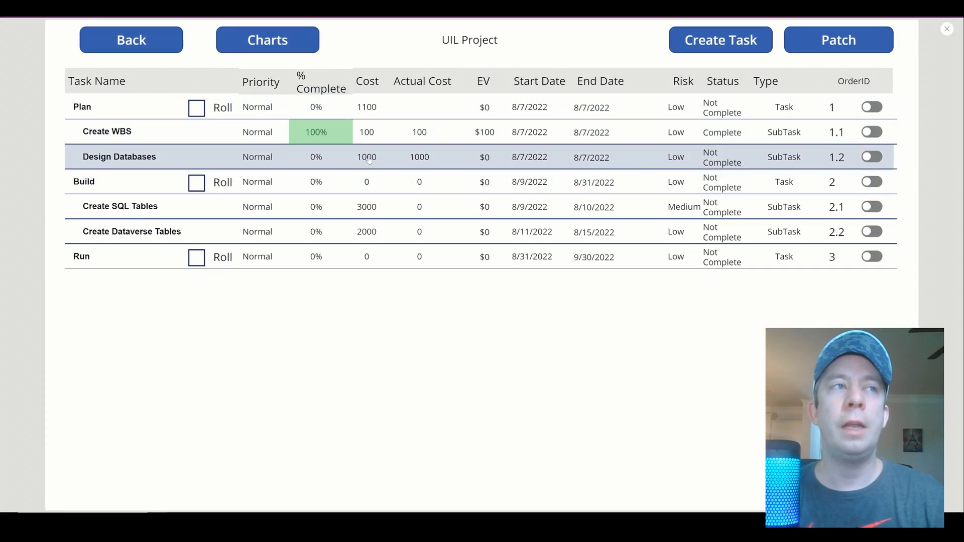
click(369, 131)
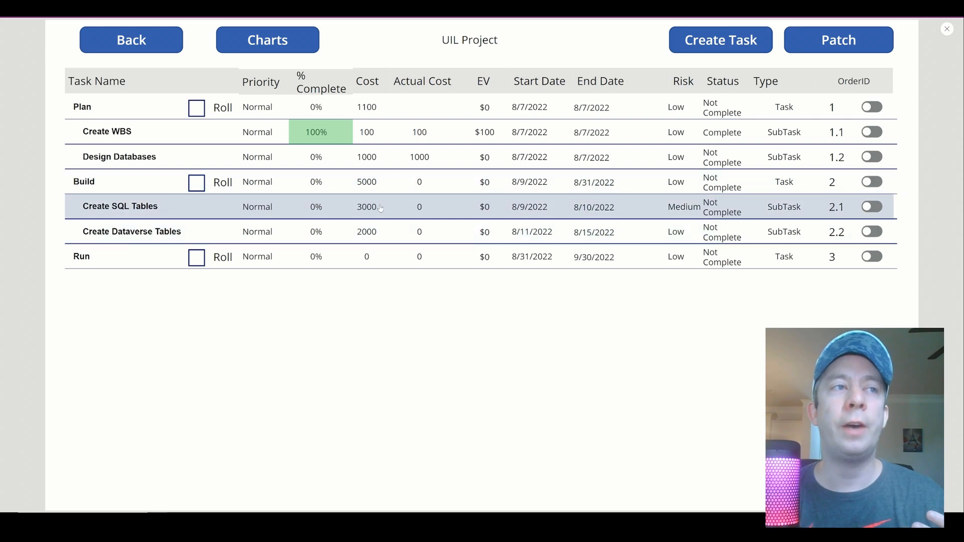
click(196, 256)
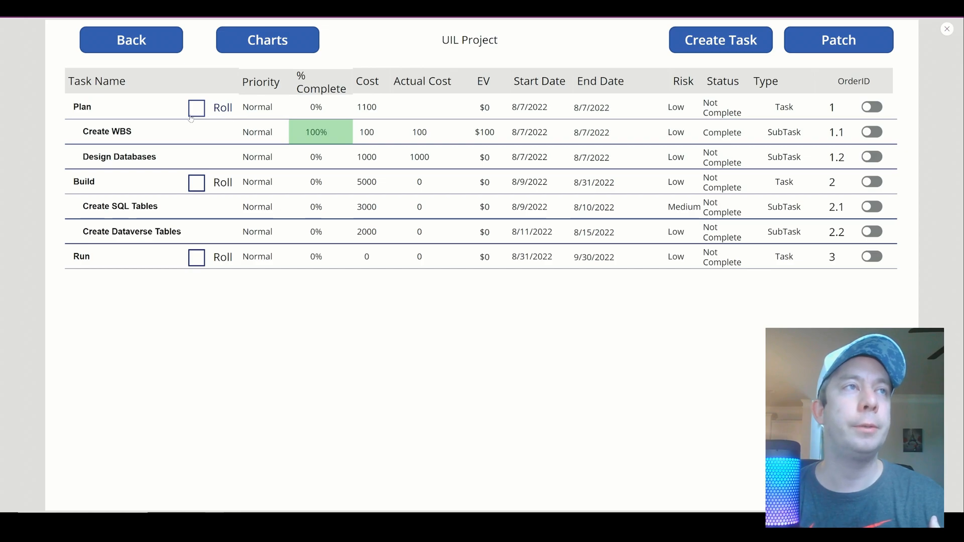
mouse_move(946, 29)
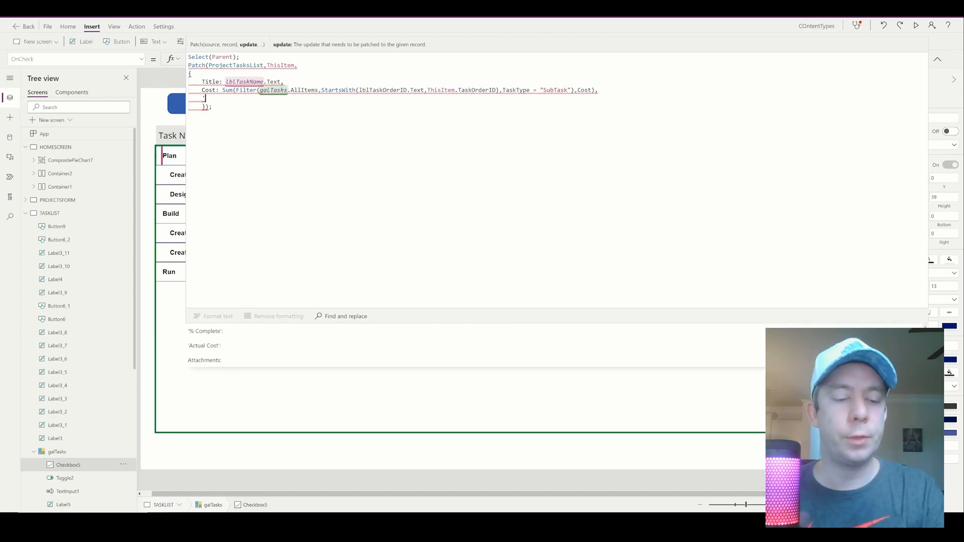
- Add '% Complete': .5 to the Patch record and preview the app
text('% Com)
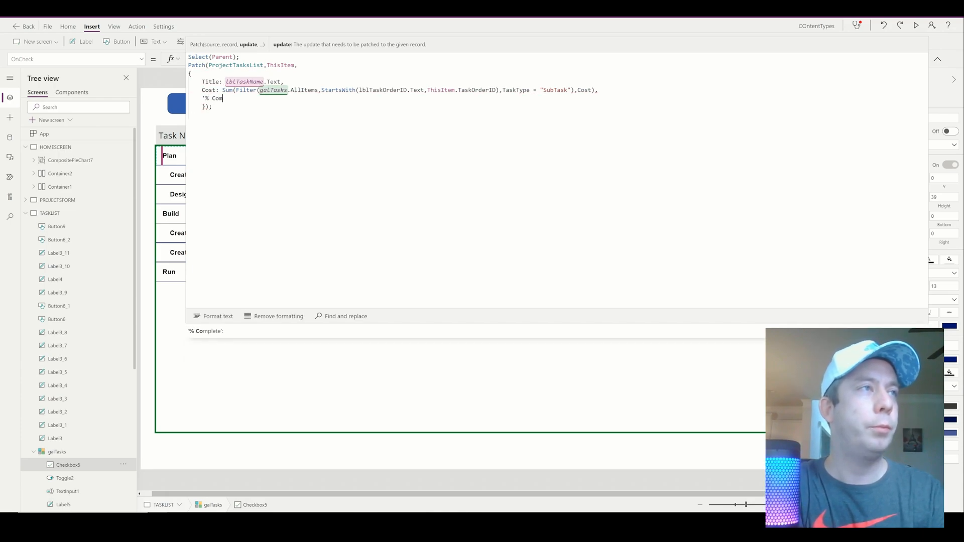
text(plete': 3)
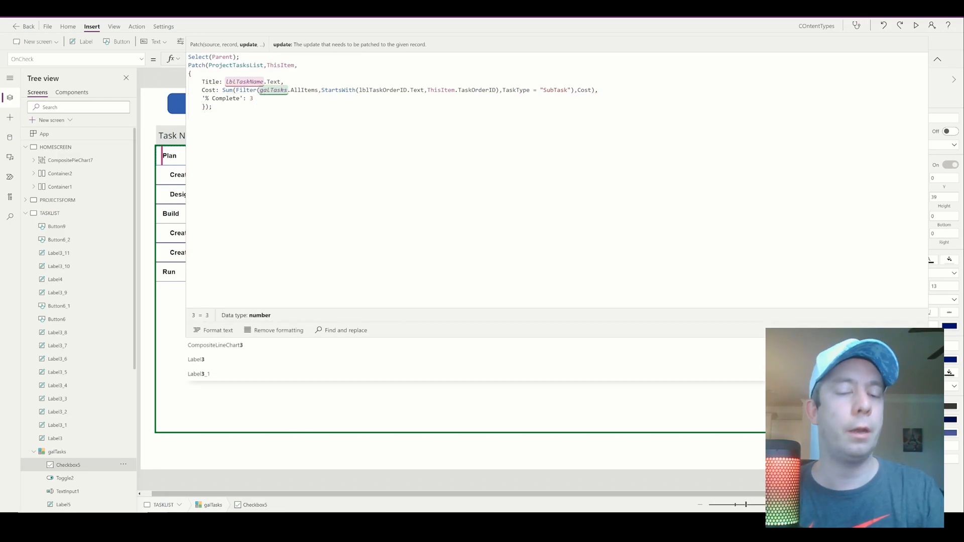
text(.8)
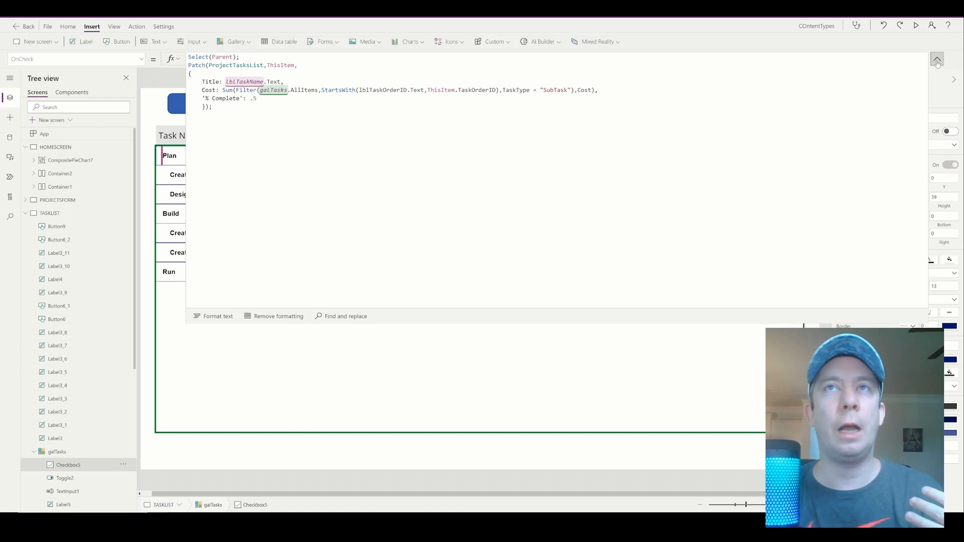
click(916, 26)
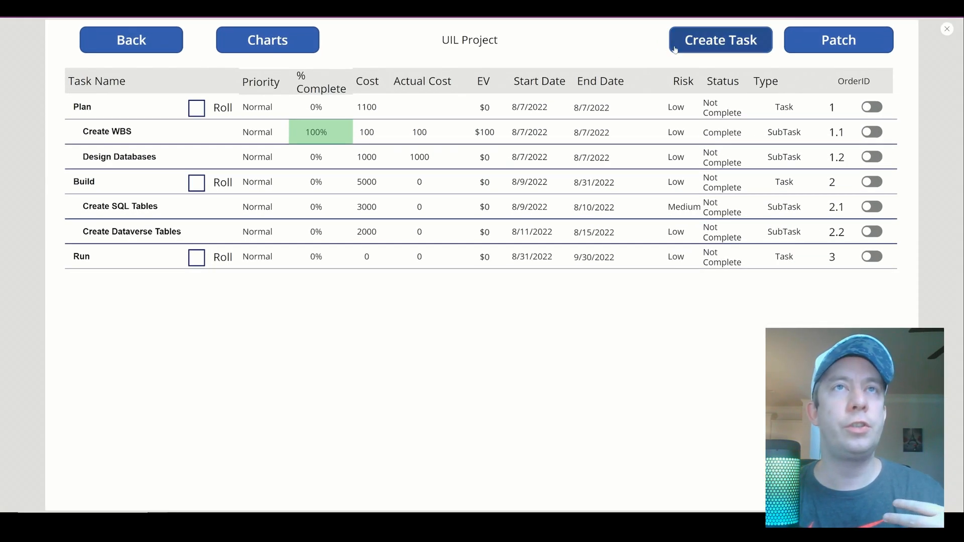
- Tick Plan's Roll checkbox so it shows 50% complete and $550 EV, then reopen the Roll formula
click(196, 108)
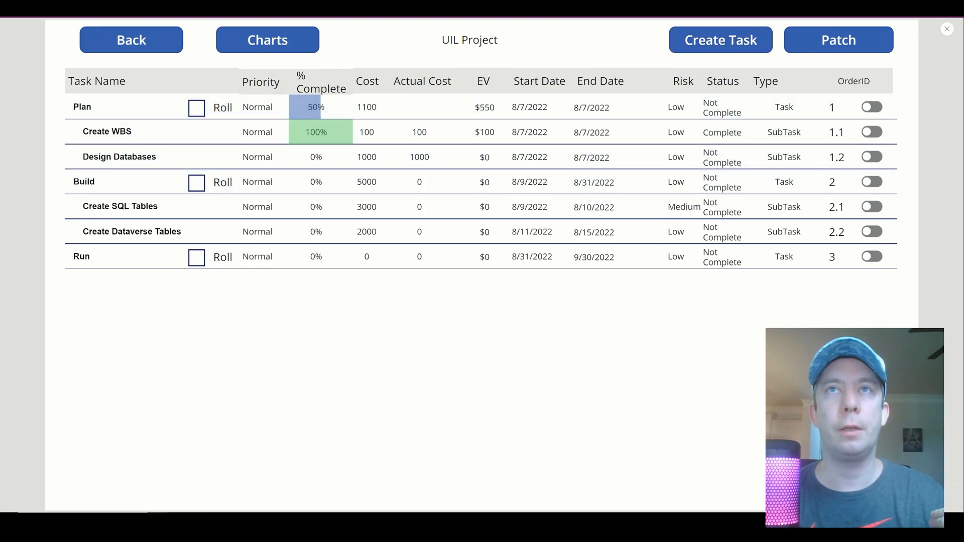
mouse_move(590, 66)
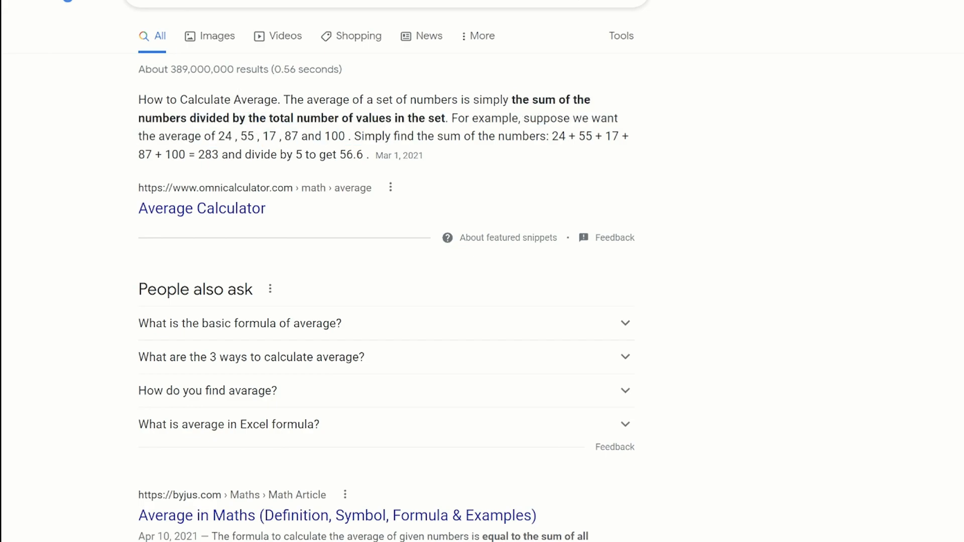
drag(239, 118, 391, 118)
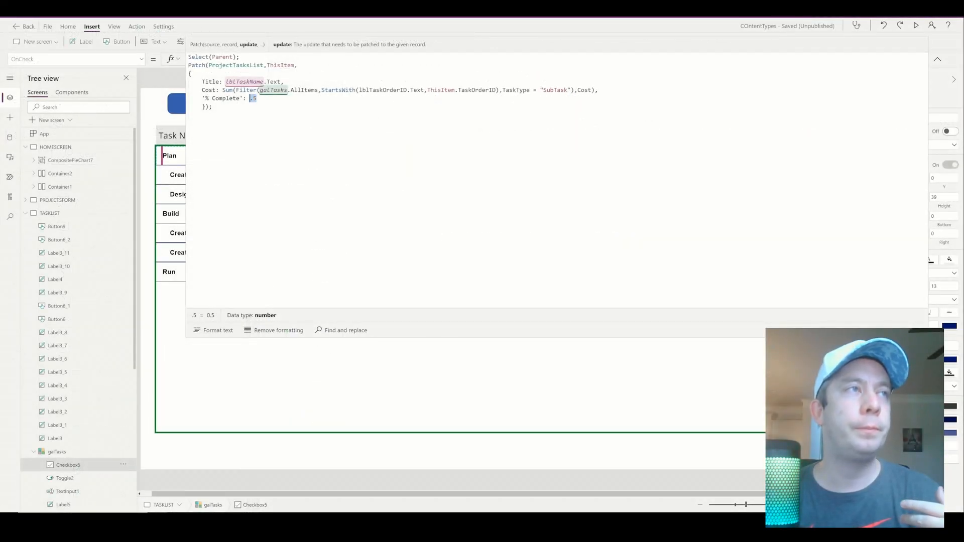
- Set parent % Complete to Sum(Filter(...),'% Complete') / CountRows(Filter(...)) of its SubTasks in OnCheck
text(Sum,)
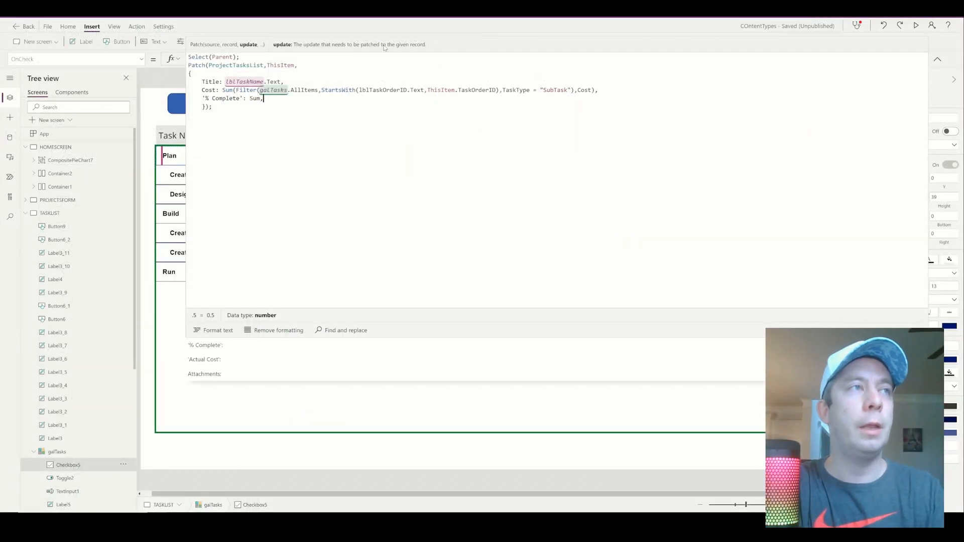
text(F)
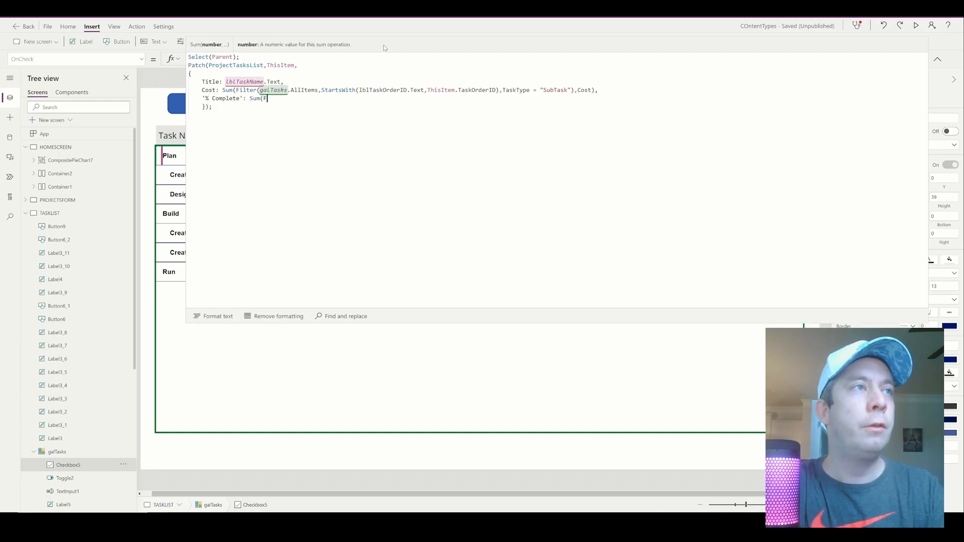
text(ilter)
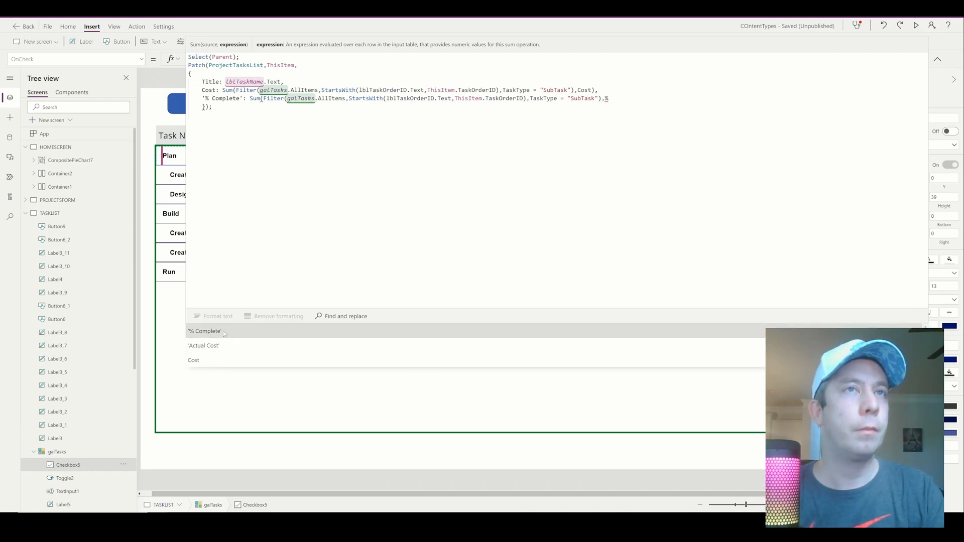
click(205, 330)
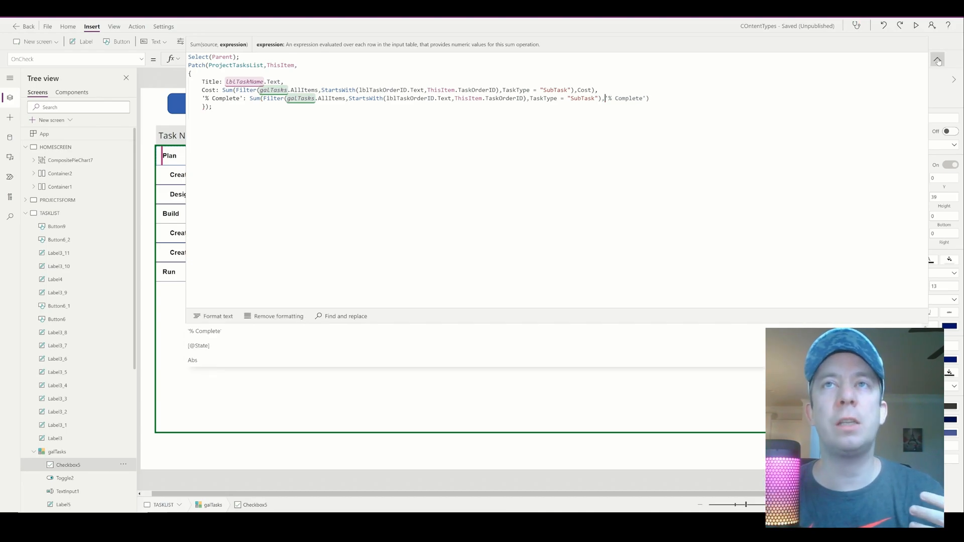
click(916, 26)
text( /)
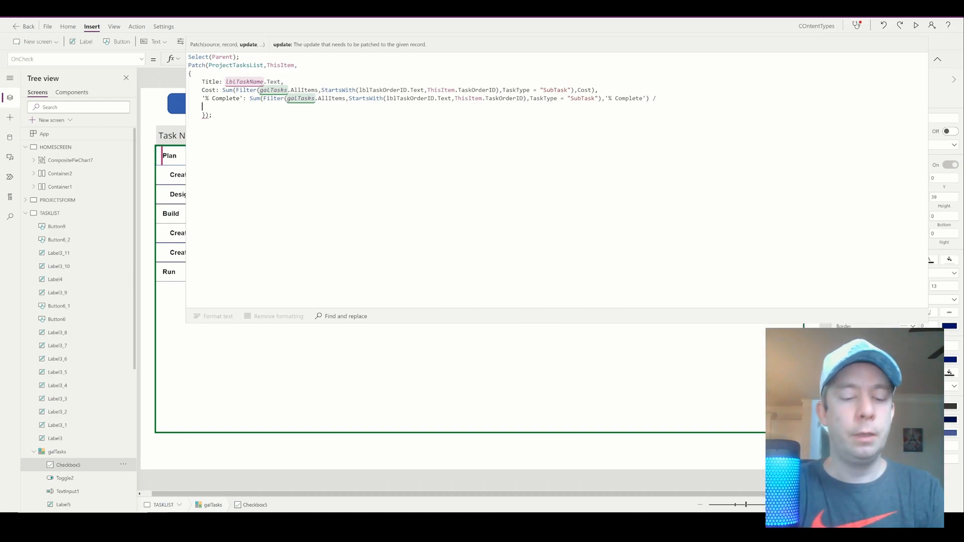
text(CountRows)
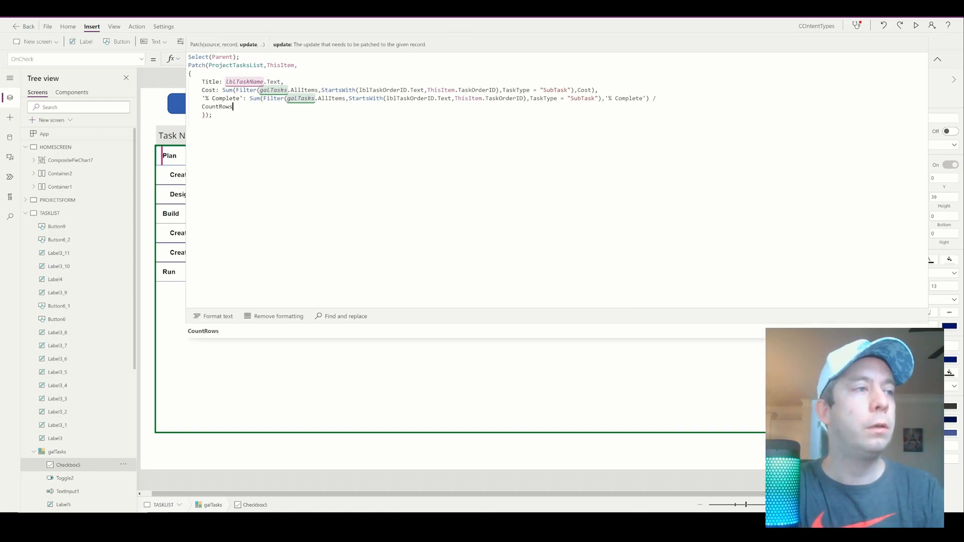
text(()
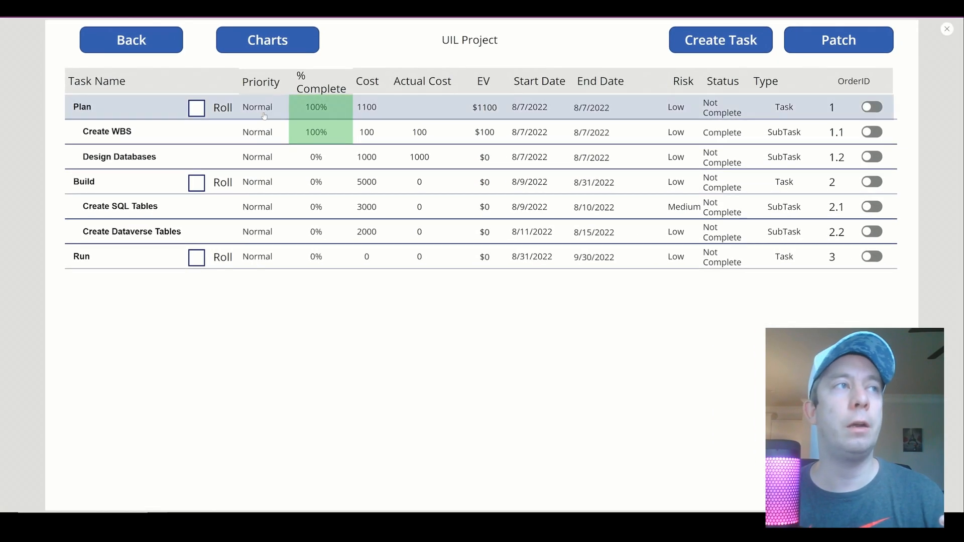
- Check Roll on the Plan row to get 50% complete and $550 EV, then exit preview
click(315, 107)
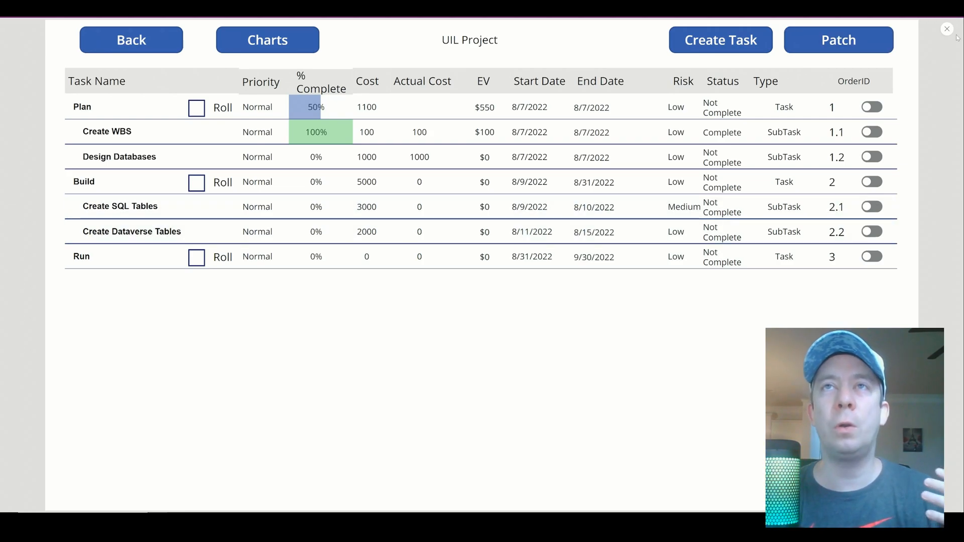
mouse_move(948, 29)
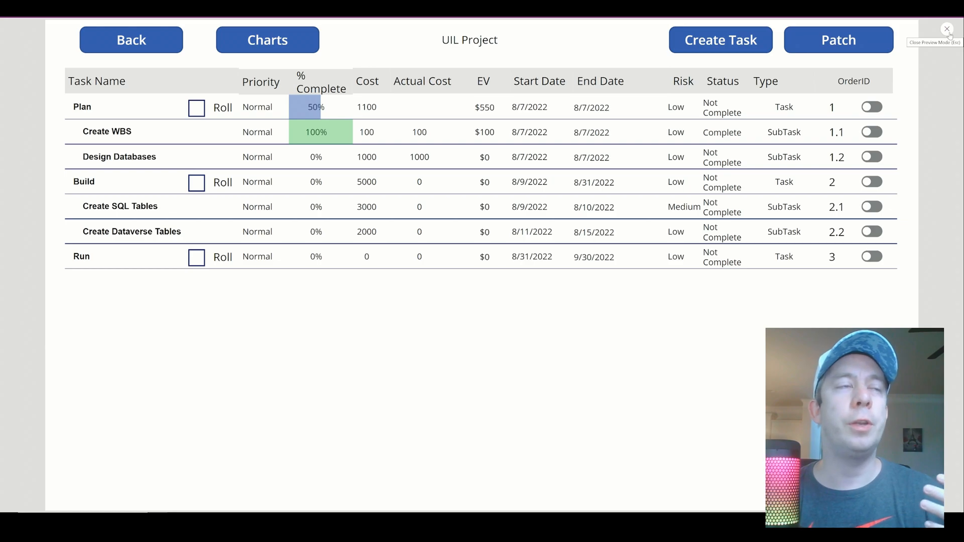
click(947, 28)
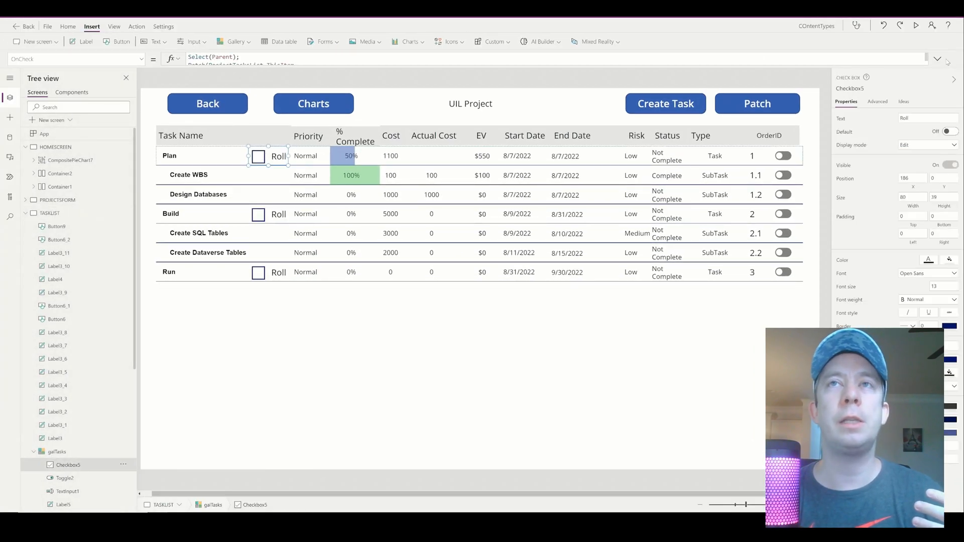
- Write a // comment: % Complete is the sum of matching SubTask rows divided by their total rows
click(936, 59)
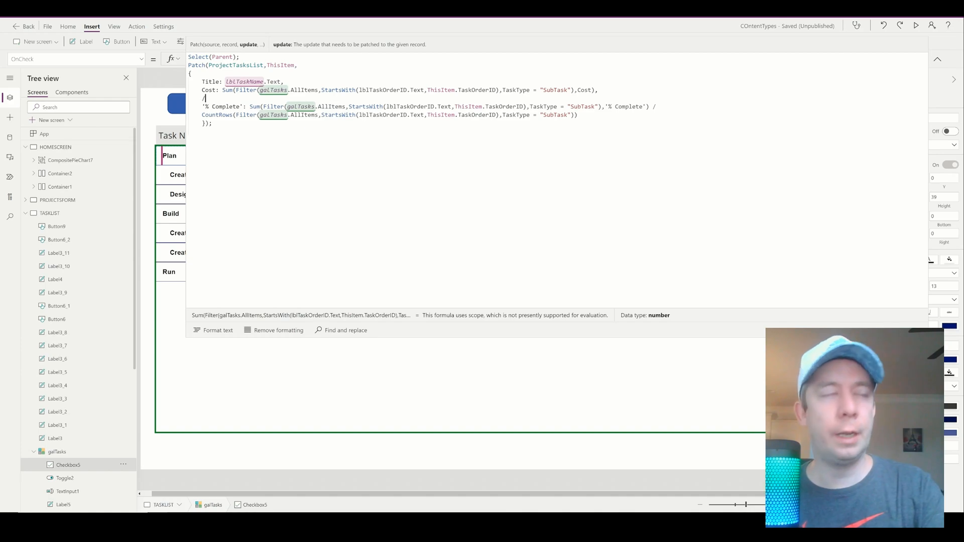
text(/%)
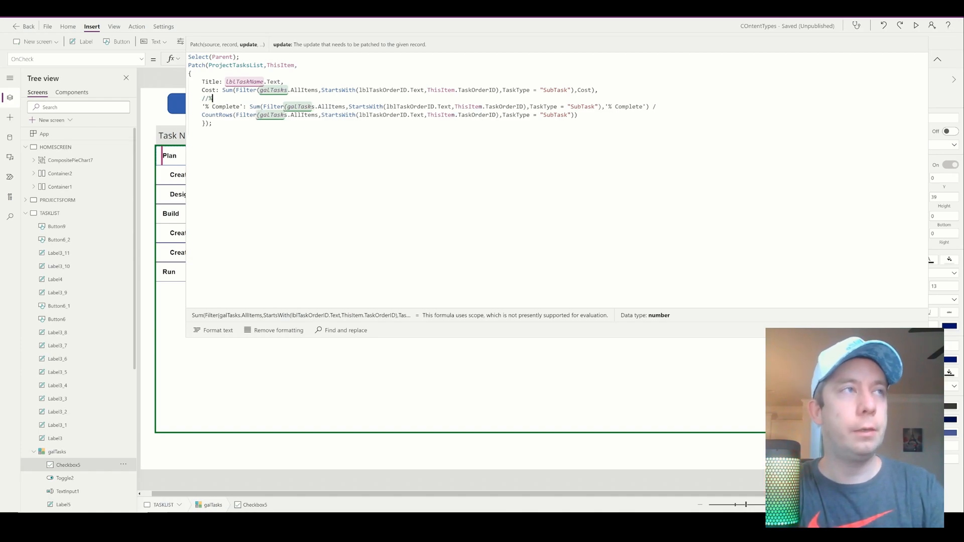
text(Complet)
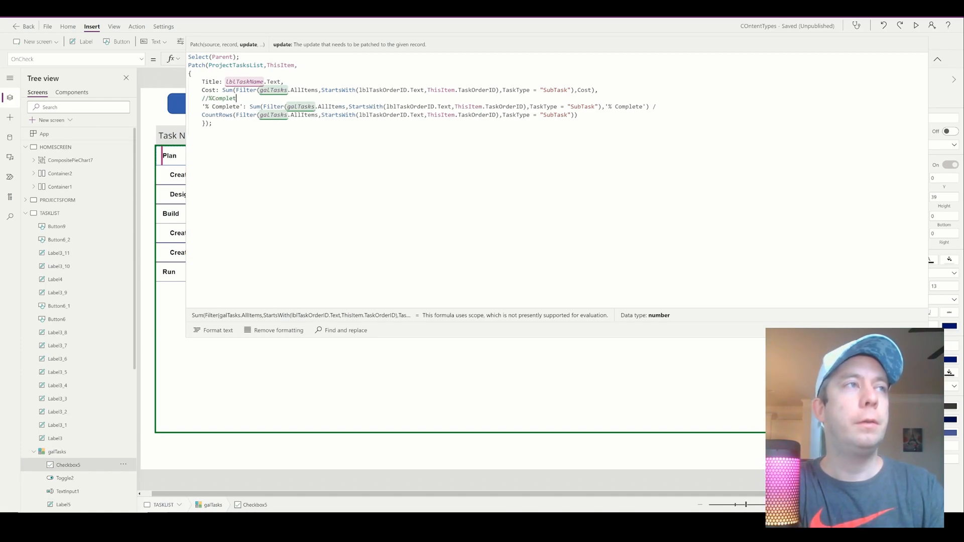
text(e is the Sum)
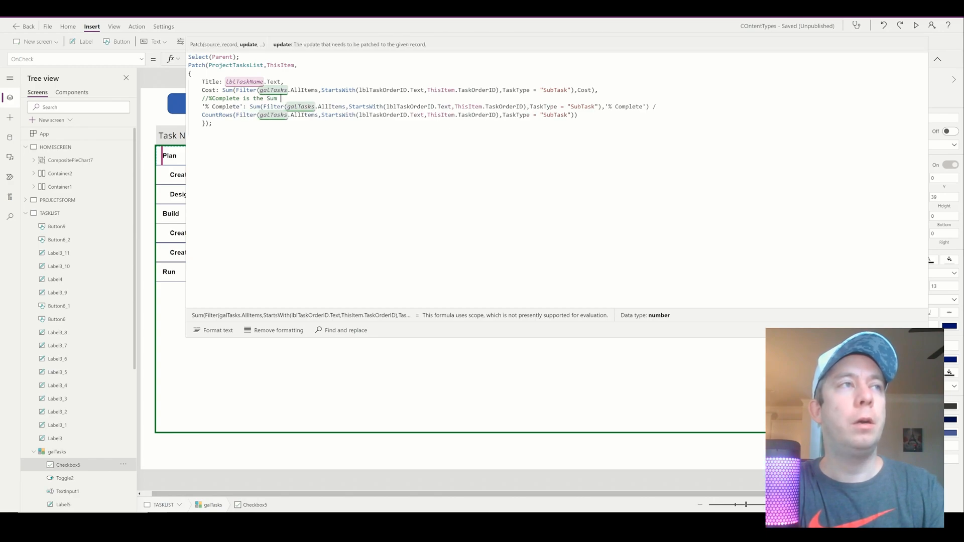
text(of all)
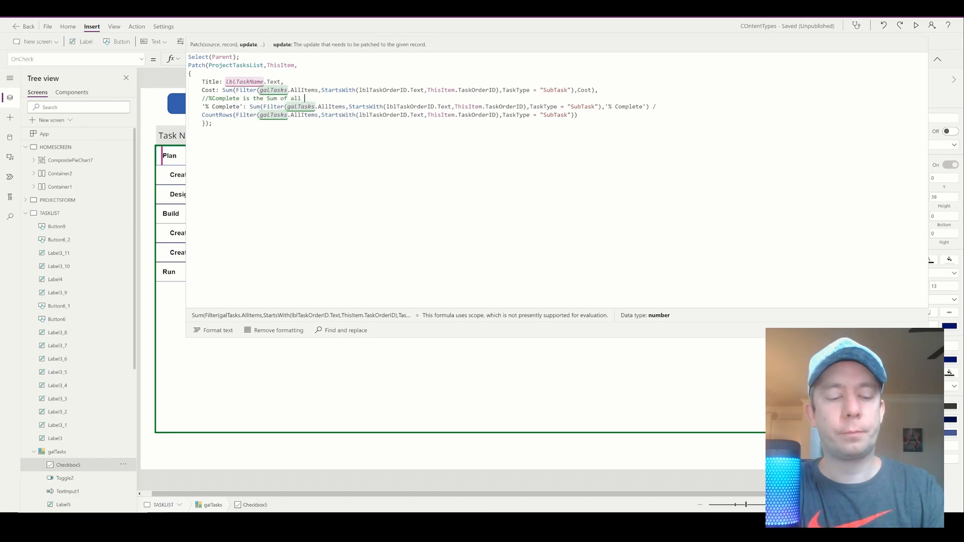
text(Rows)
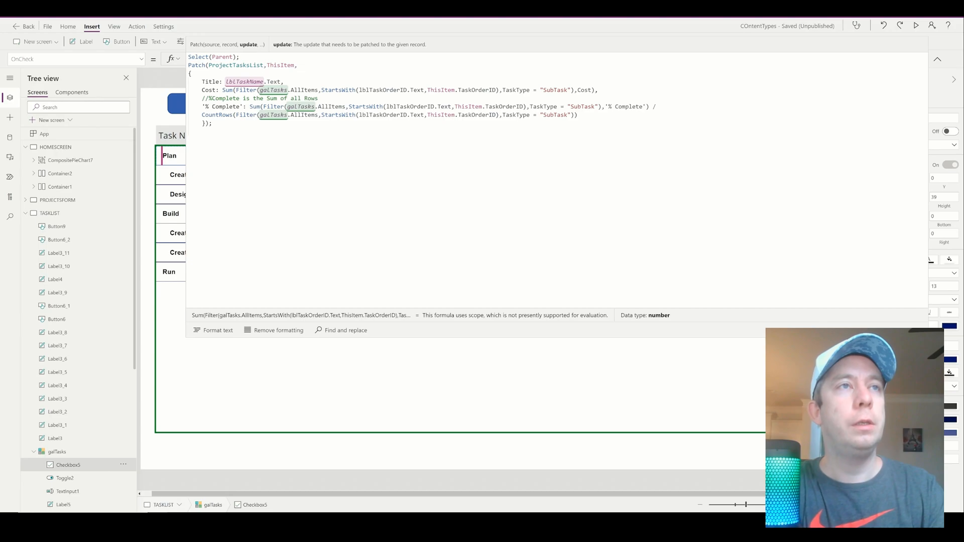
text(Equal)
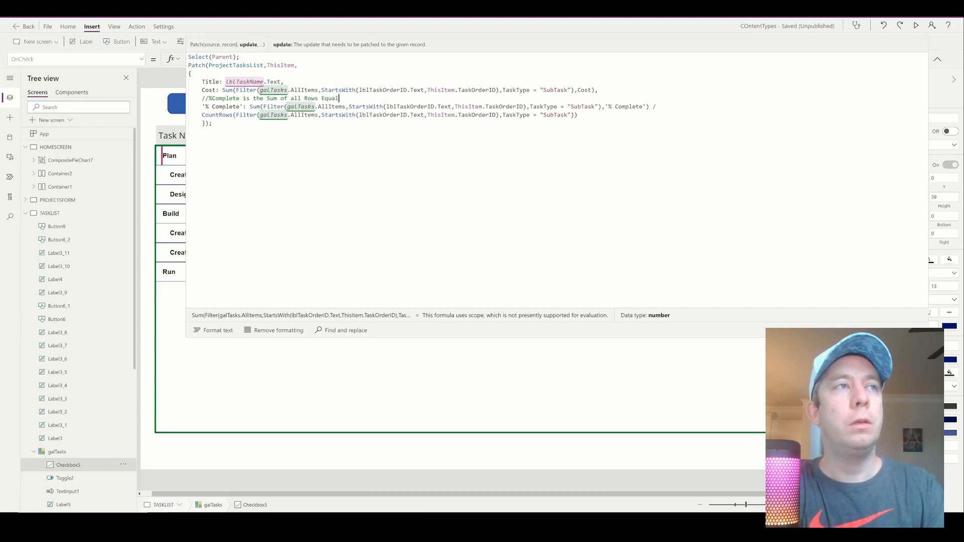
text(that)
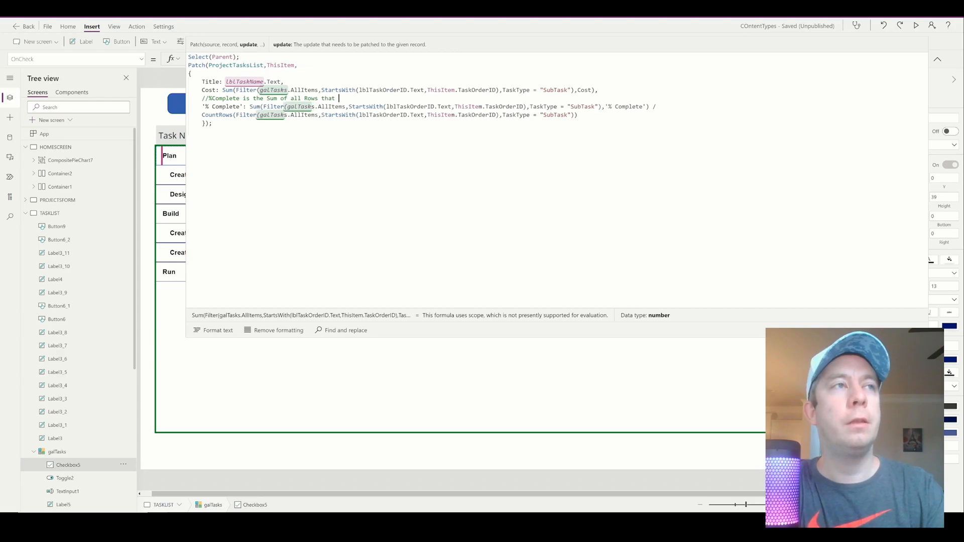
text(Starts with the L)
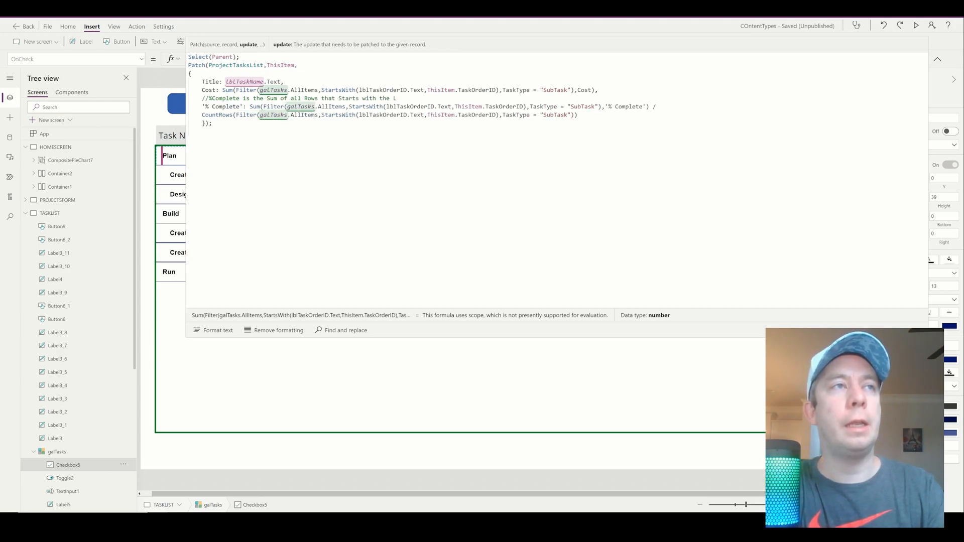
text(TaskOr)
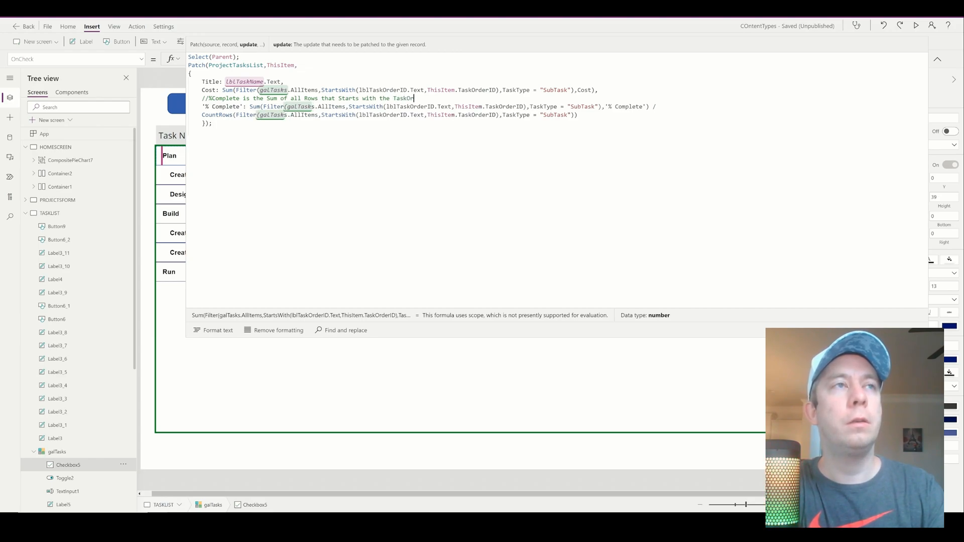
text(and)
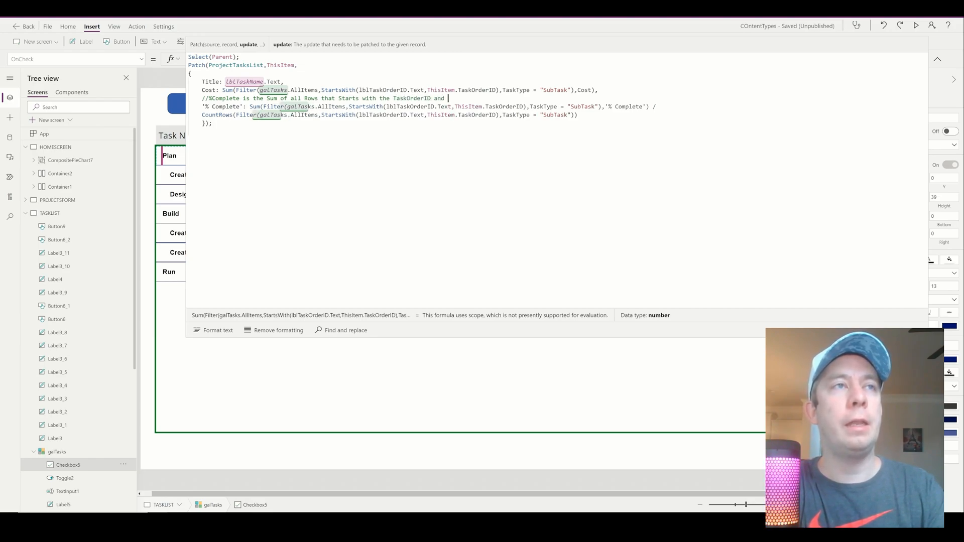
text(equal to Task)
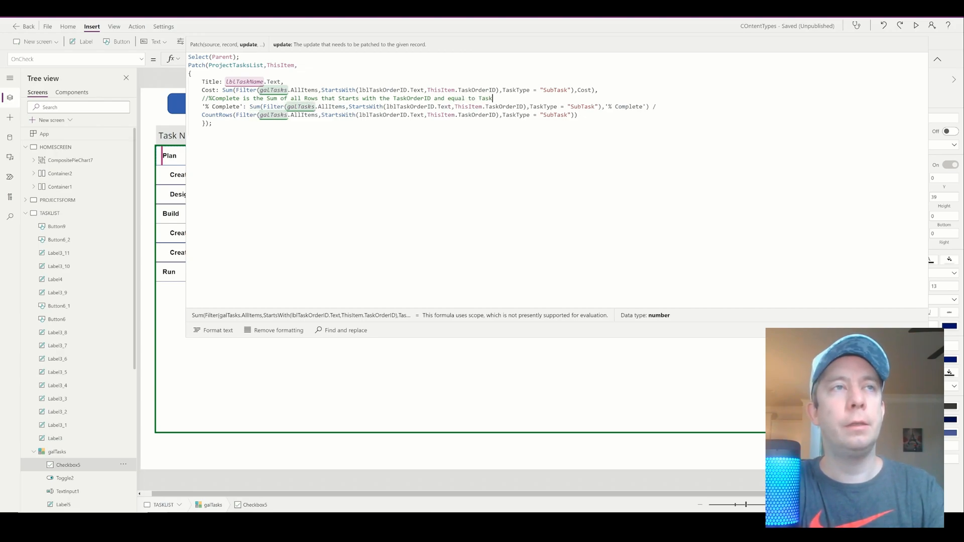
text(Nam)
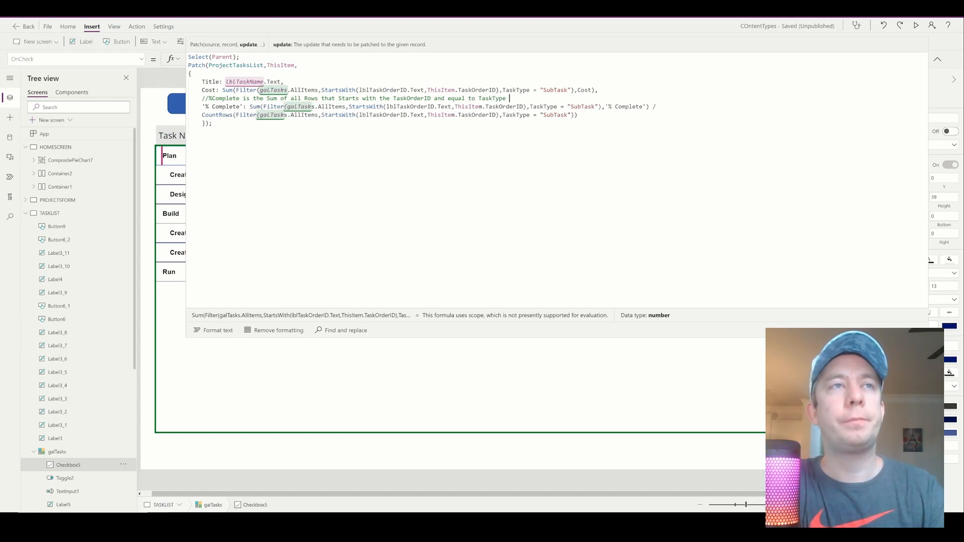
text(divided by)
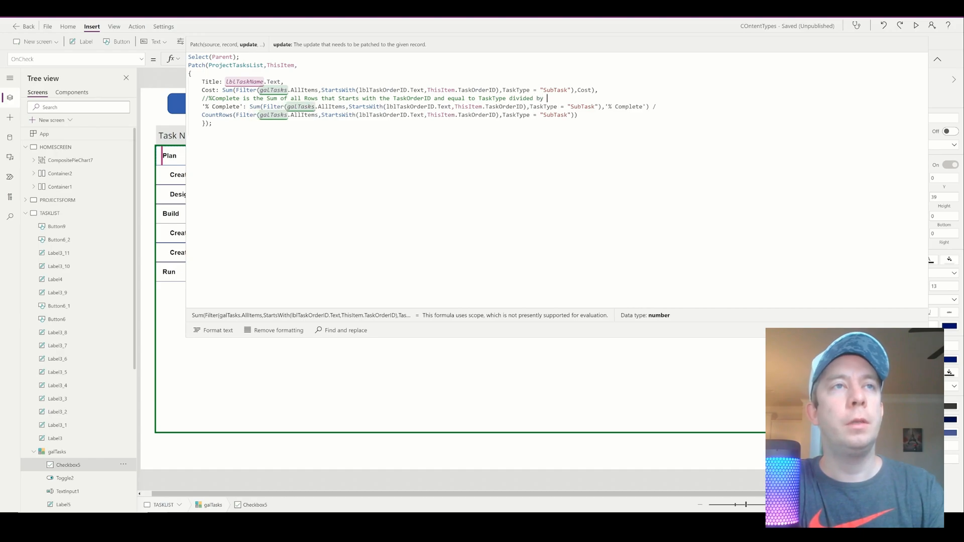
text(the)
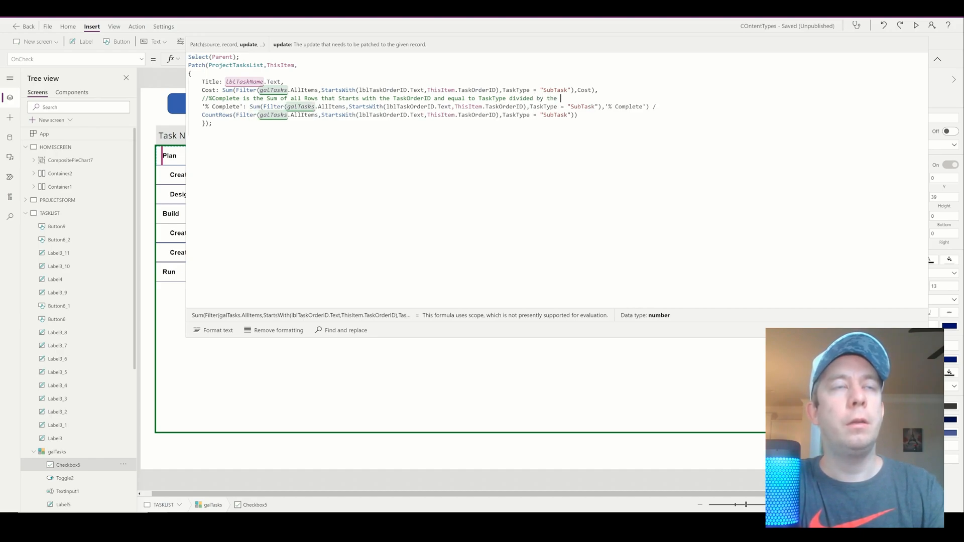
text(total rows of)
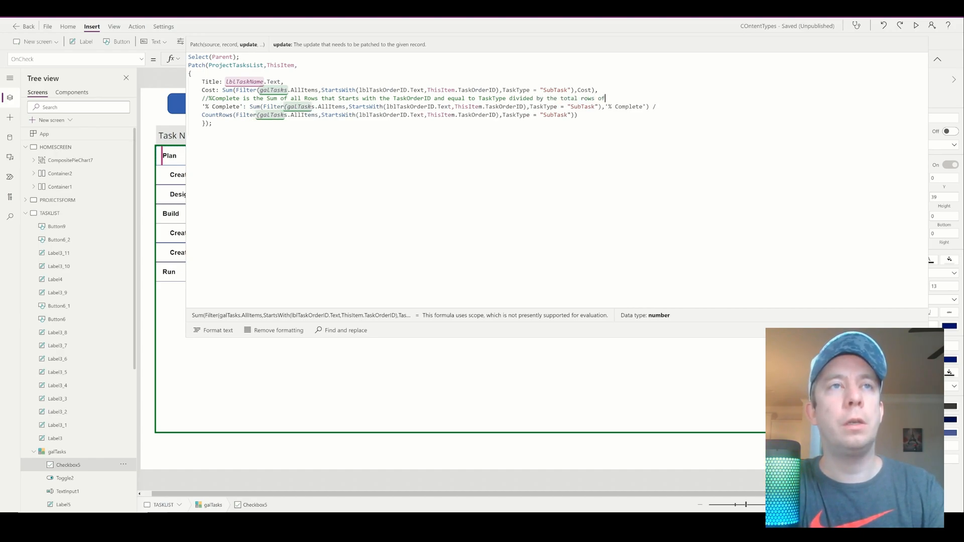
text(that)
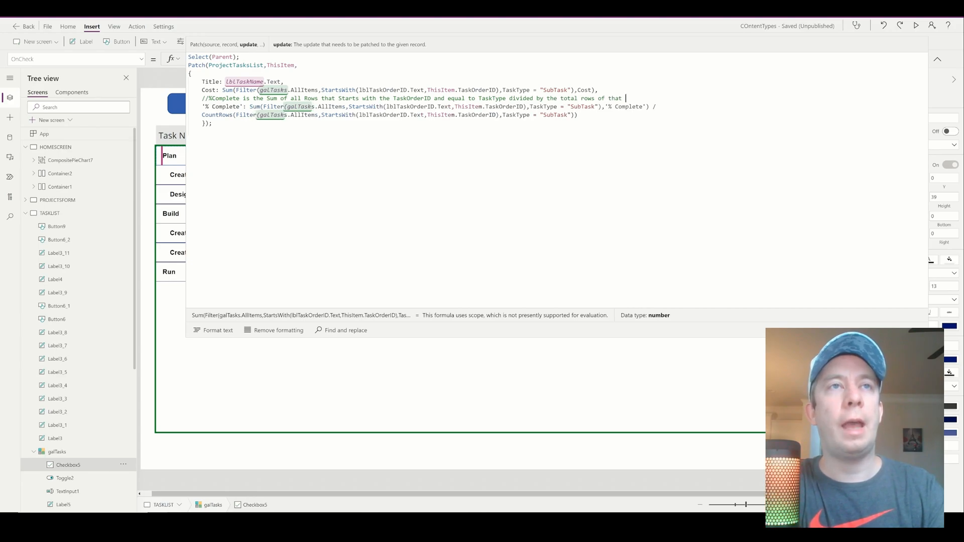
text(task type)
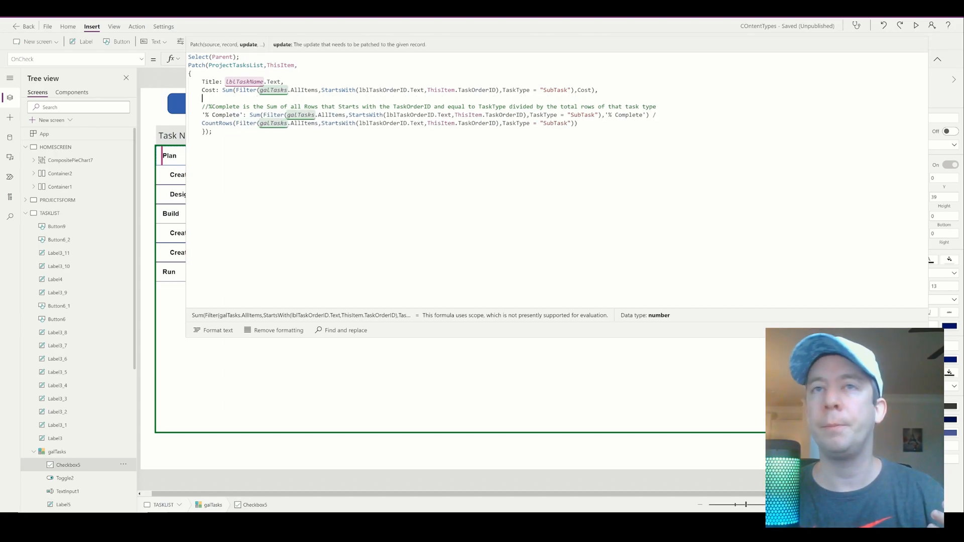
mouse_move(937, 59)
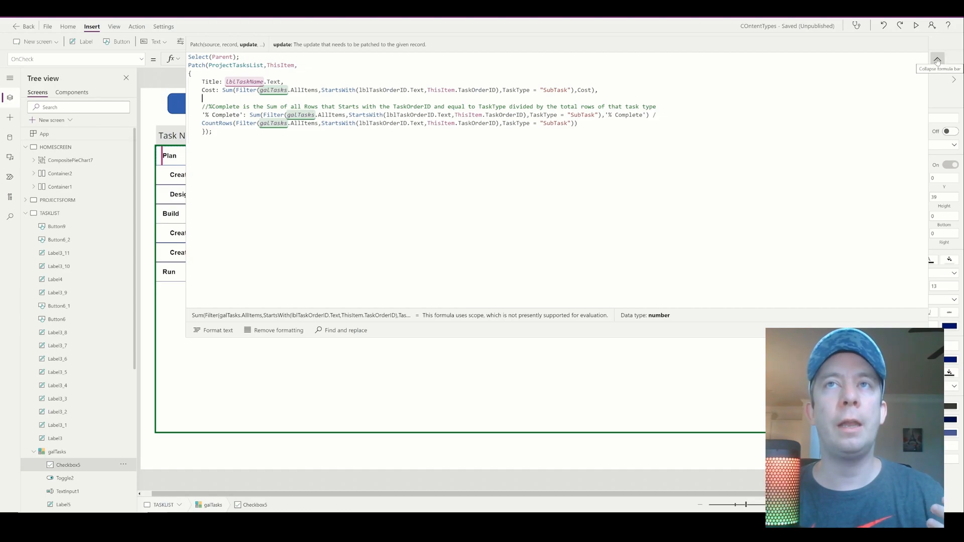
click(937, 59)
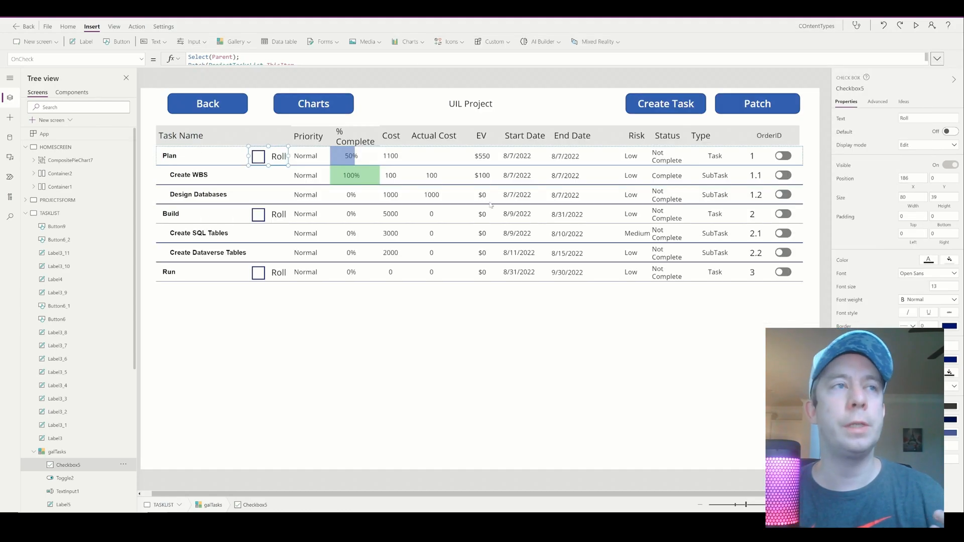
- Run the preview and use Create Task to open a blank form with TaskOrderID 4 prefilled
click(917, 25)
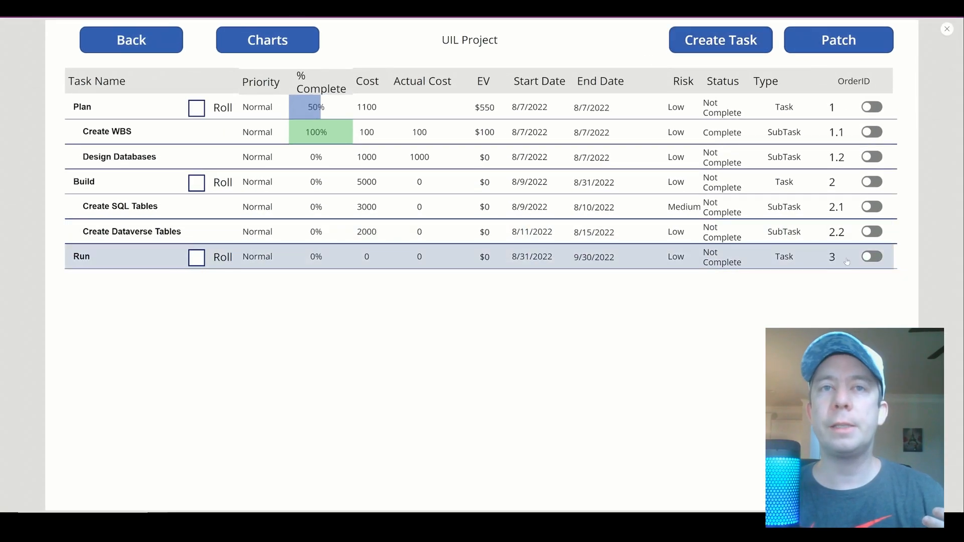
mouse_move(827, 239)
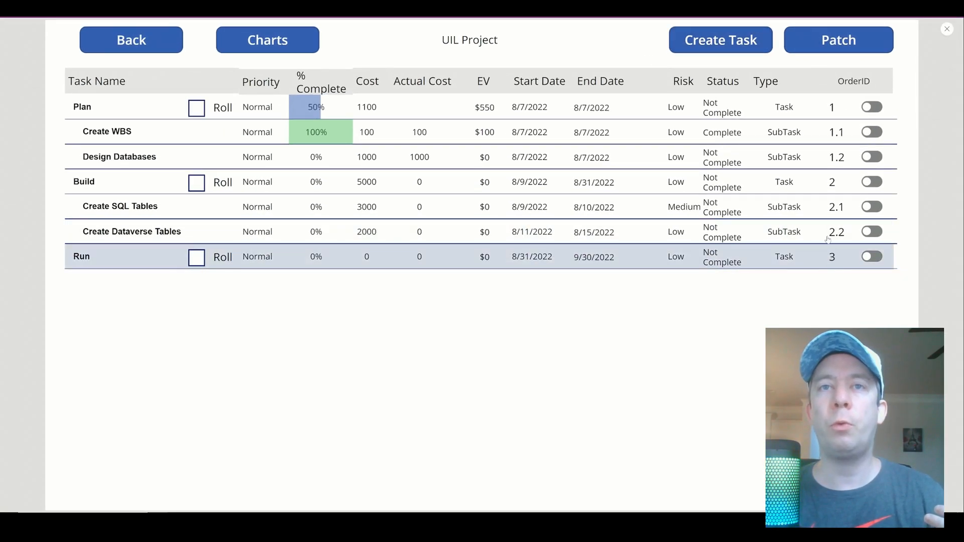
click(719, 39)
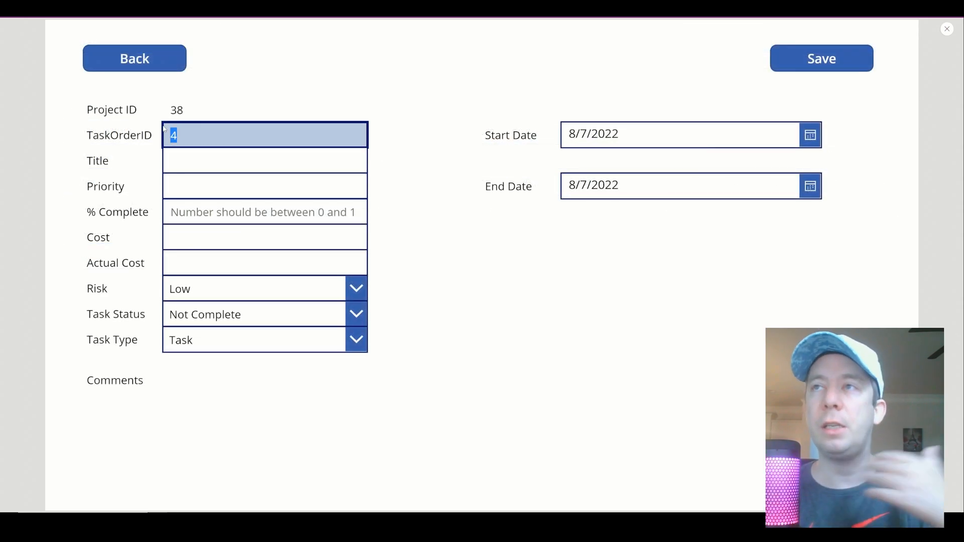
- Fill TaskOrderID 3.1, Title Create UX, Priority Low, % Complete .25 and Cost 1000
text(3.)
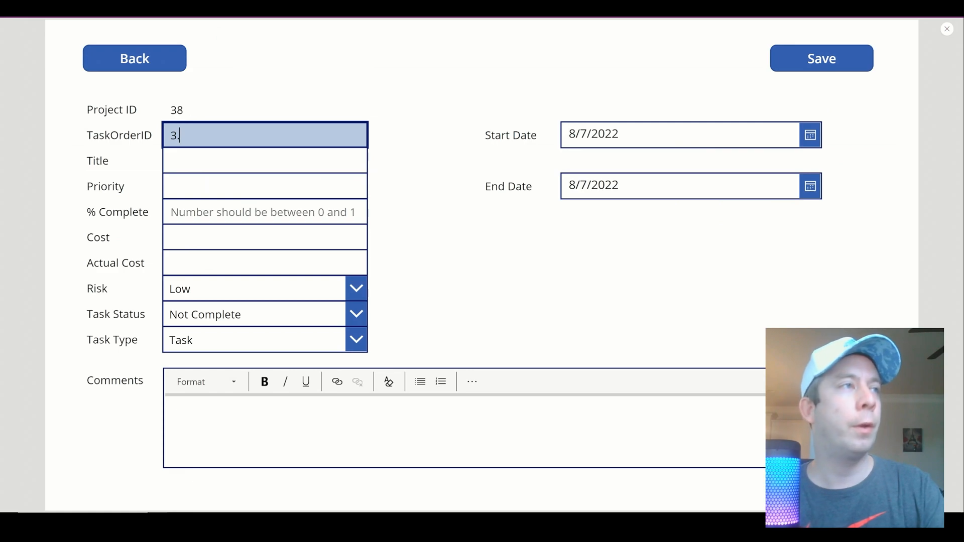
text(1)
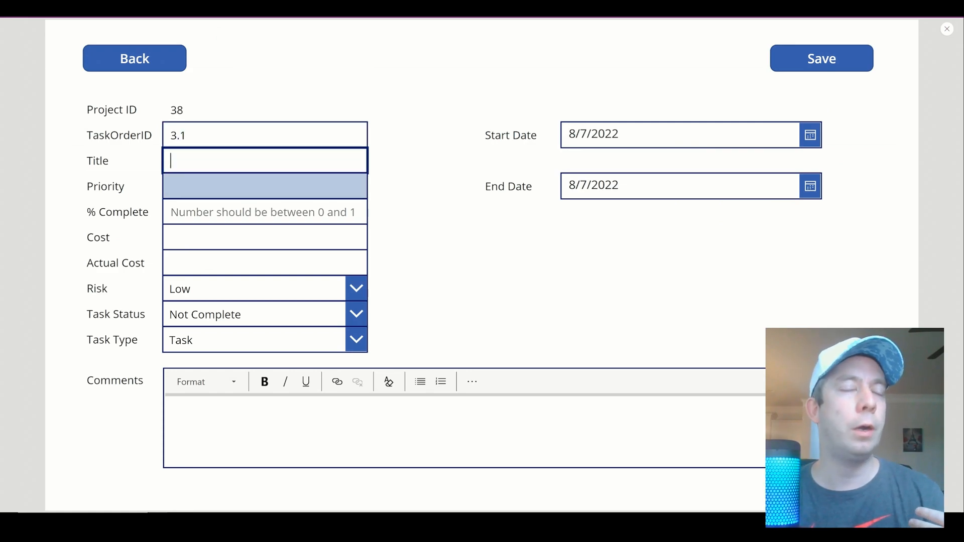
click(264, 161)
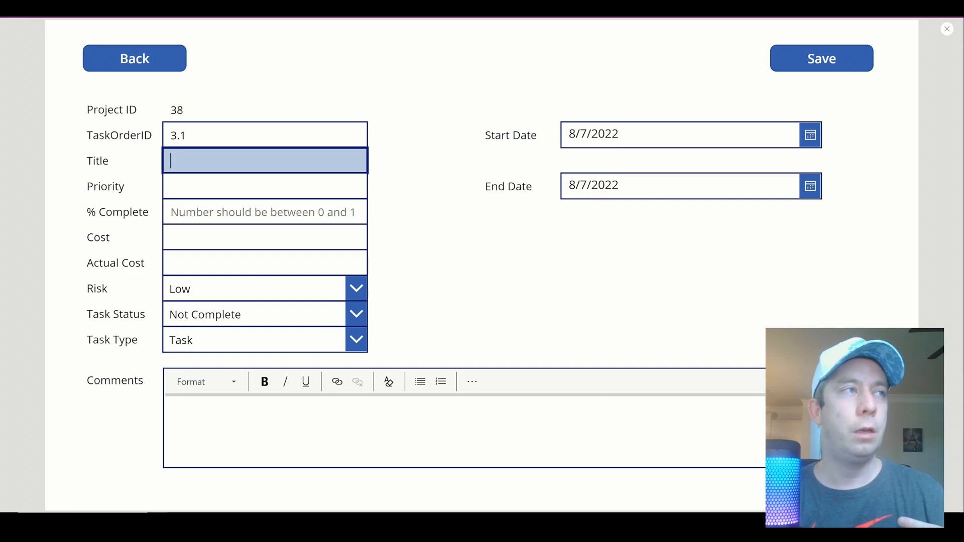
text(Create)
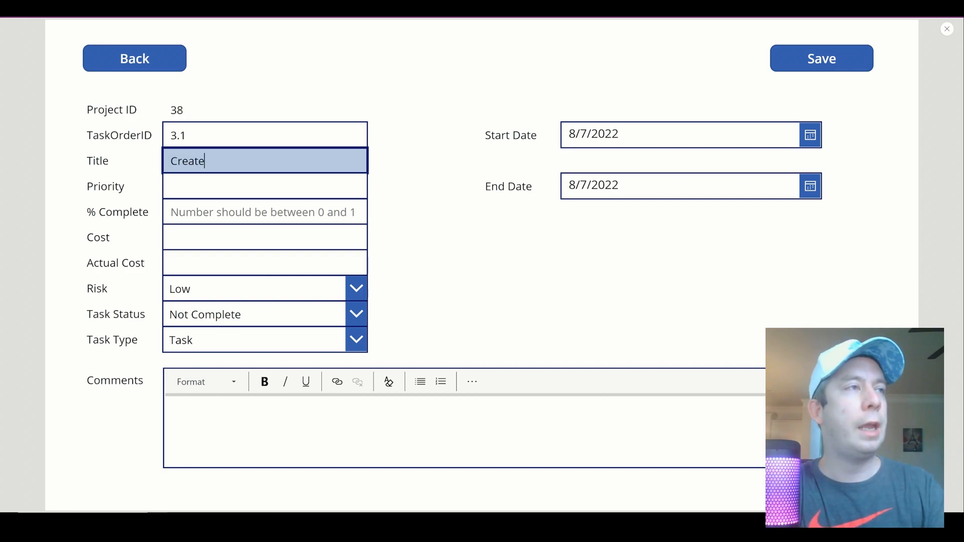
text(UX)
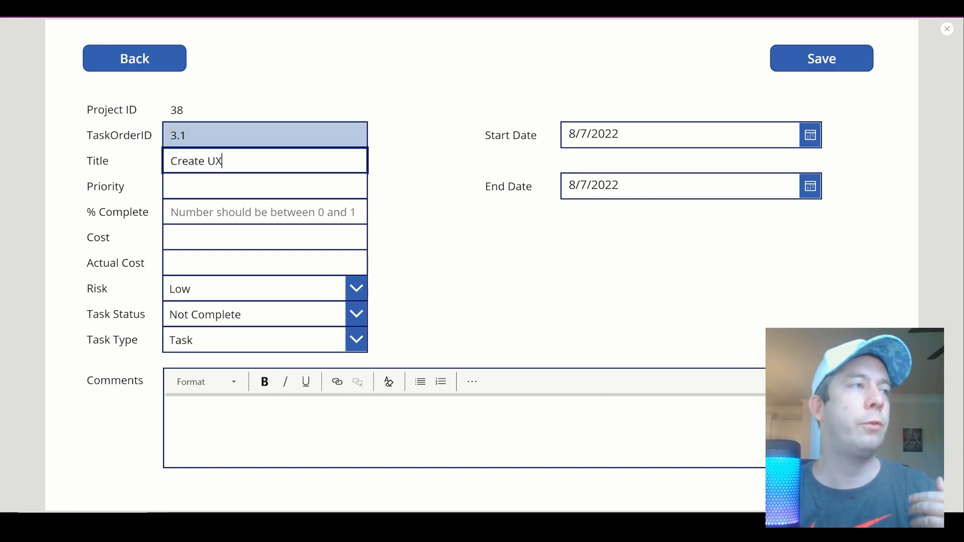
click(264, 187)
text(Low)
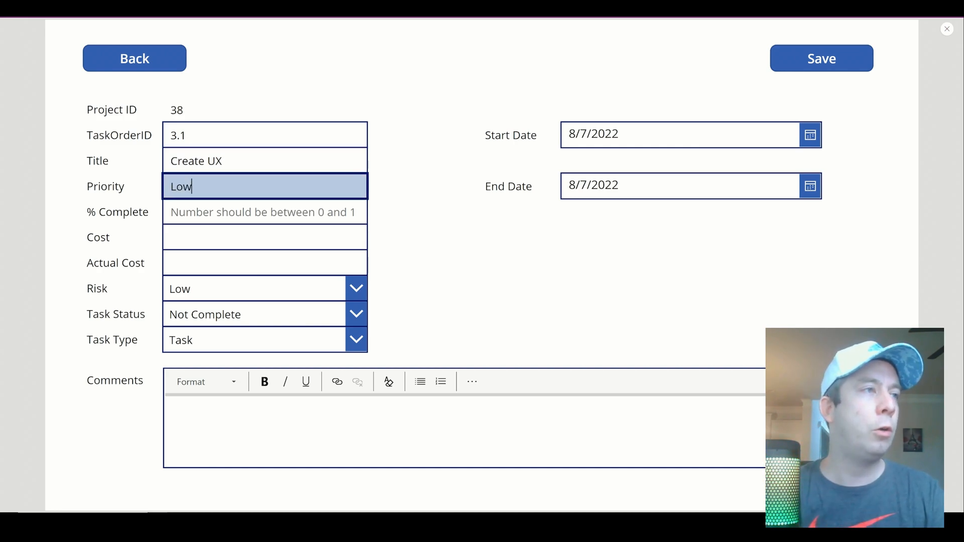
click(265, 212)
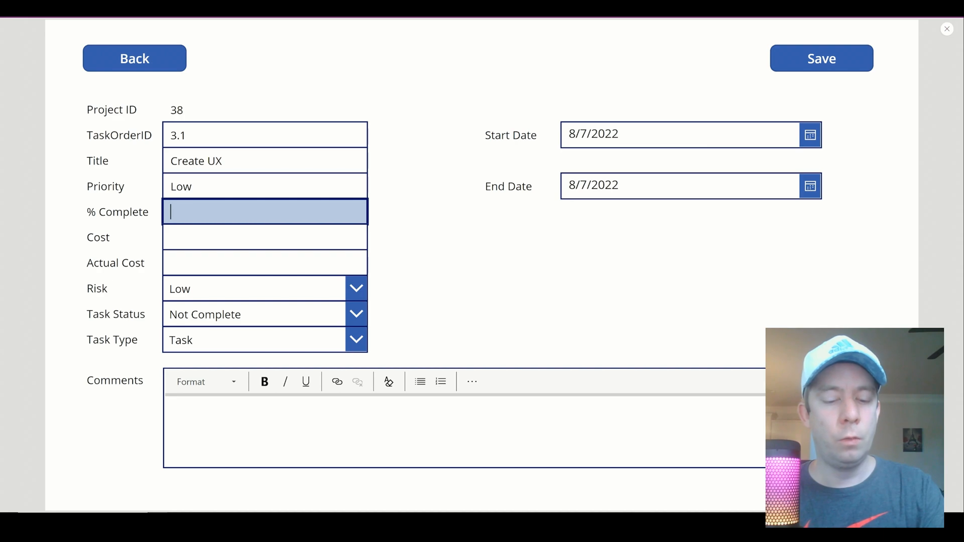
text(.25)
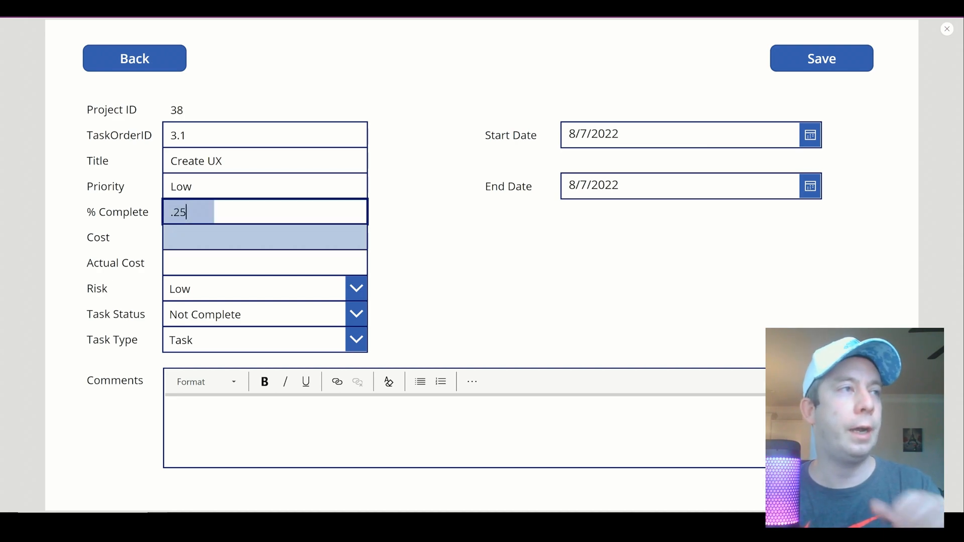
click(264, 237)
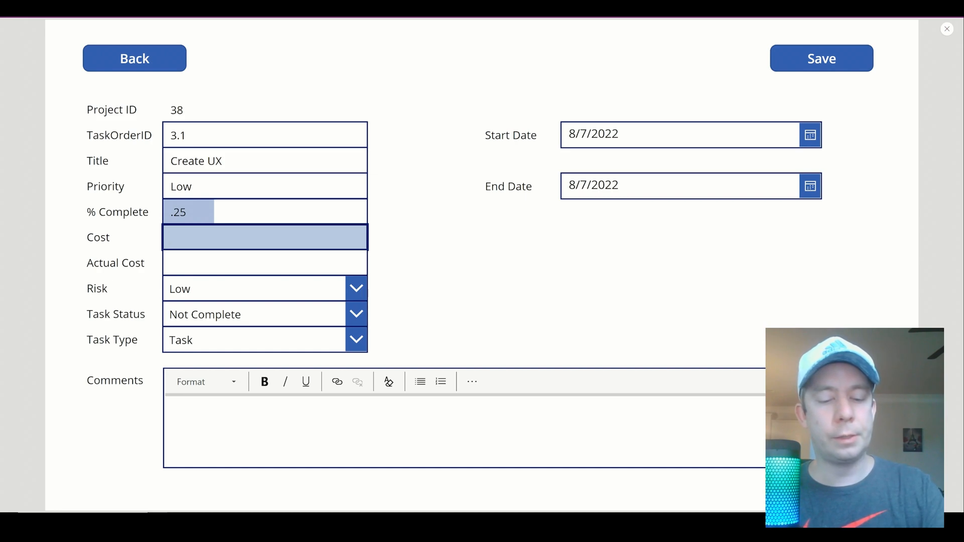
text(1000)
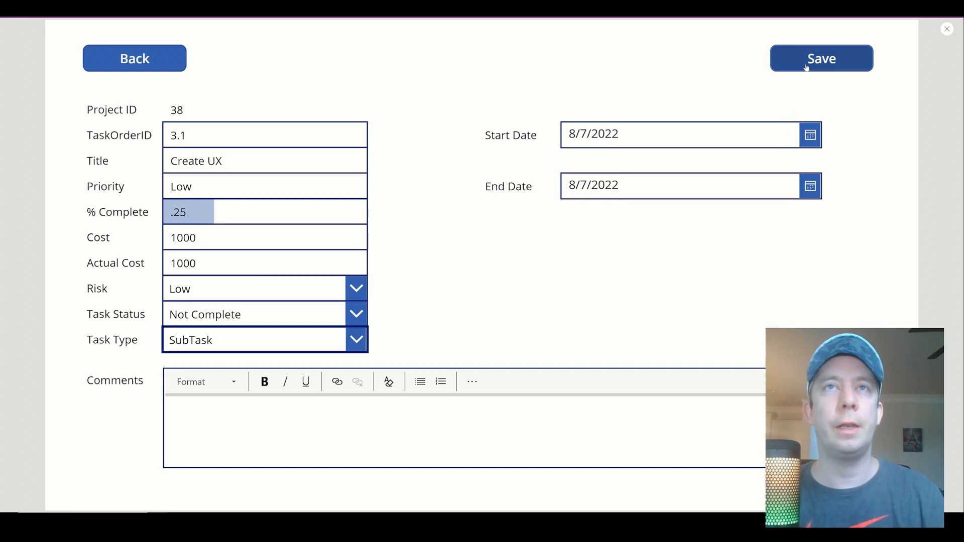
- Save the Create UX subtask and return to the task list
click(821, 58)
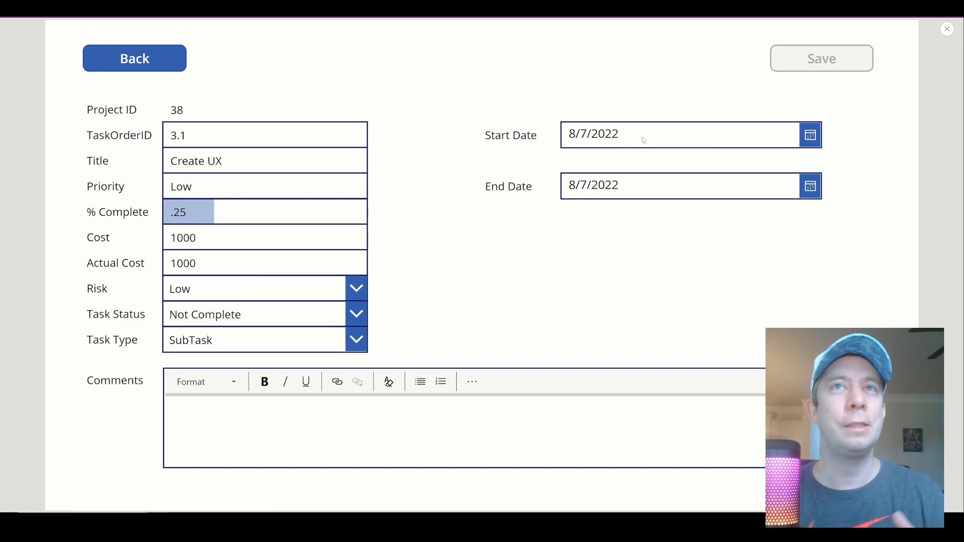
click(134, 58)
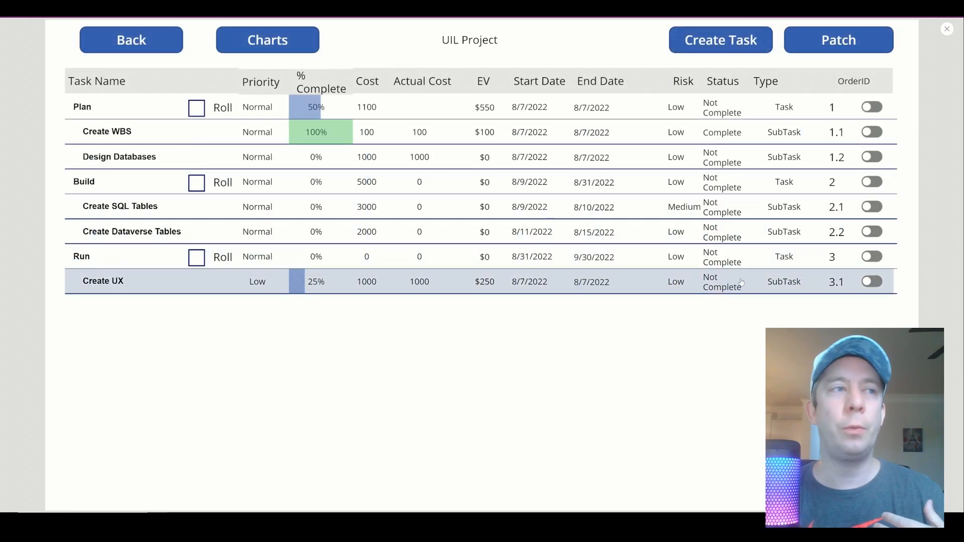
- Start a new task titled Create UI, keeping the prefilled order ID 4.1 and Low priority
click(719, 41)
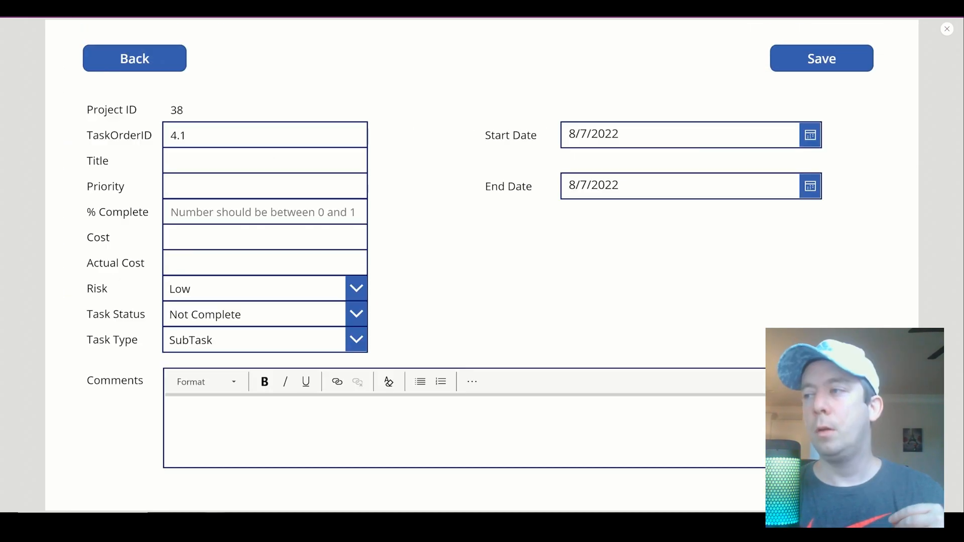
triple_click(264, 134)
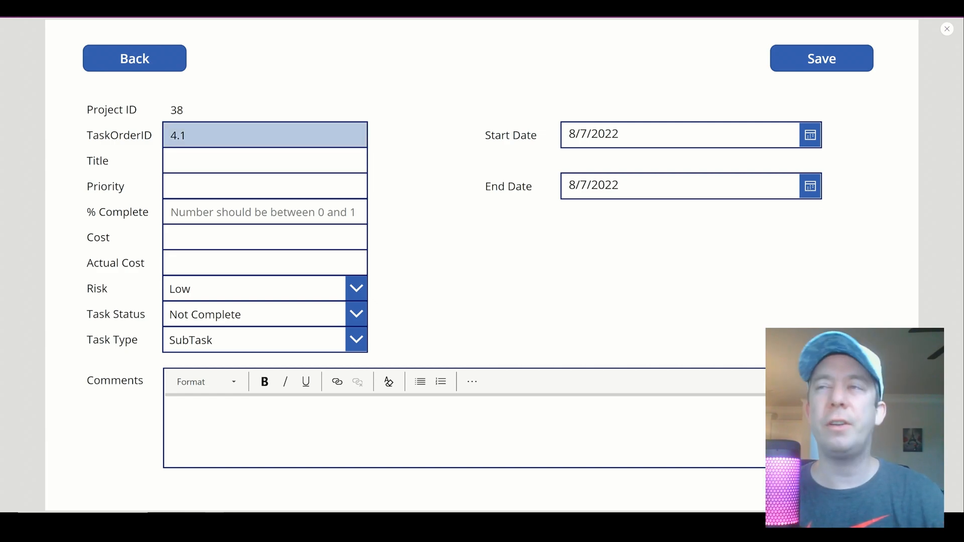
click(264, 161)
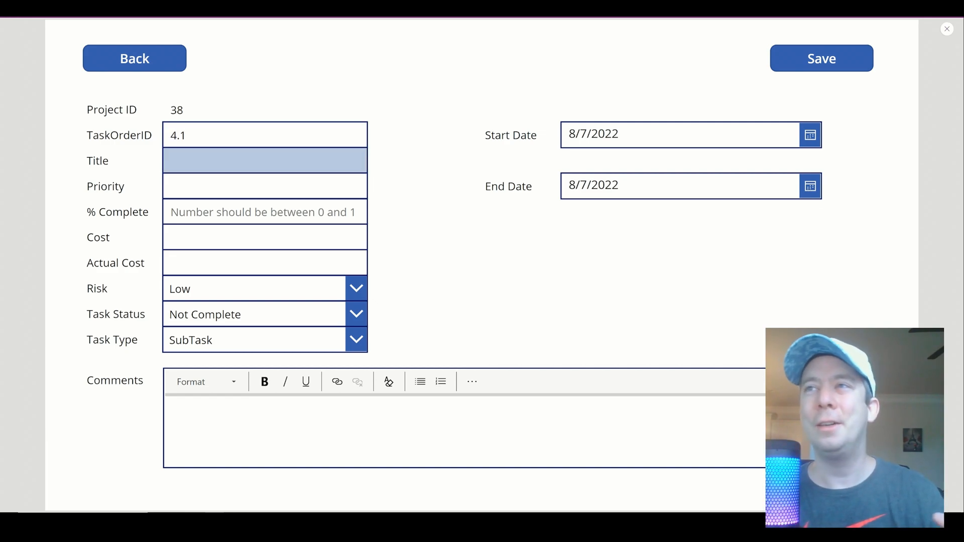
click(264, 160)
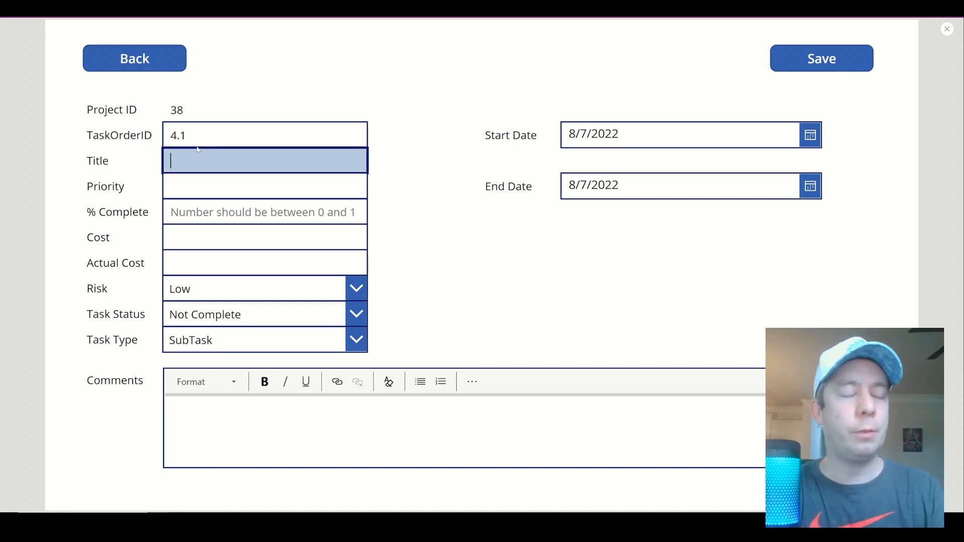
text(Create UI)
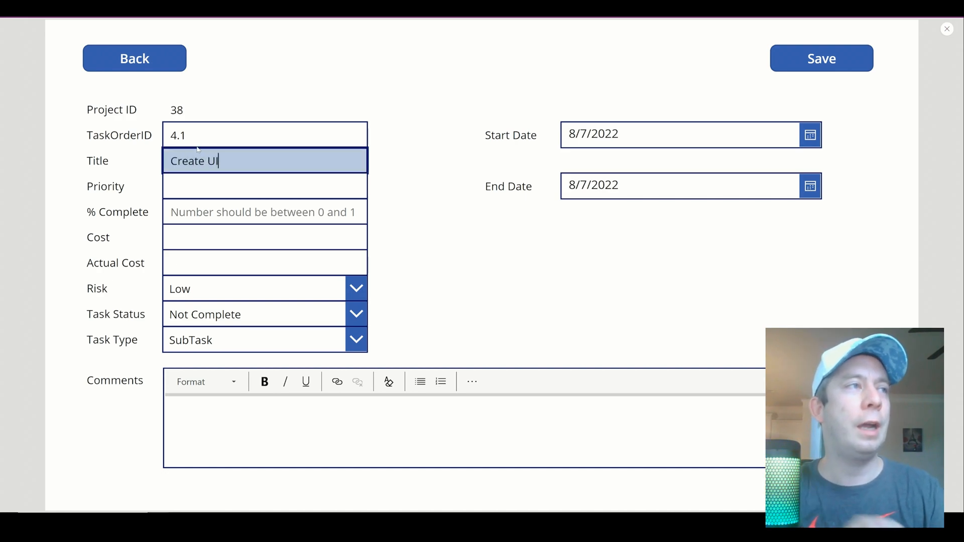
click(264, 186)
text(Low)
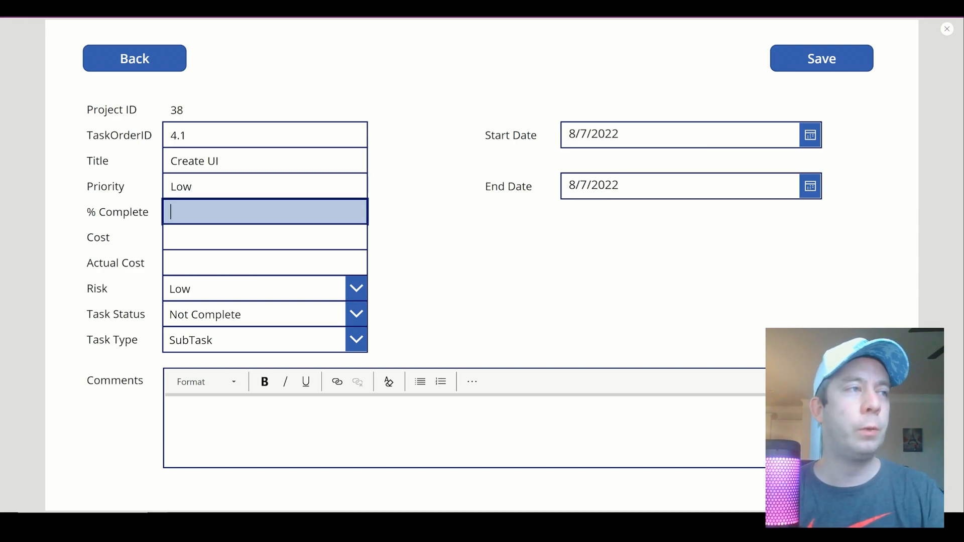
- Enter % Complete .25 and Cost 2000, then save the Create UI subtask
text(.25)
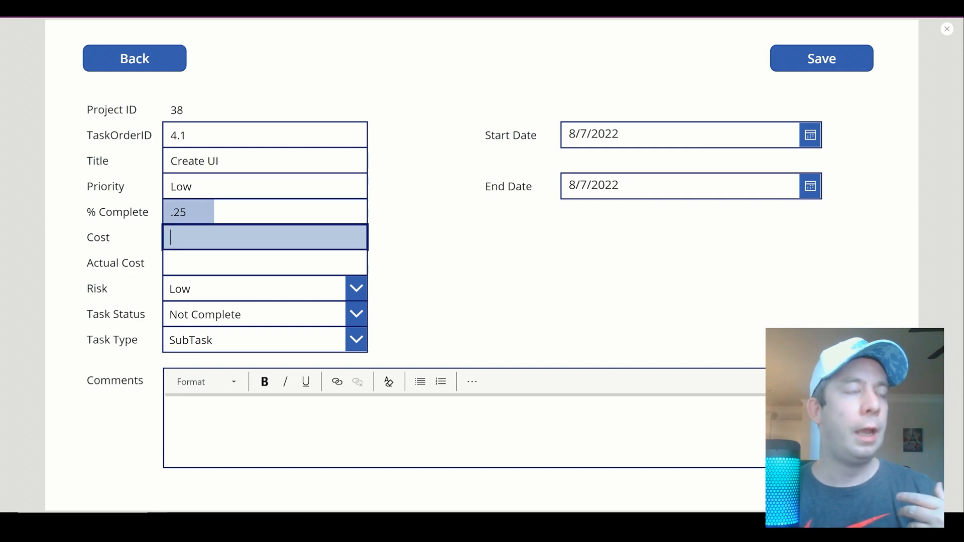
text(2000)
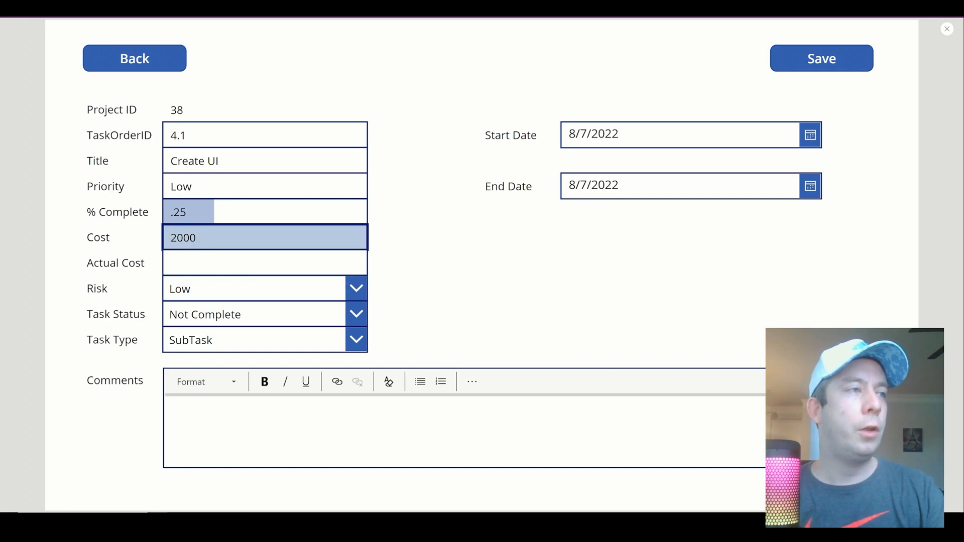
click(252, 340)
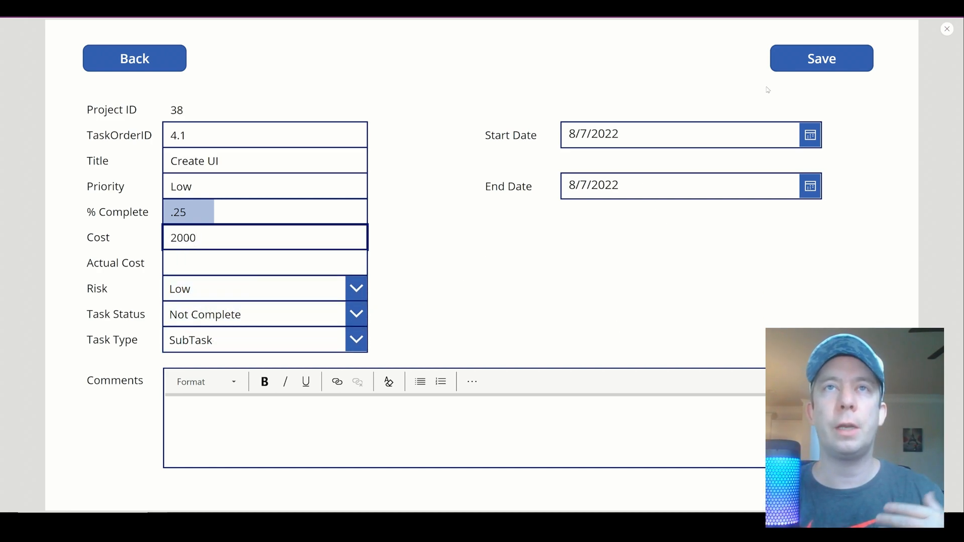
click(820, 58)
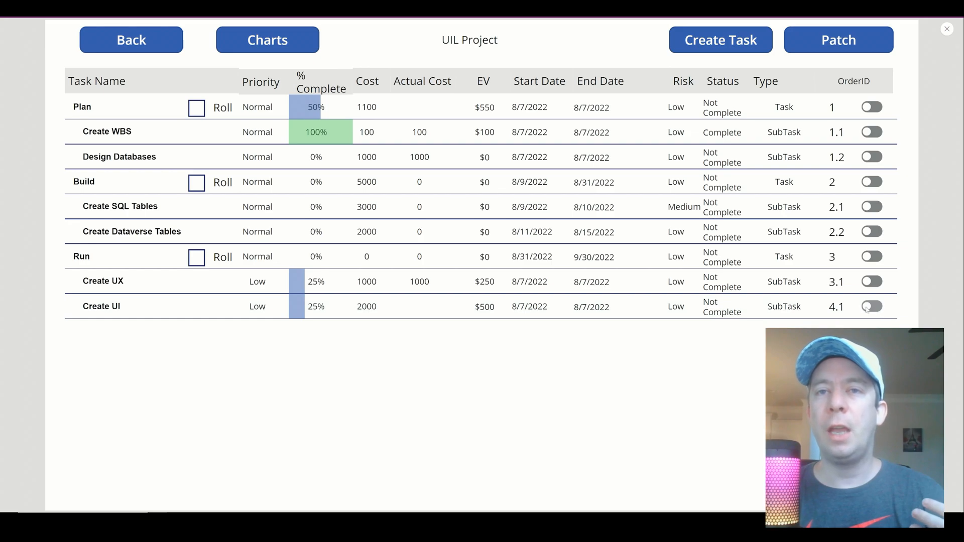
- Change Create UI's order ID to 3.2 in the data so it sits under Run, then run the preview
click(872, 307)
text(3.)
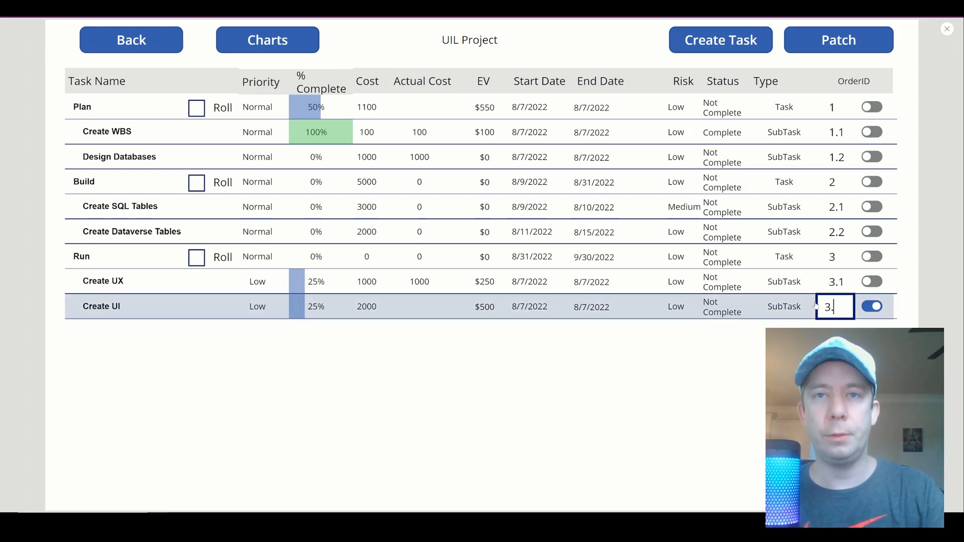
text(2)
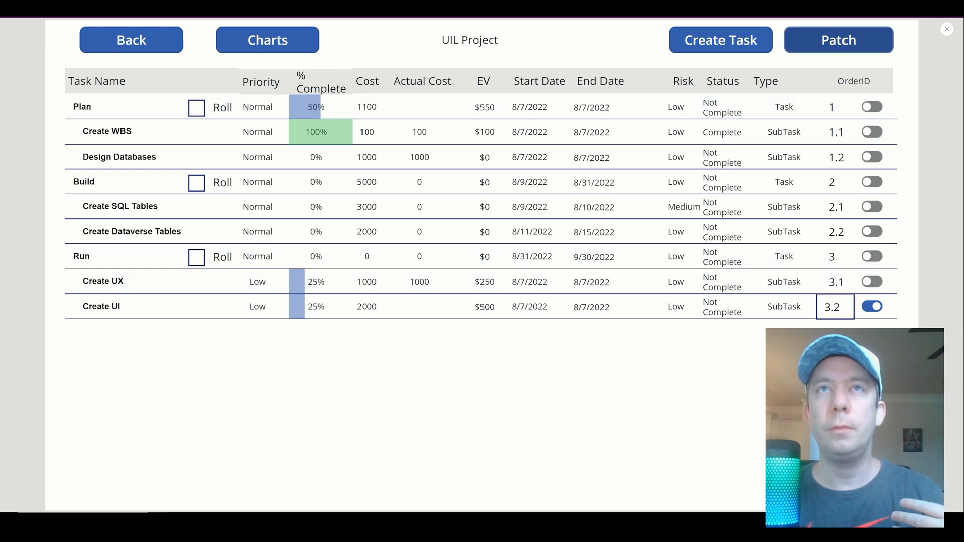
click(872, 306)
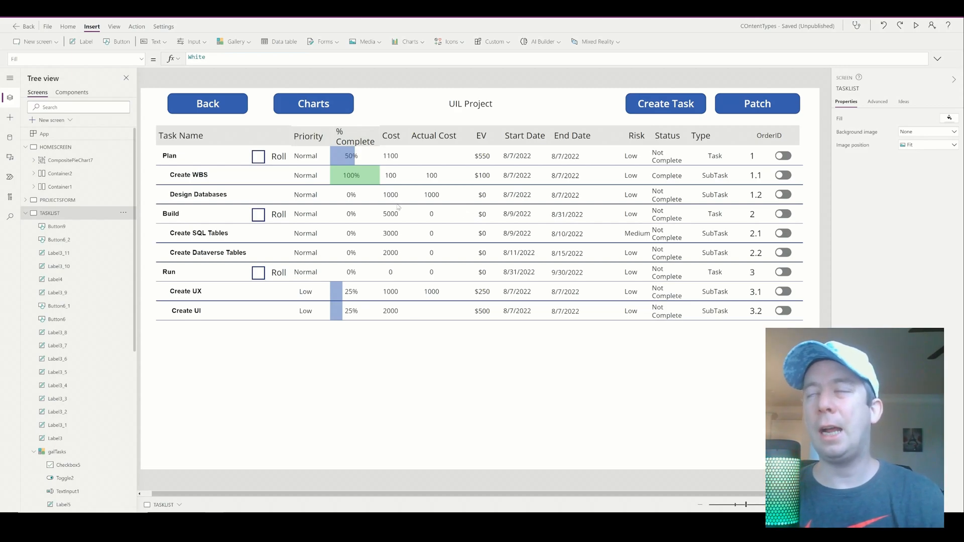
mouse_move(622, 260)
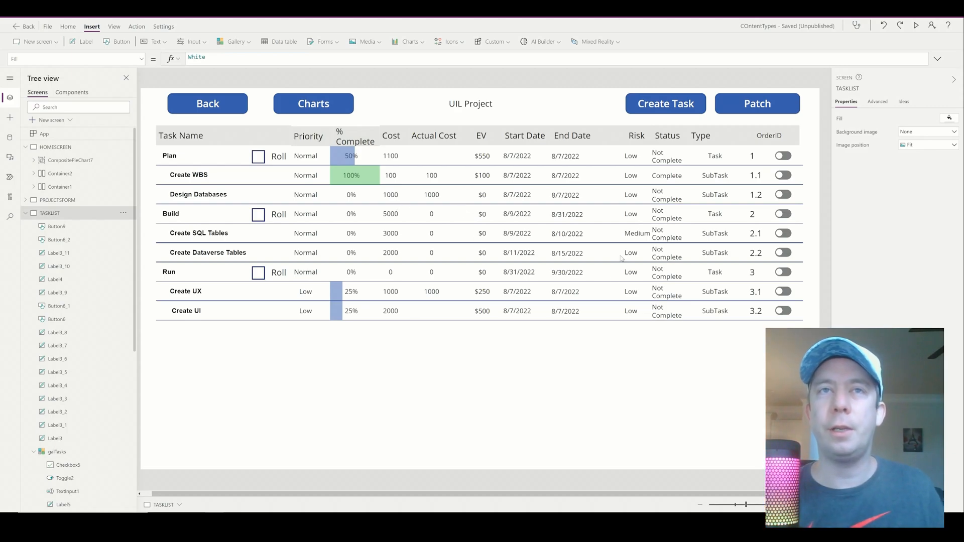
mouse_move(753, 320)
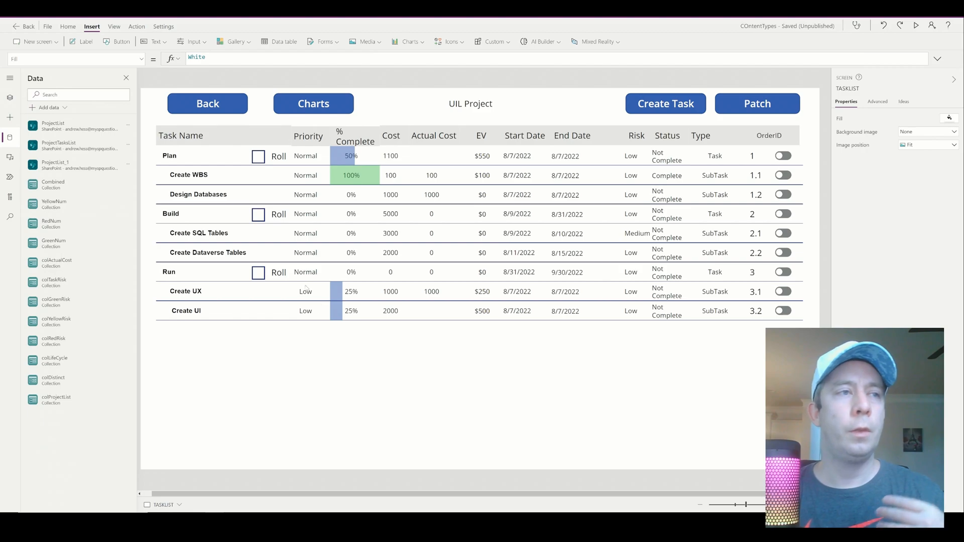
mouse_move(297, 335)
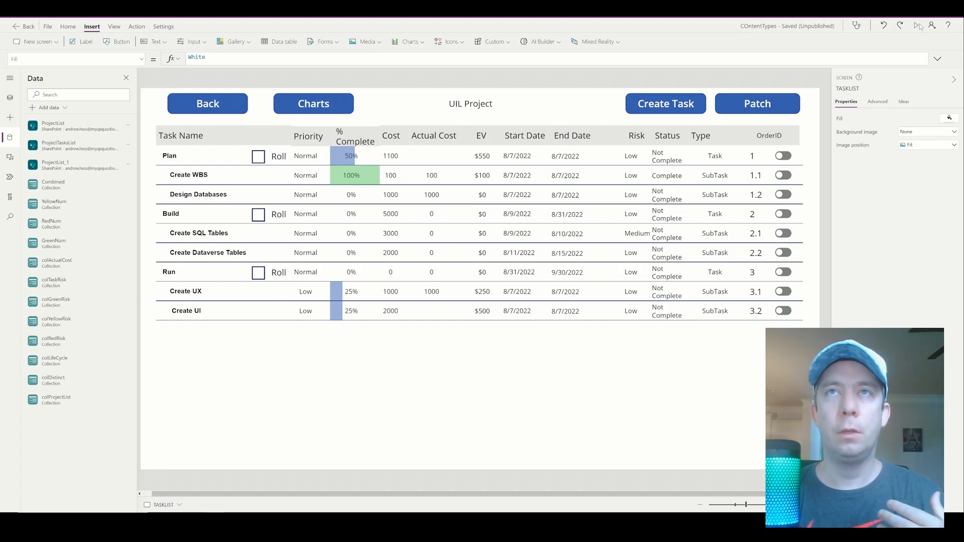
click(919, 26)
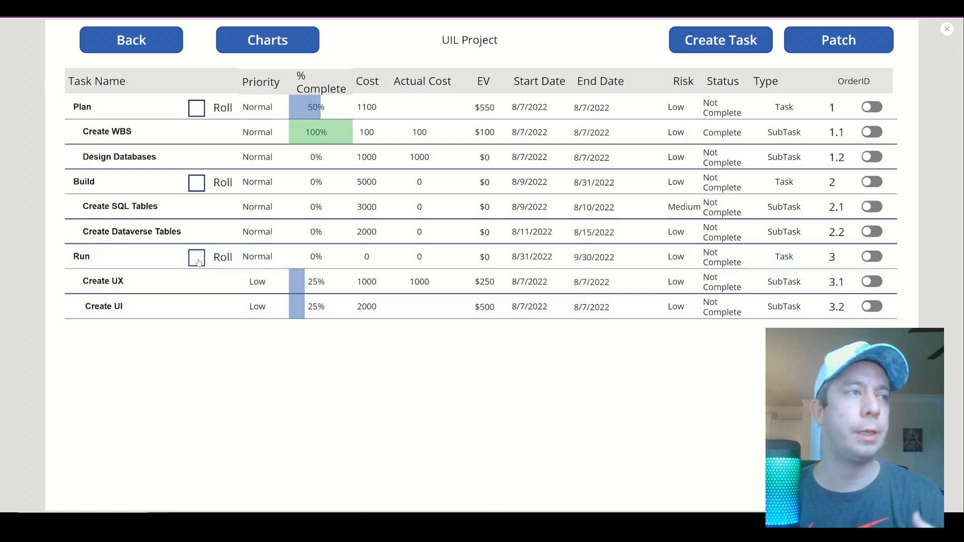
- Check Roll on Run to get cost 3000, 25% complete and $750 EV, then start a new task
click(196, 257)
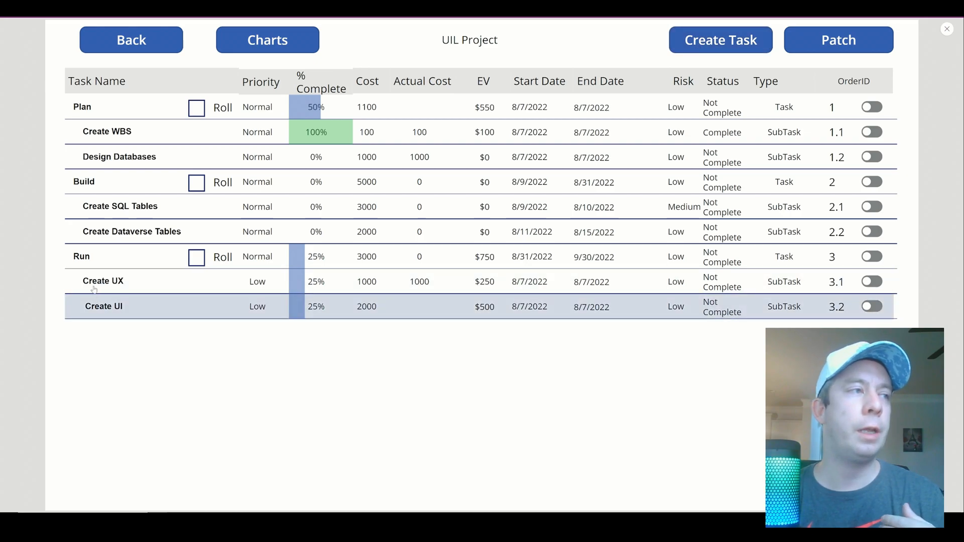
click(719, 40)
text(3)
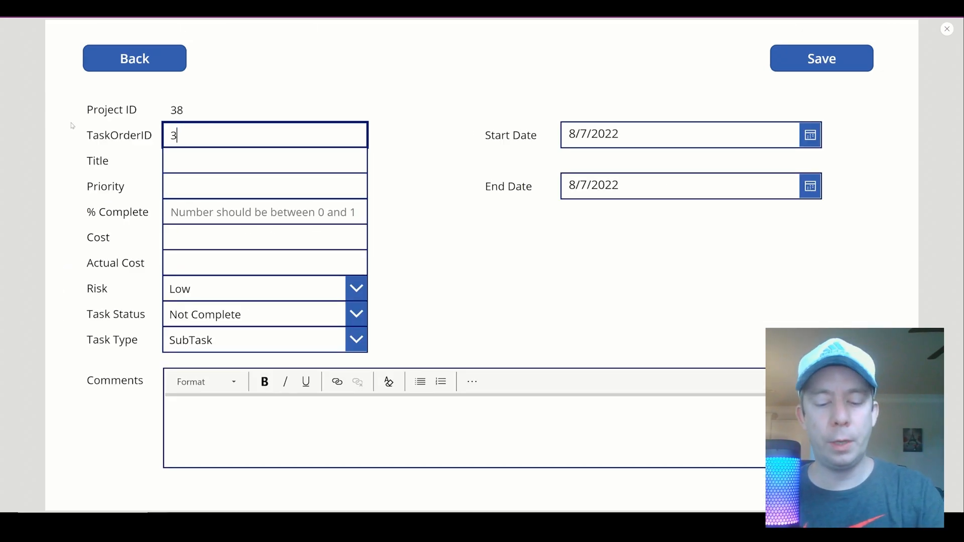
- Fill TaskOrderID 3.3, Title Create Power BI, Priority Normal, % Complete .5 and Cost 500
text(.3)
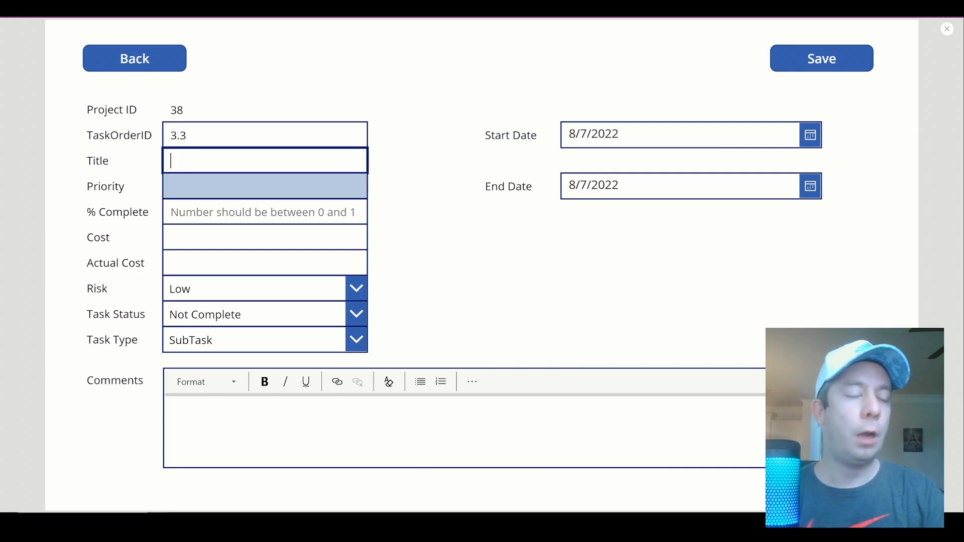
text(Create Power)
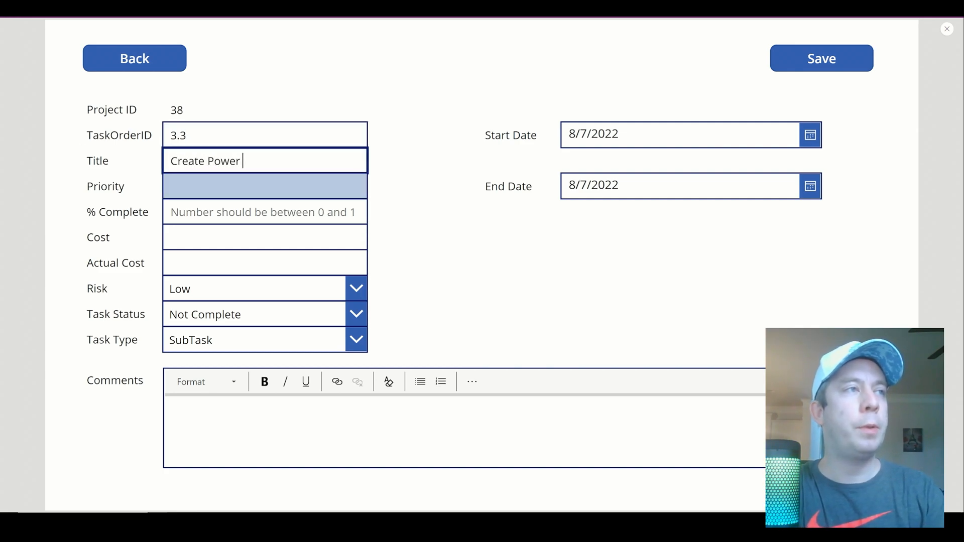
text(BI)
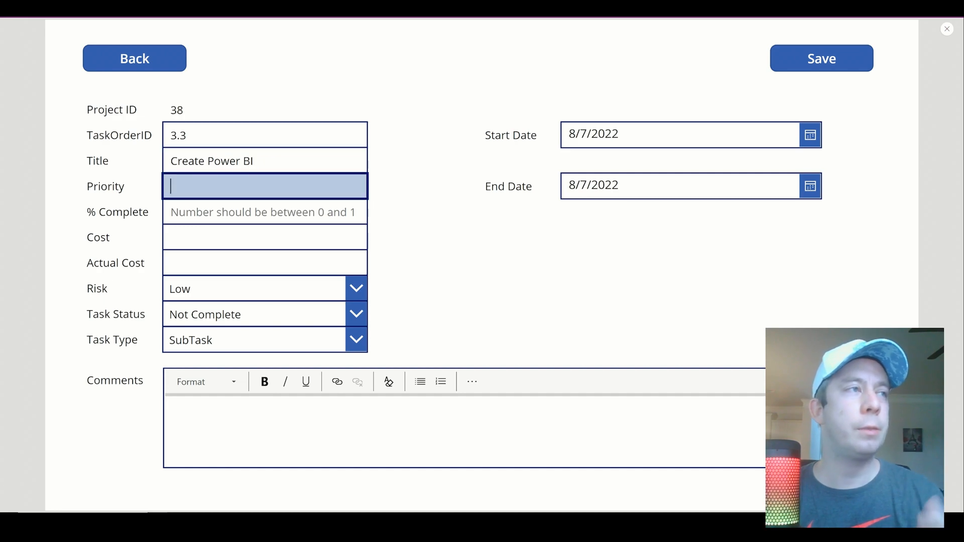
text(N)
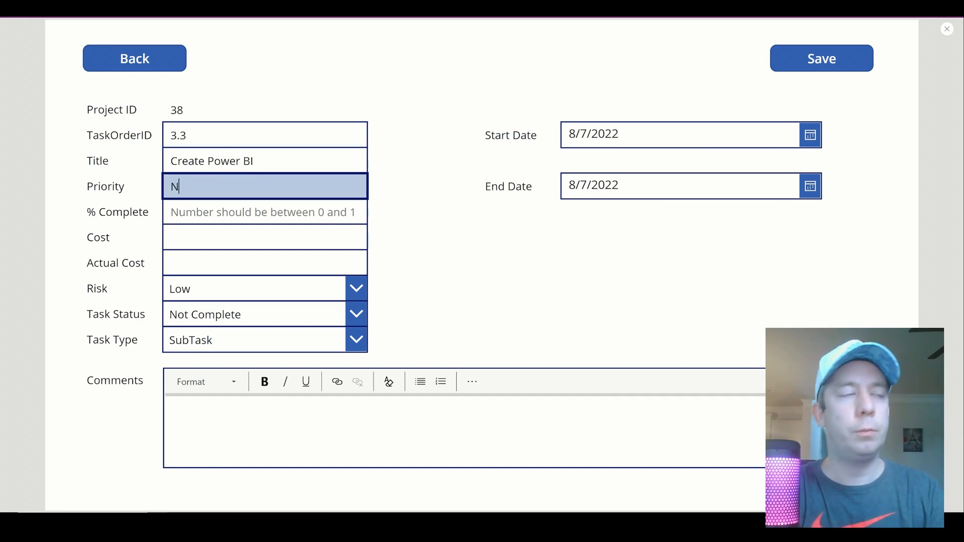
text(ormal)
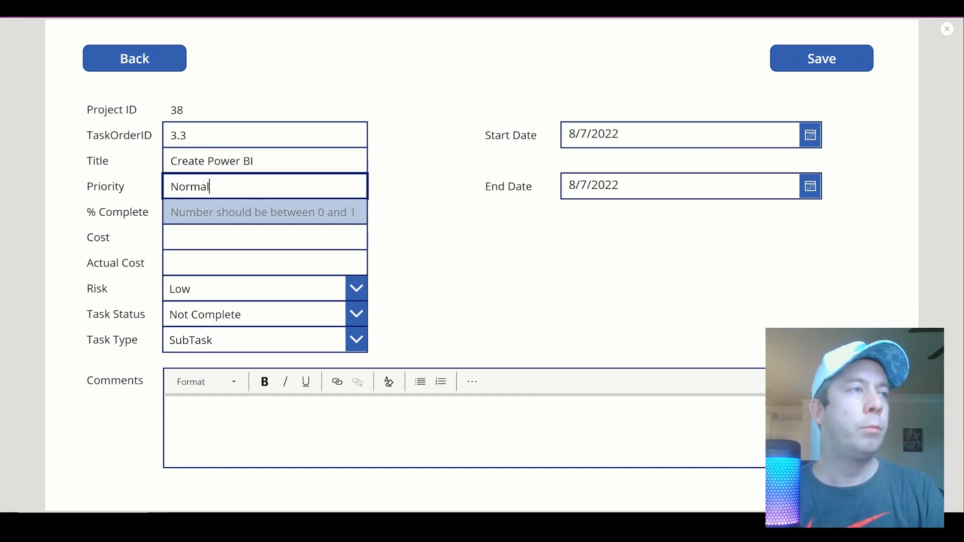
click(264, 212)
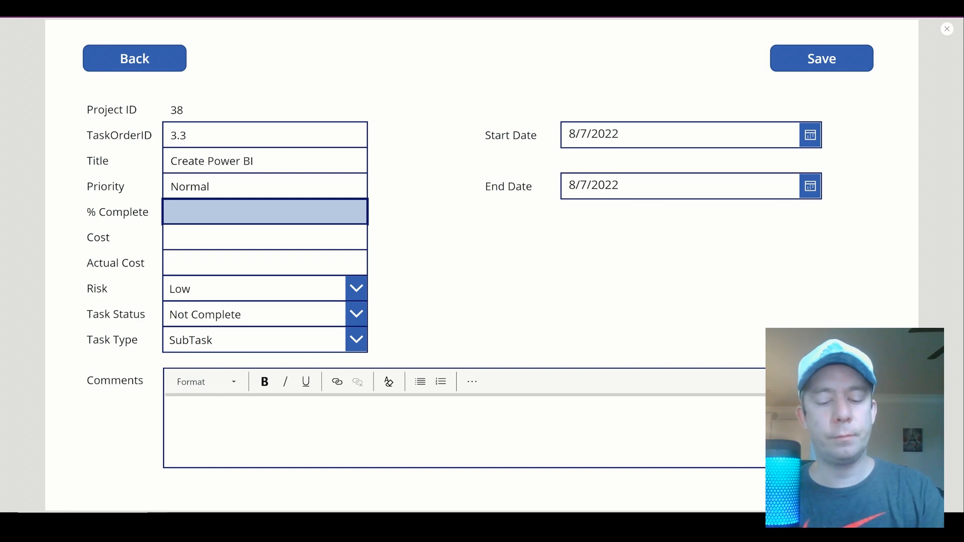
text(.5)
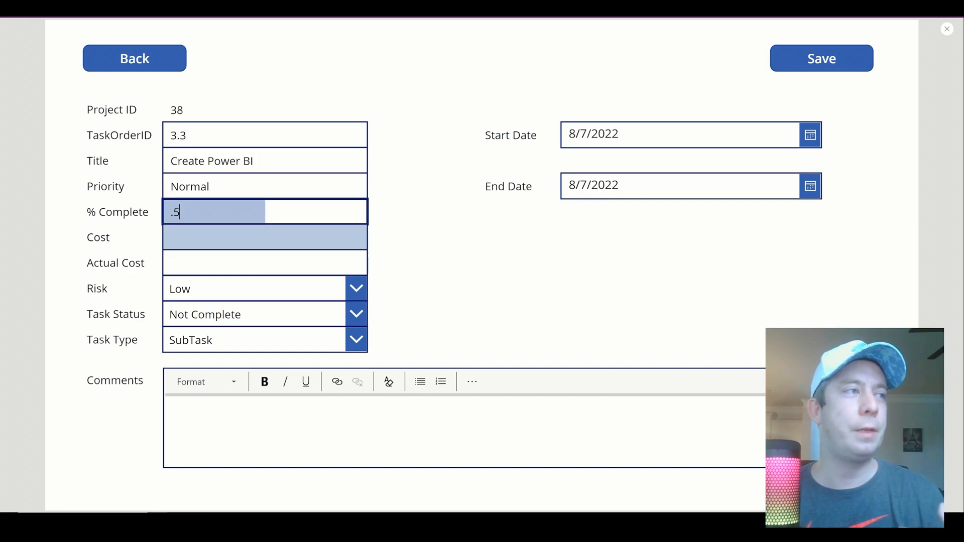
click(264, 237)
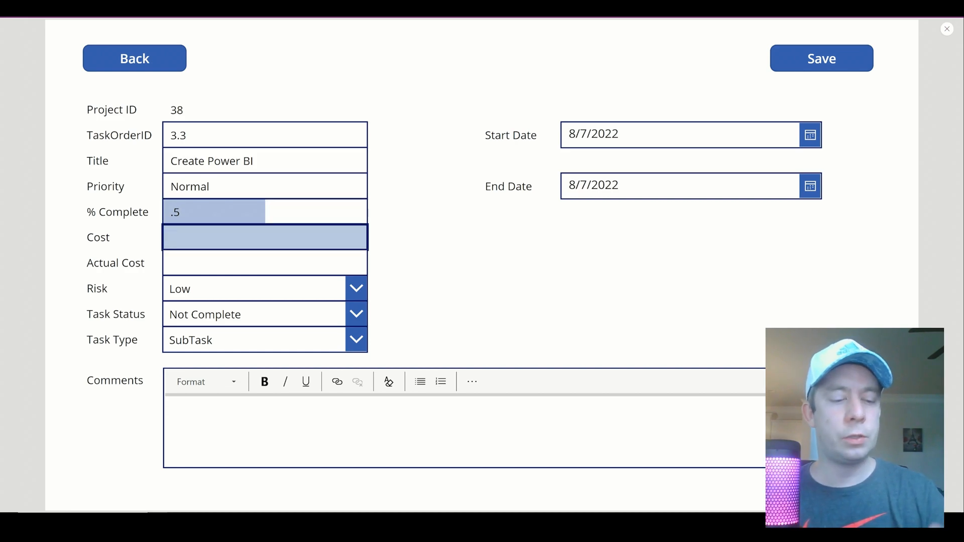
text(500)
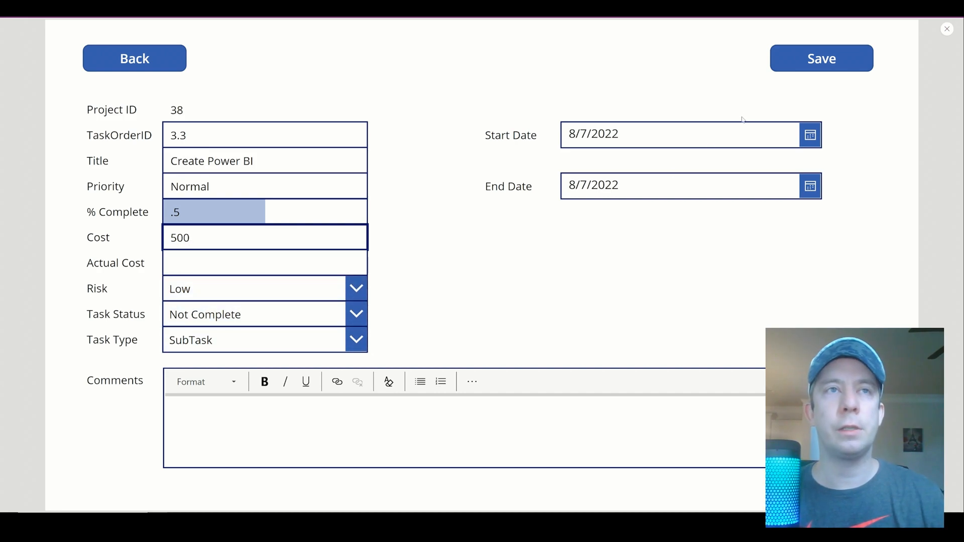
- Save the Create Power BI subtask and go back to the task list
click(821, 58)
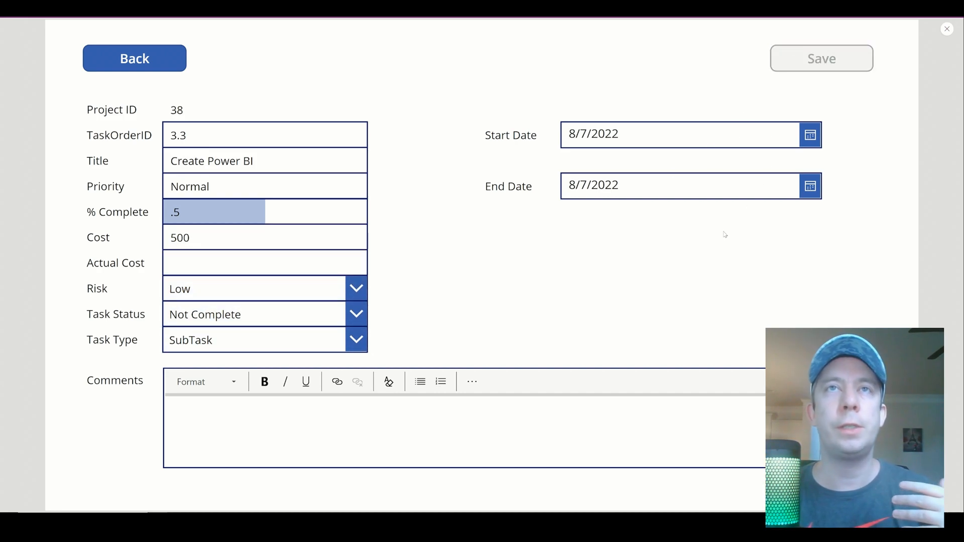
click(134, 58)
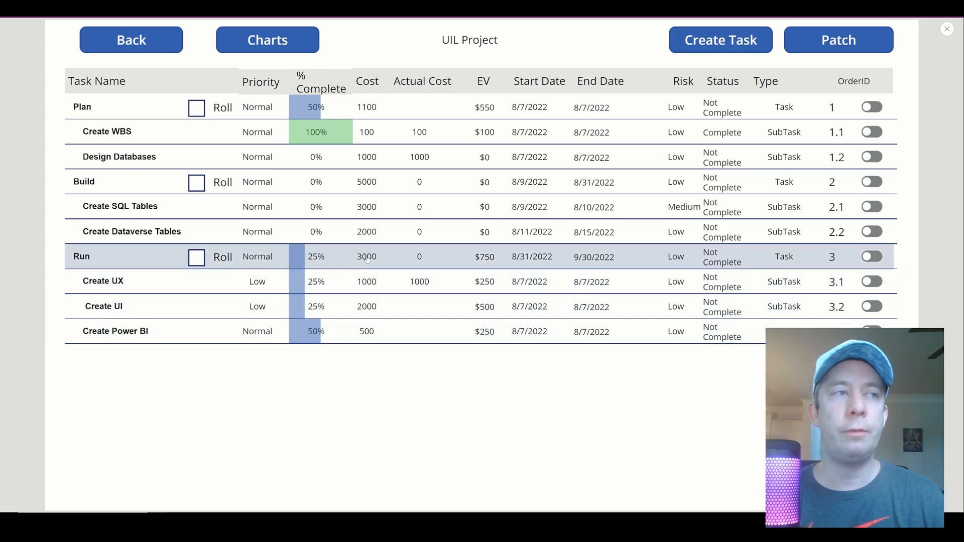
mouse_move(313, 343)
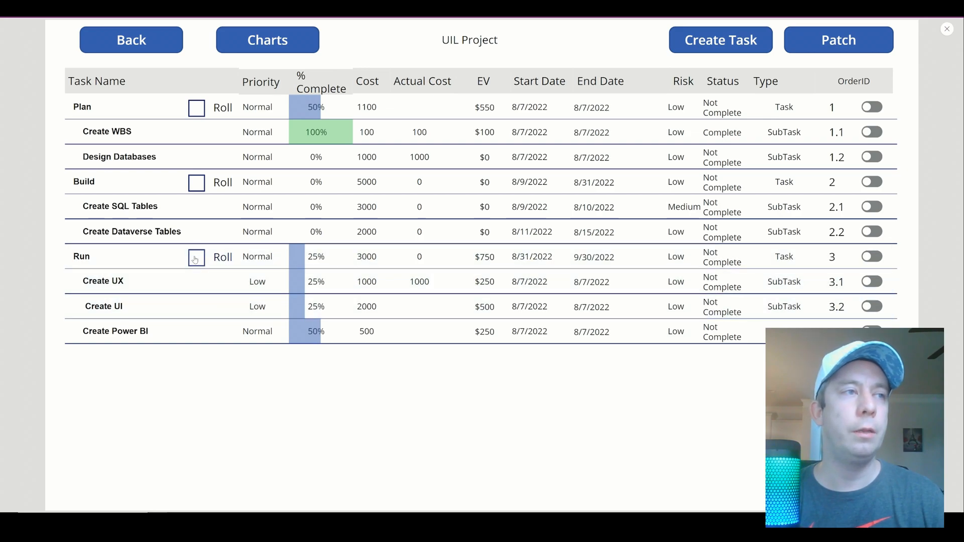
- Check Run's Roll checkbox so its roll-up includes the new Create Power BI subtask
click(196, 256)
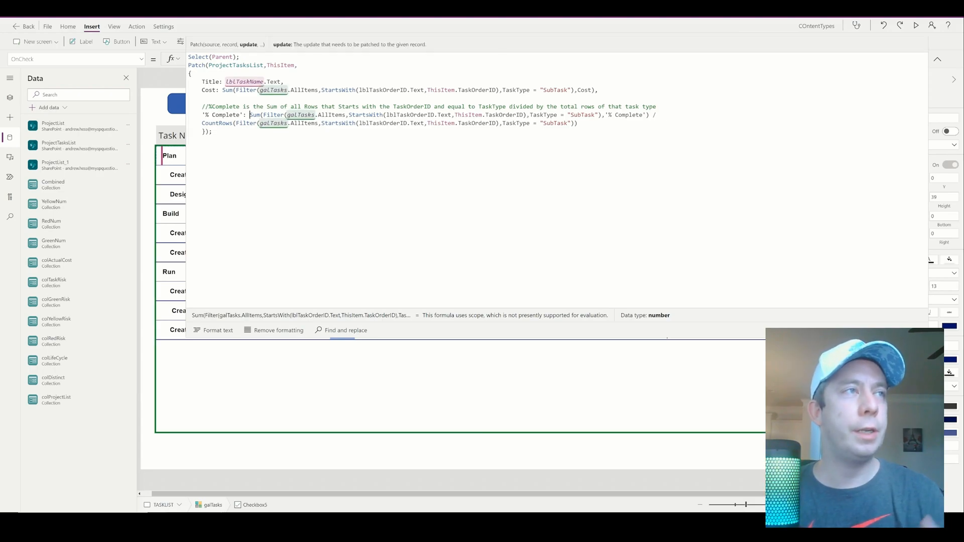
- Wrap the % Complete Sum/CountRows average in Round(…, 3) for three decimal places
text(Round()
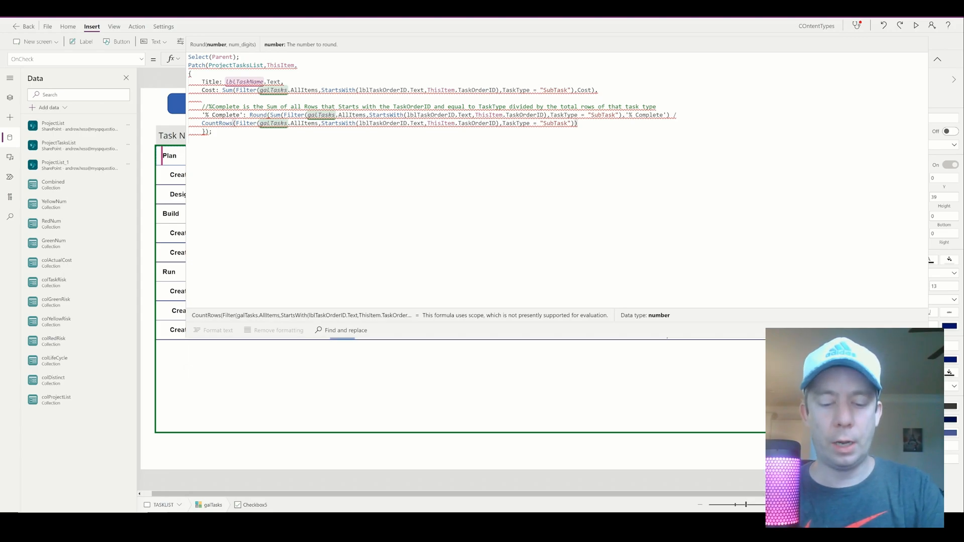
text(,2)
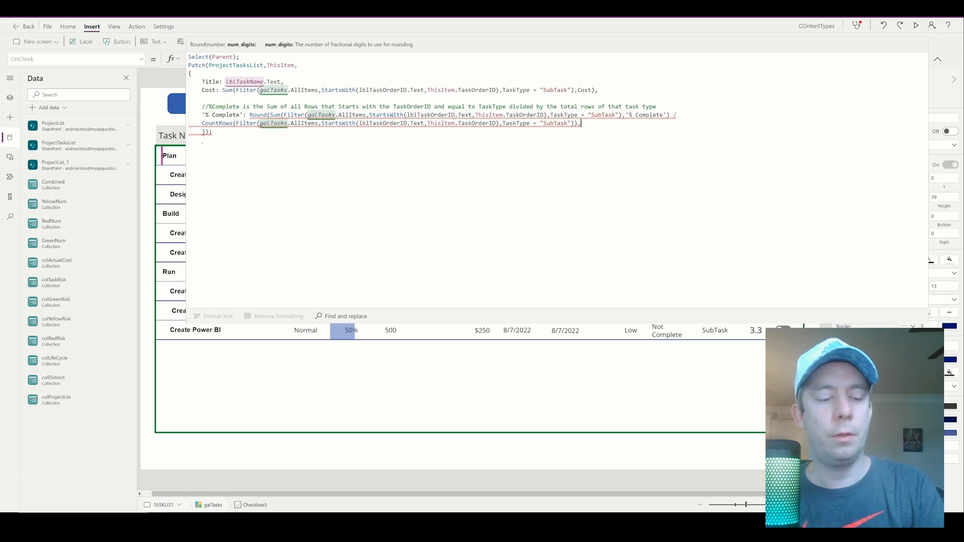
text(3)
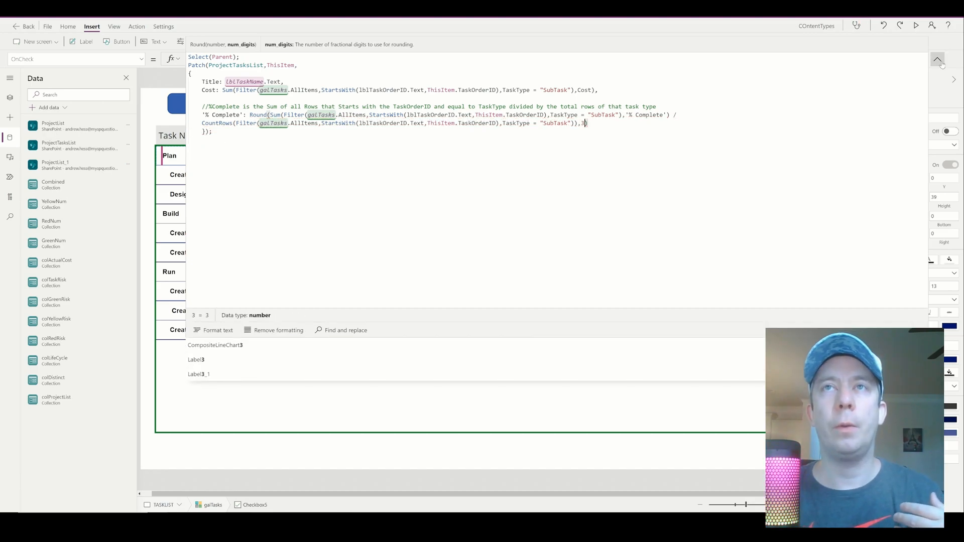
click(916, 26)
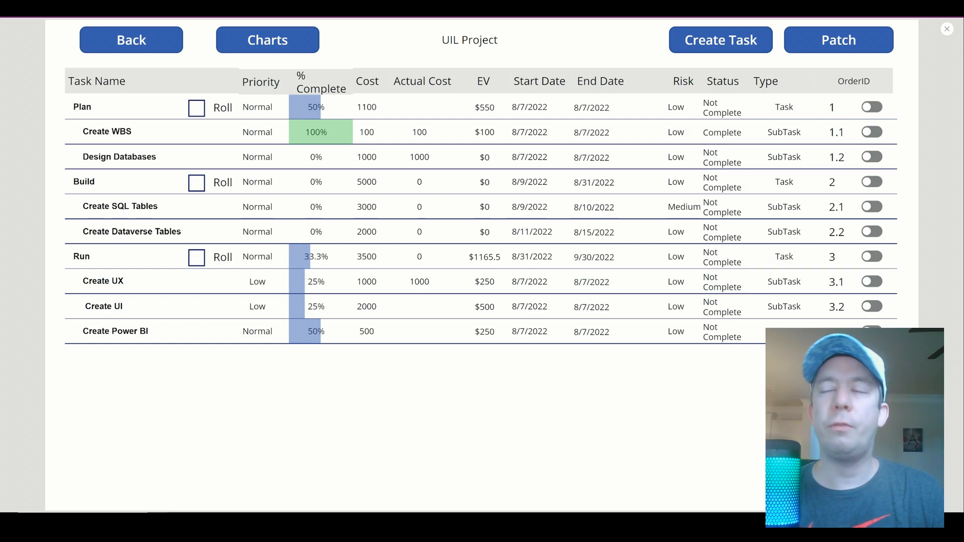
mouse_move(462, 256)
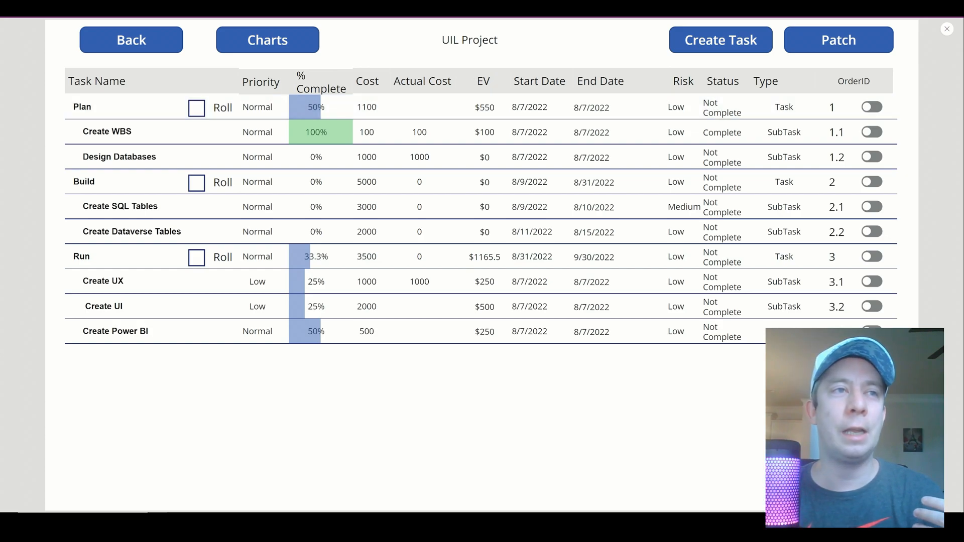
- Highlight Run's rolled-up $1165.5 earned value at 3500 cost and 33.3% complete
double_click(484, 256)
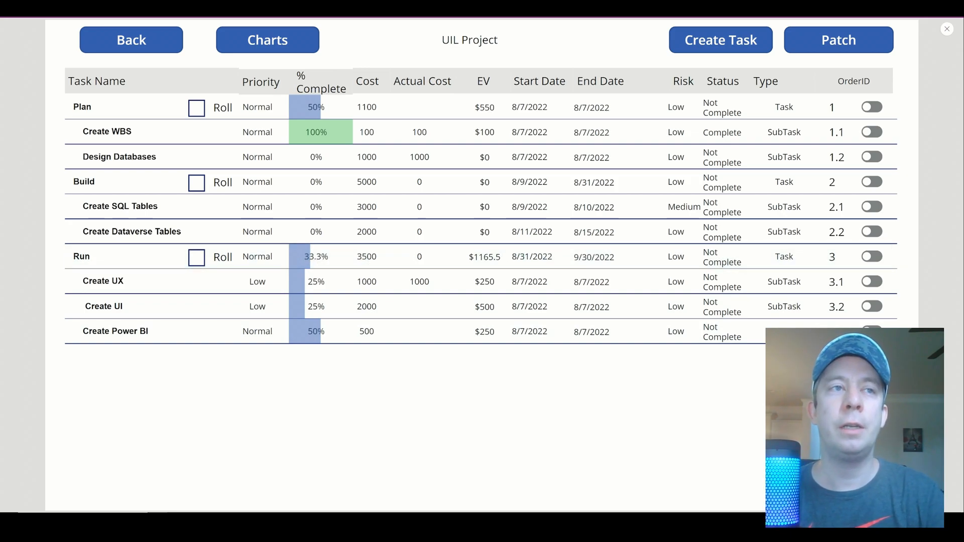
double_click(485, 257)
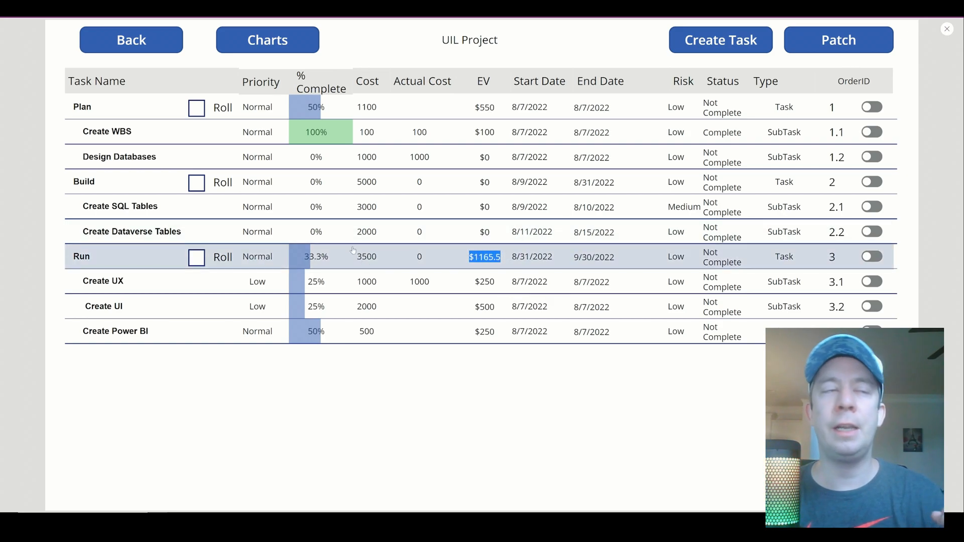
mouse_move(362, 263)
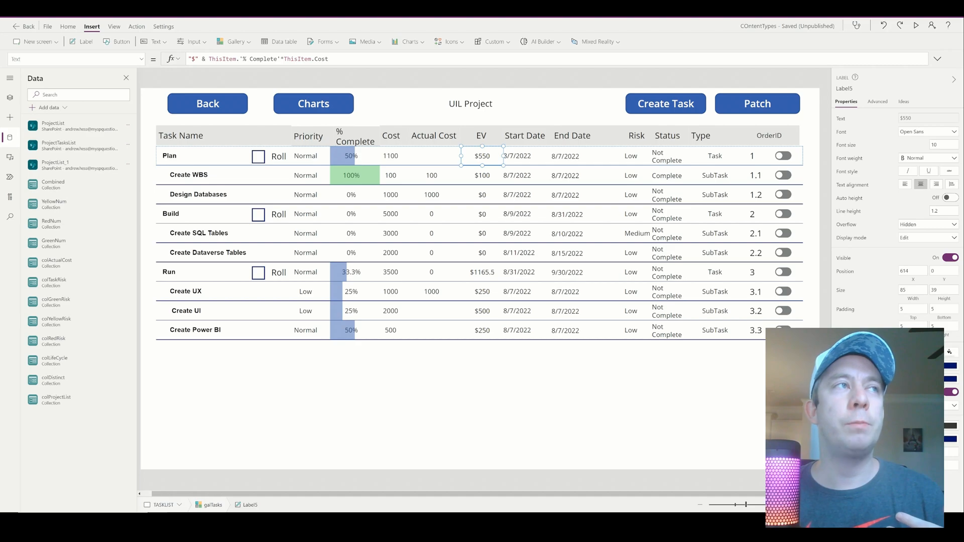
- Inspect the EV label's "$" & % Complete * Cost formula, then rerun the preview
double_click(240, 58)
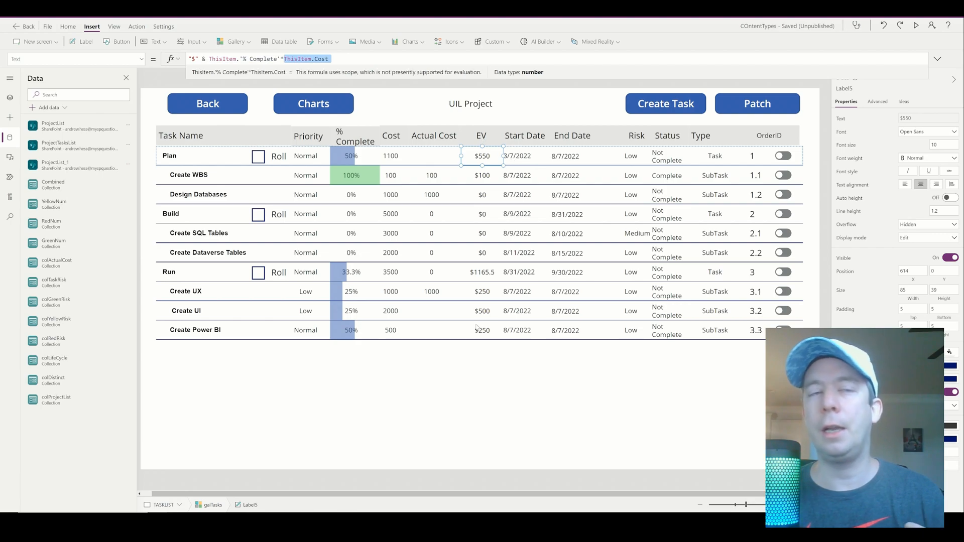
click(916, 25)
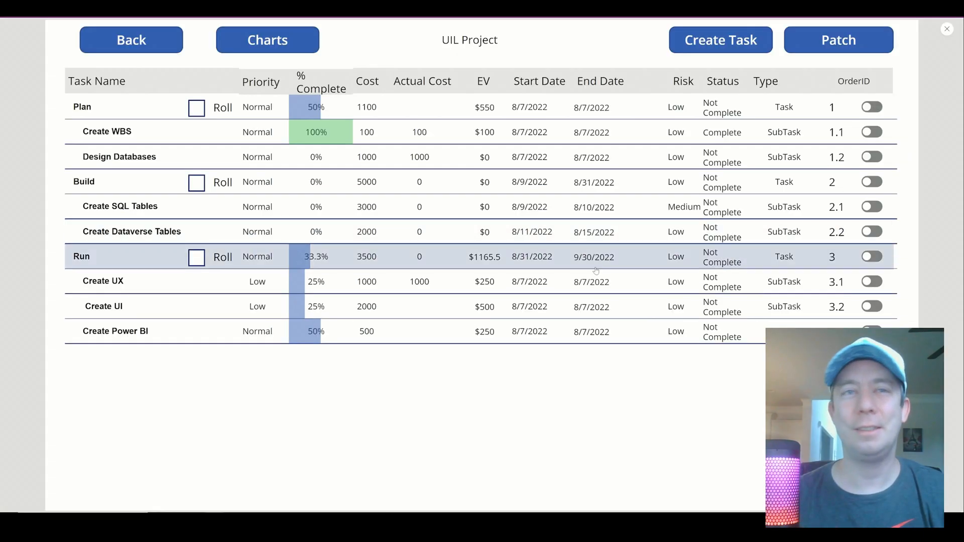